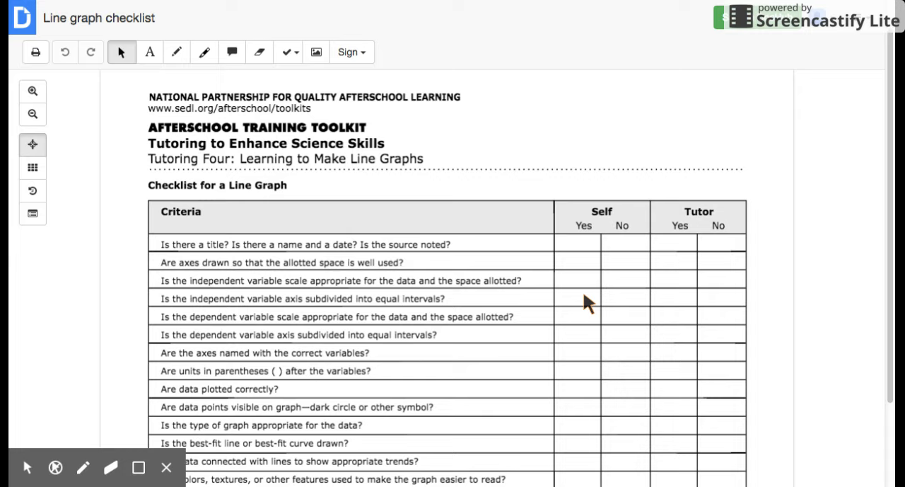
- Scroll the DocHub viewer down to show the full line graph checklist table
scroll("down", 3)
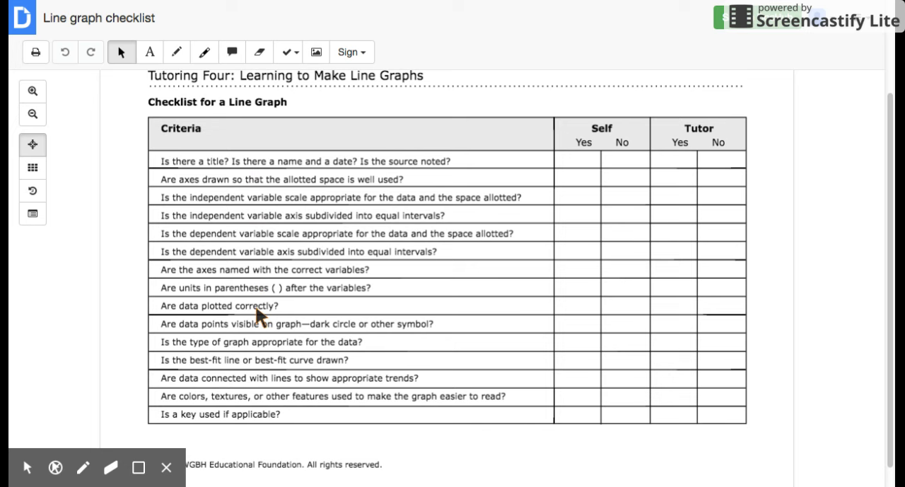
mouse_move(263, 426)
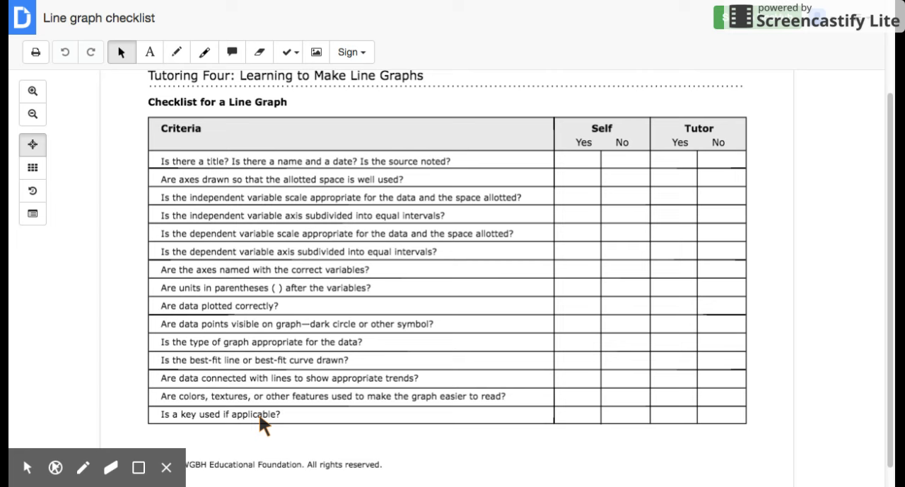
mouse_move(253, 295)
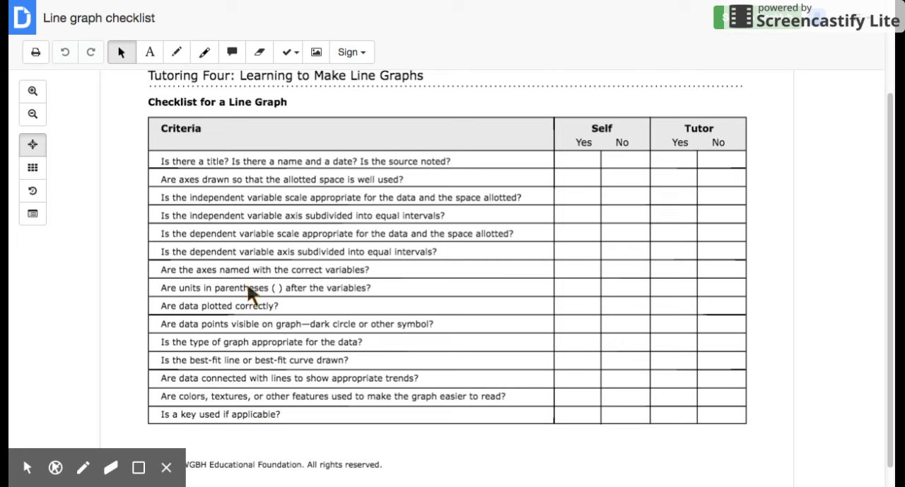
mouse_move(262, 428)
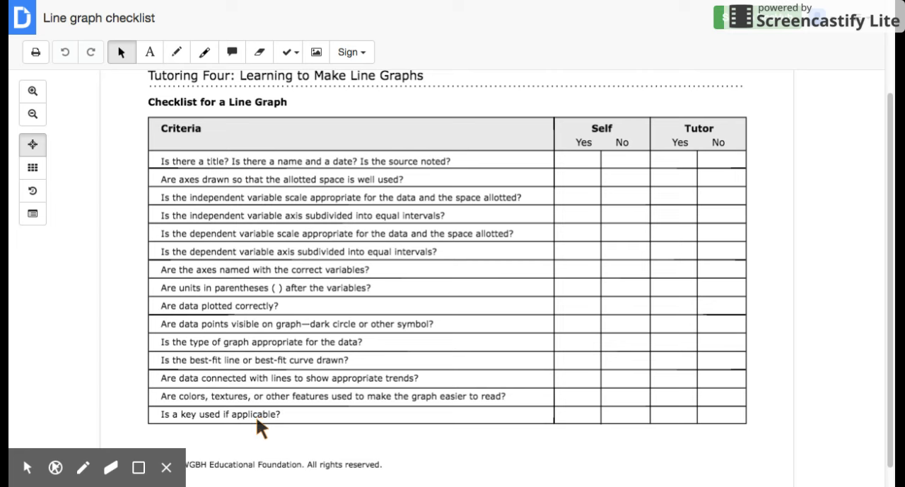
mouse_move(282, 418)
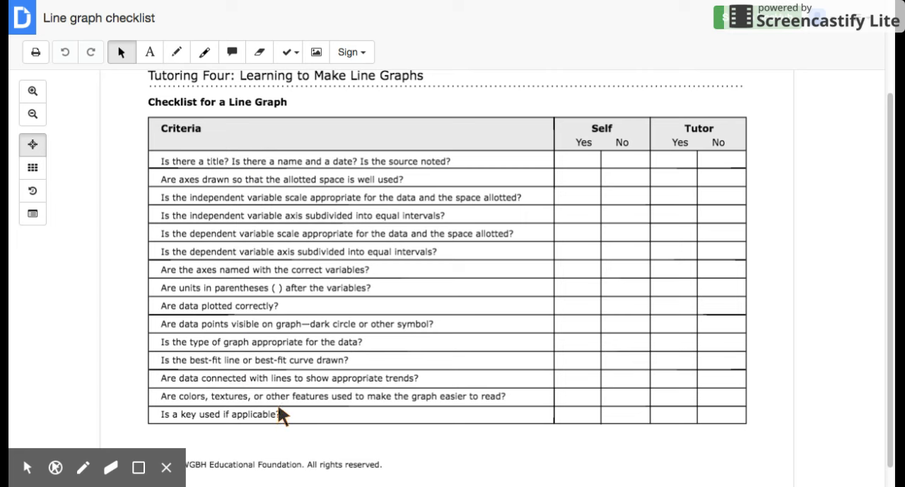
mouse_move(347, 412)
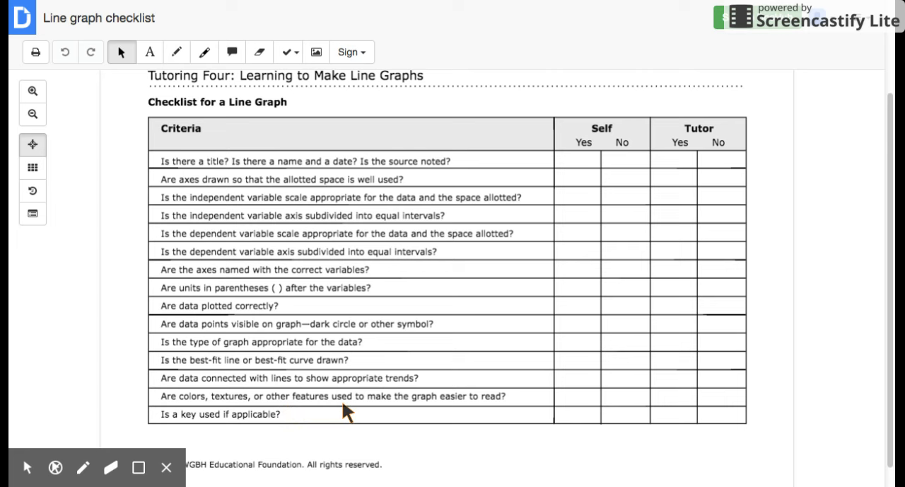
mouse_move(385, 415)
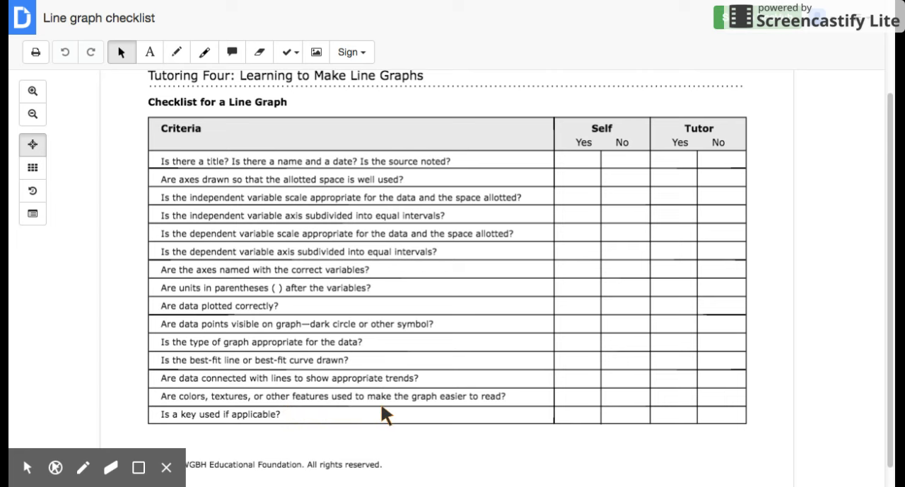
mouse_move(433, 373)
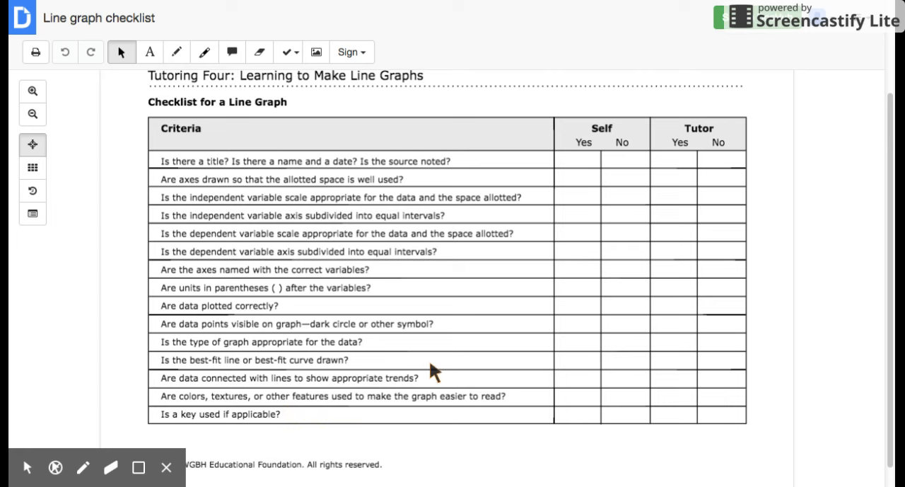
mouse_move(866, 10)
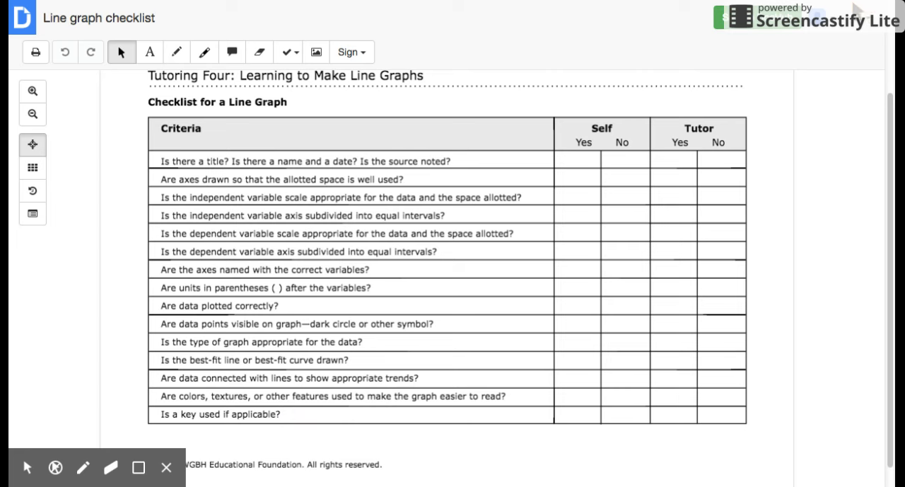
mouse_move(422, 249)
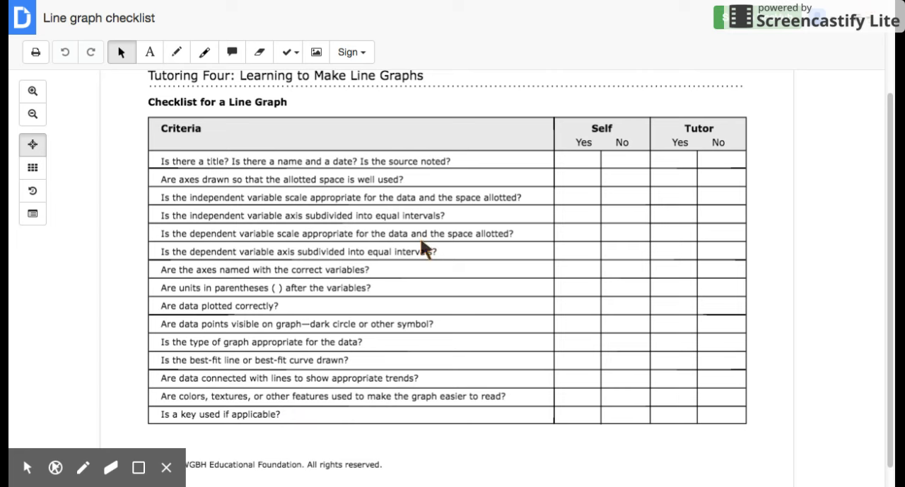
mouse_move(541, 198)
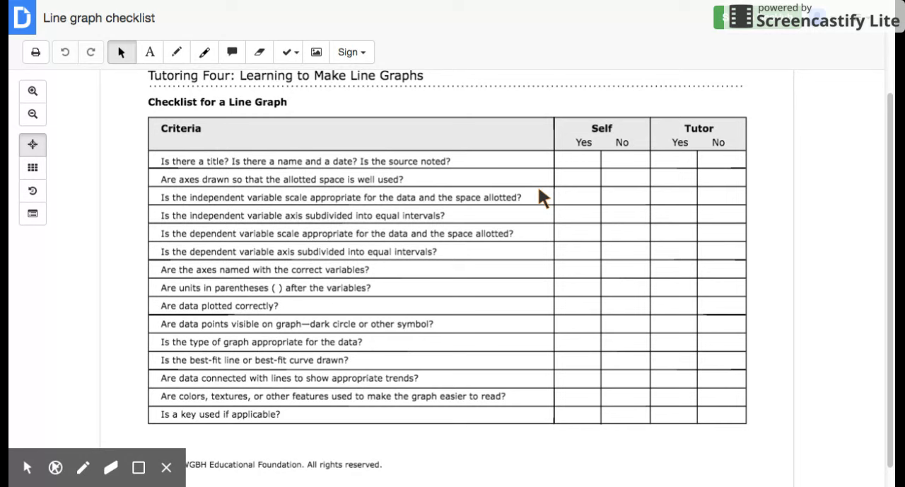
mouse_move(521, 15)
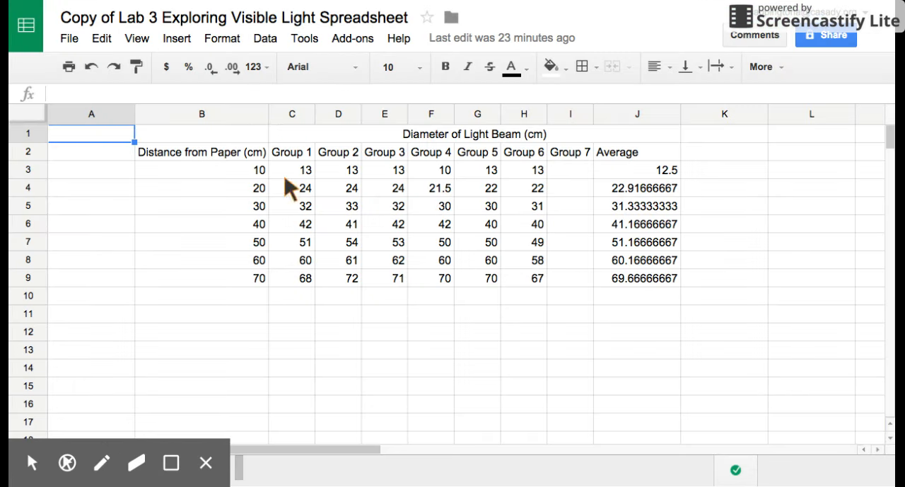
mouse_move(538, 206)
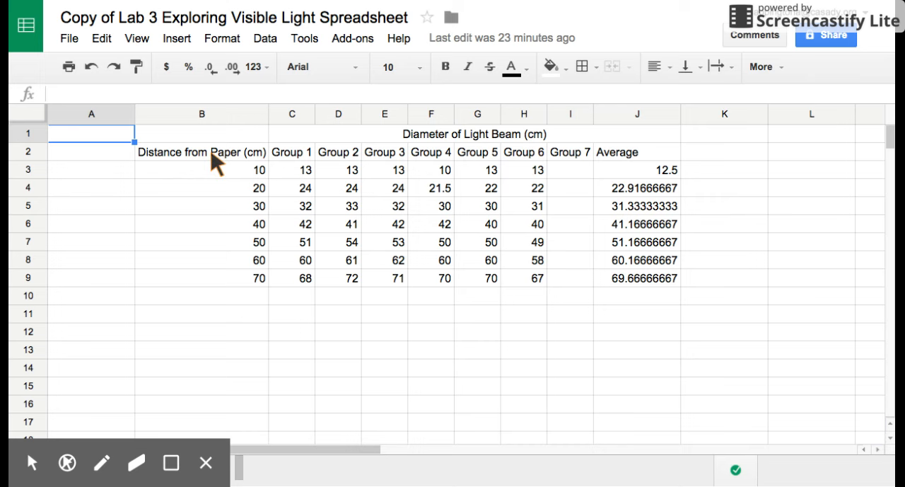
mouse_move(249, 162)
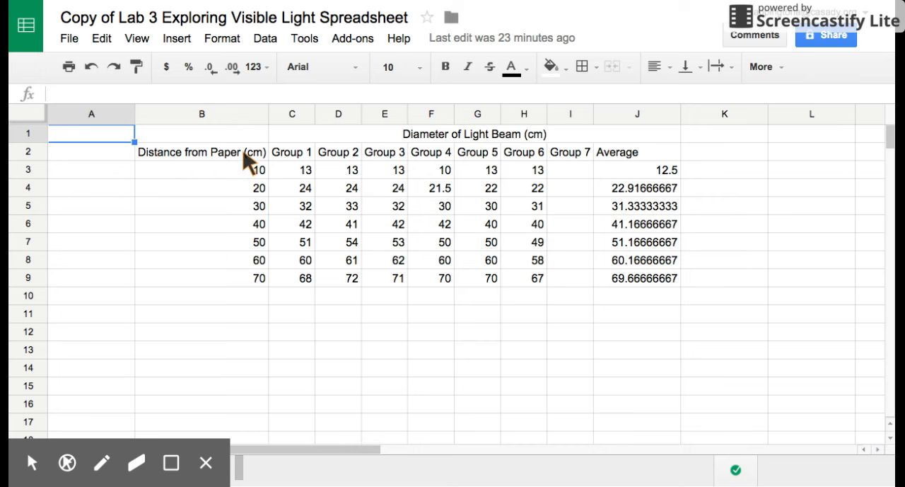
mouse_move(432, 145)
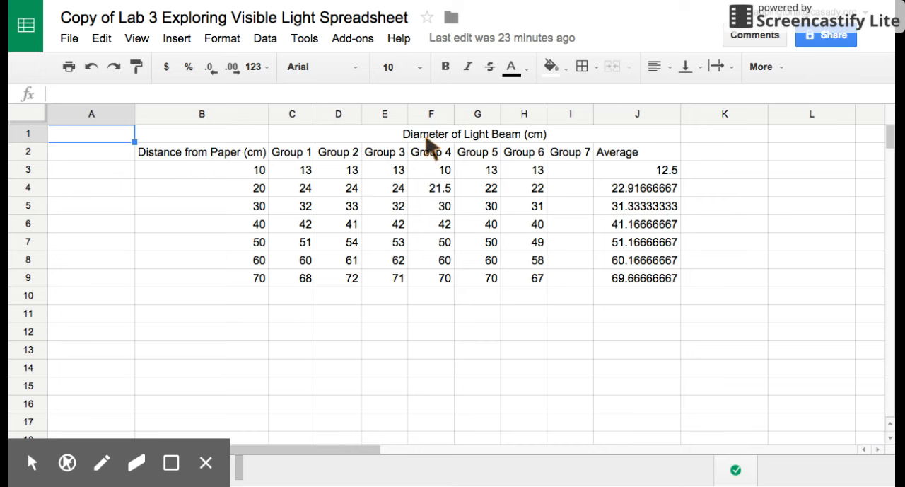
mouse_move(276, 169)
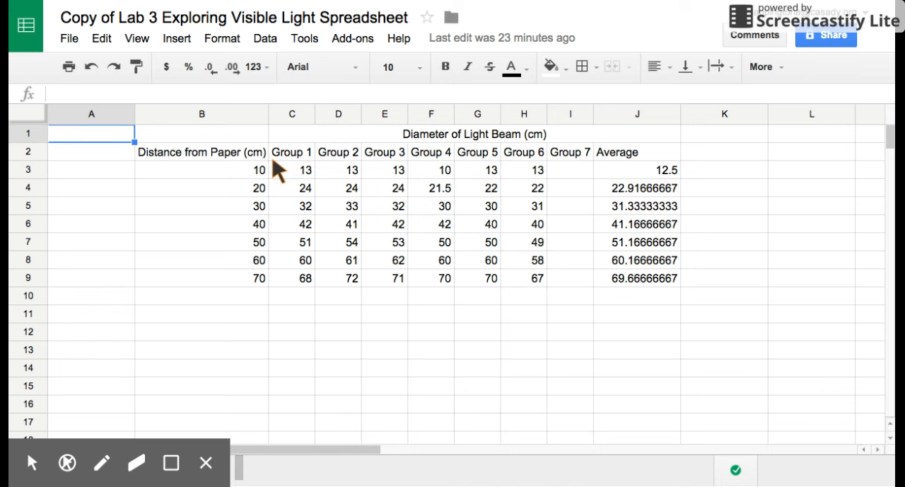
mouse_move(548, 141)
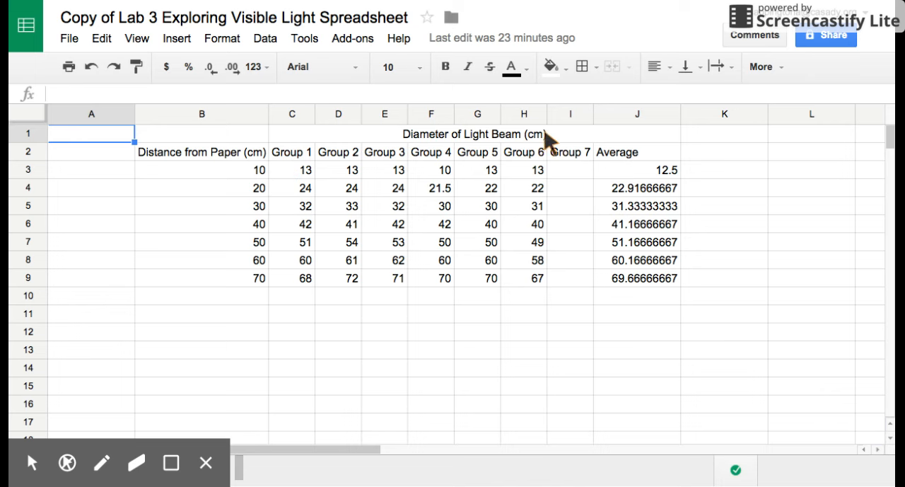
mouse_move(665, 225)
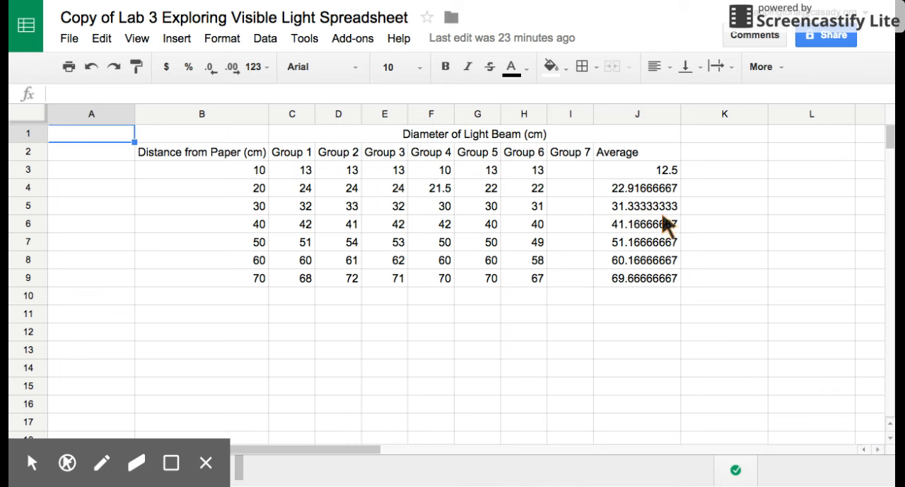
mouse_move(314, 197)
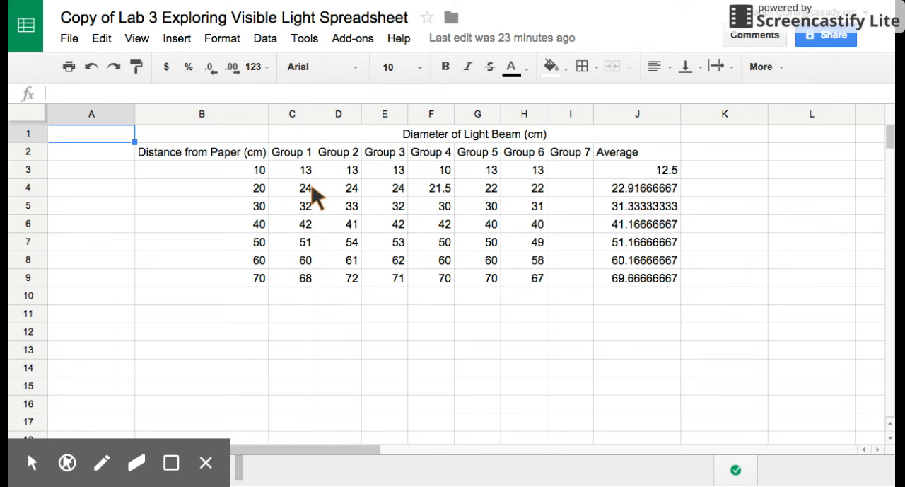
mouse_move(440, 290)
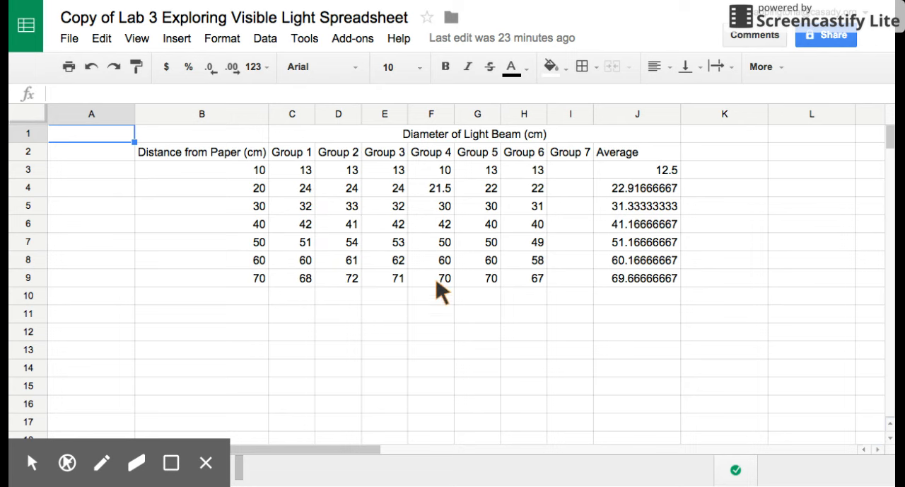
mouse_move(649, 172)
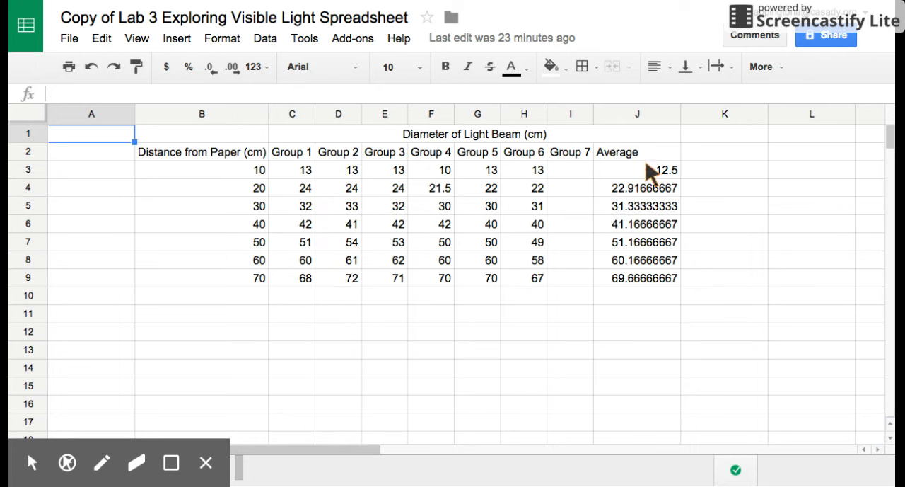
mouse_move(636, 257)
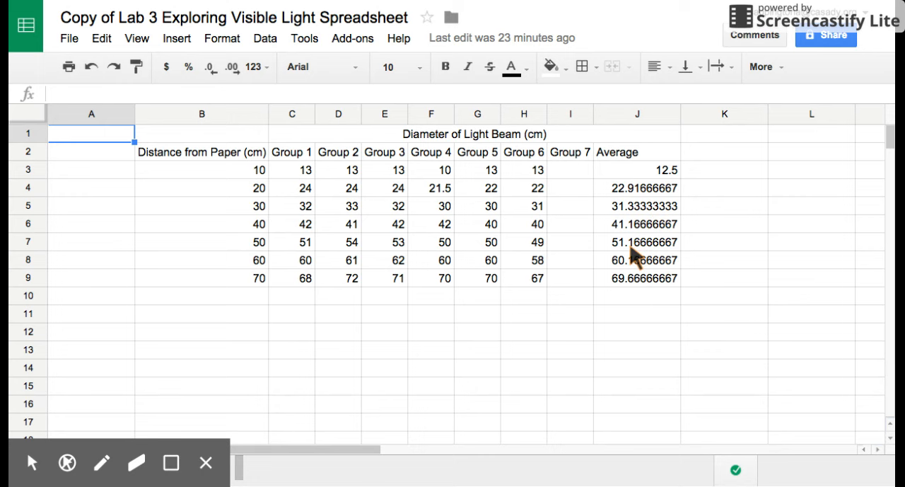
mouse_move(438, 233)
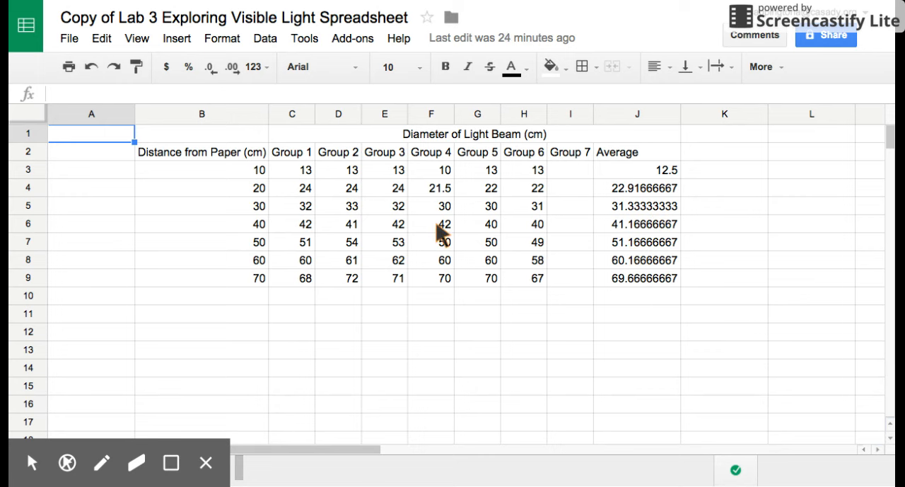
mouse_move(761, 66)
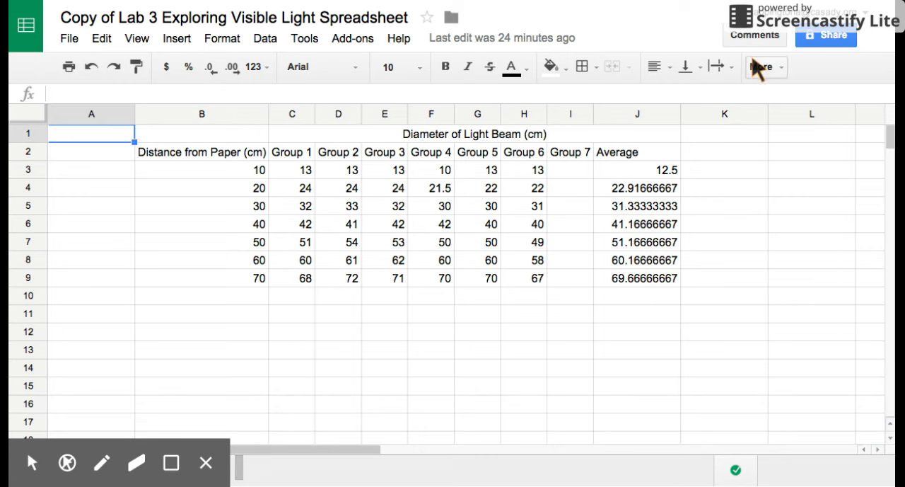
- Insert a new chart to bring up the Chart Editor
left_click(763, 66)
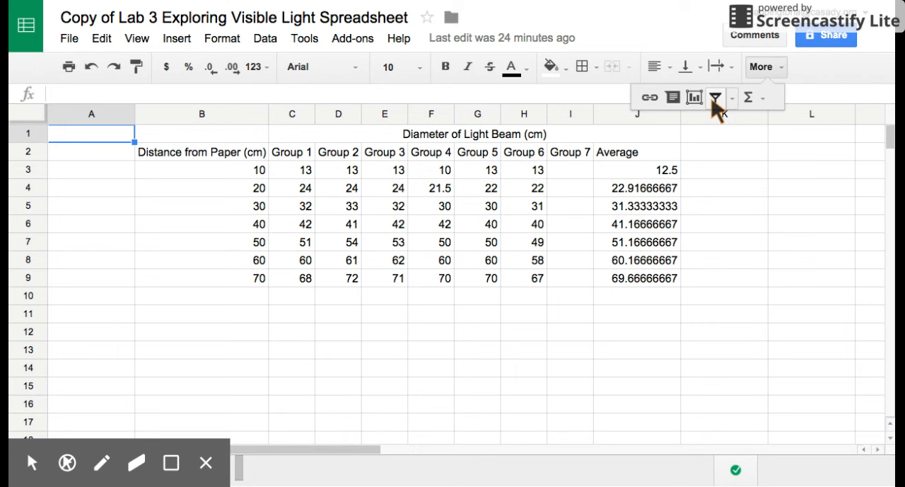
mouse_move(693, 97)
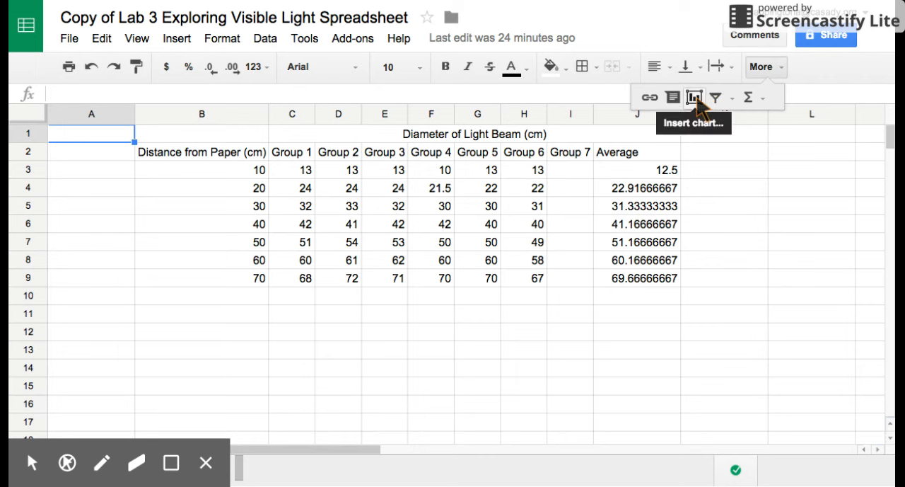
mouse_move(700, 115)
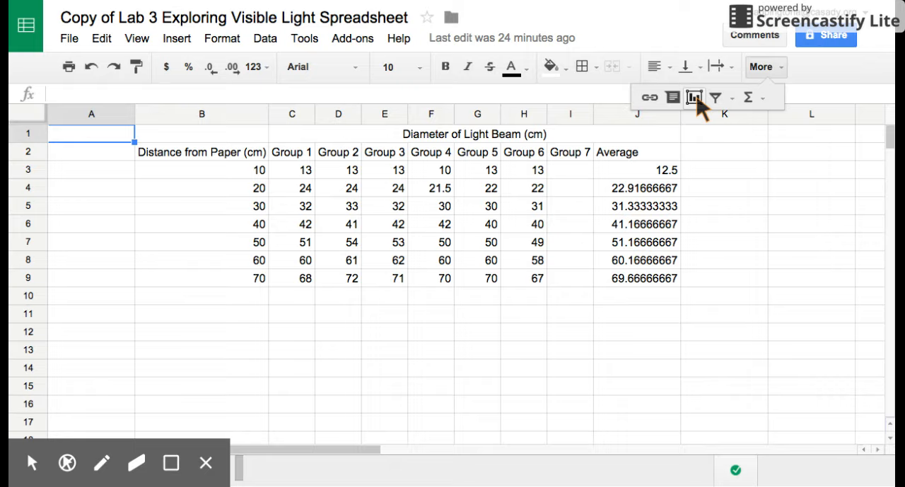
left_click(695, 97)
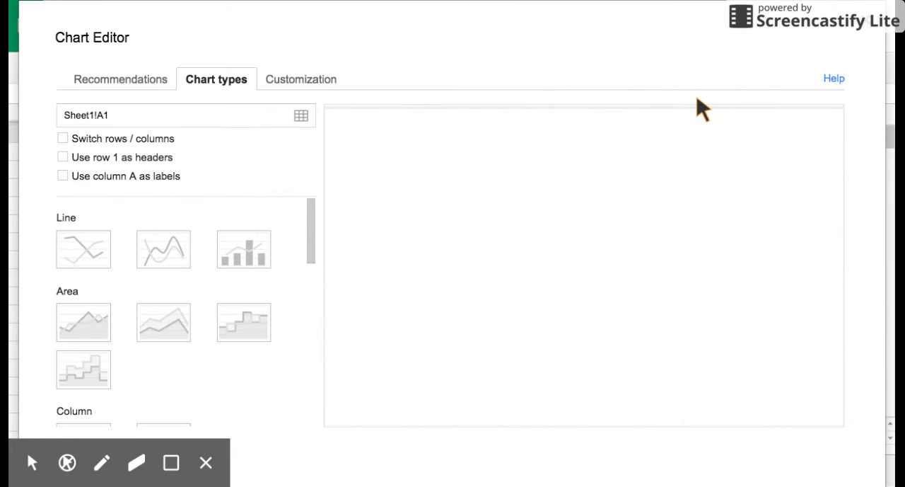
mouse_move(189, 162)
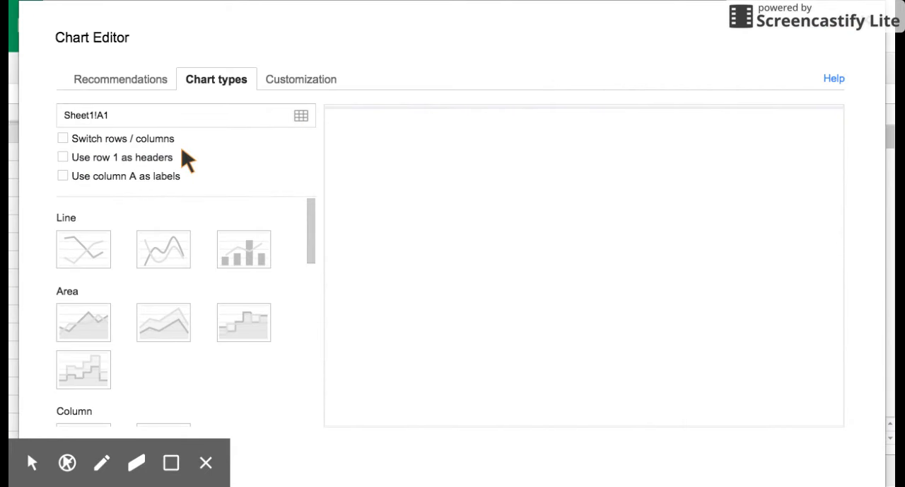
mouse_move(301, 115)
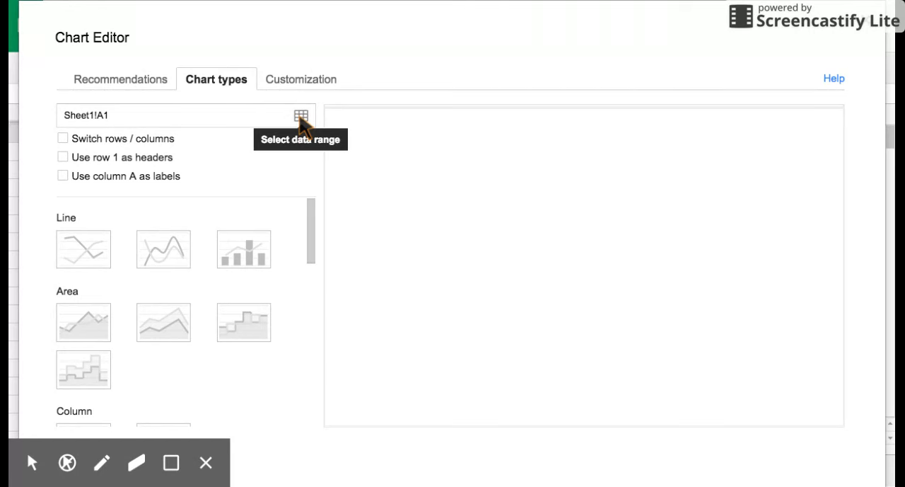
- Select Sheet1!B3:B9, the distance values 10–70, as the chart's data range
left_click(301, 115)
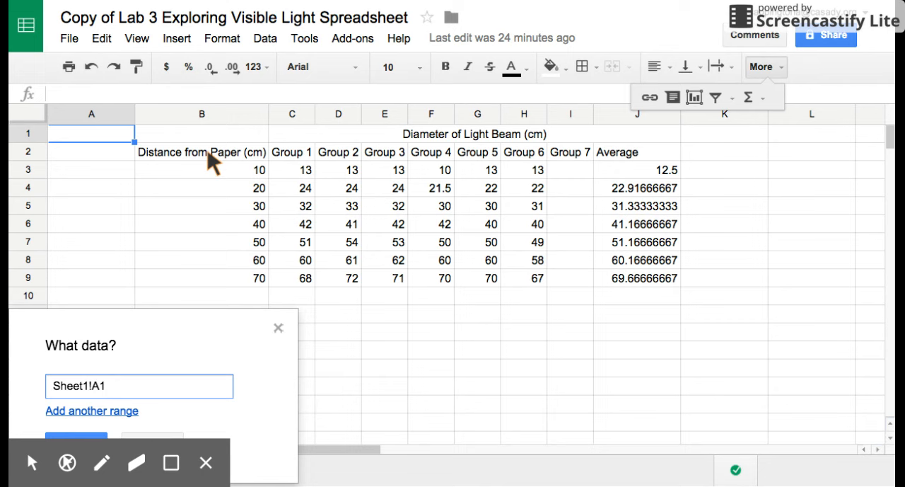
mouse_move(214, 183)
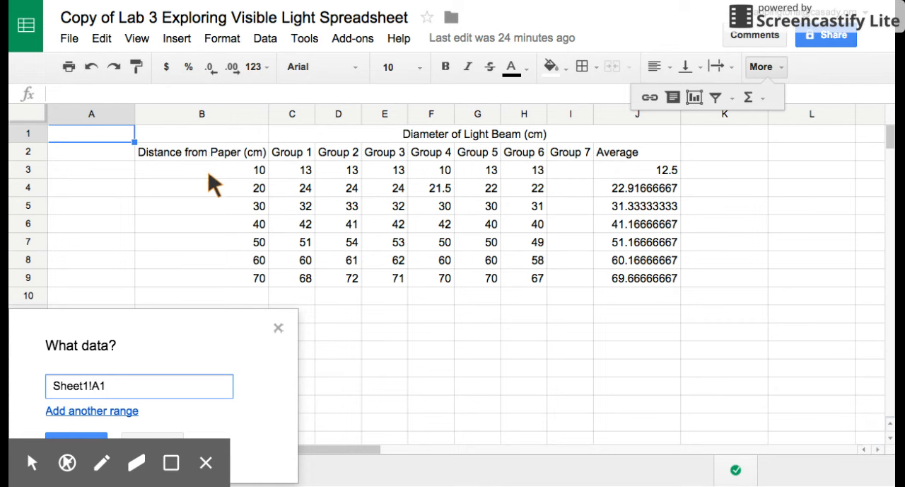
mouse_move(225, 198)
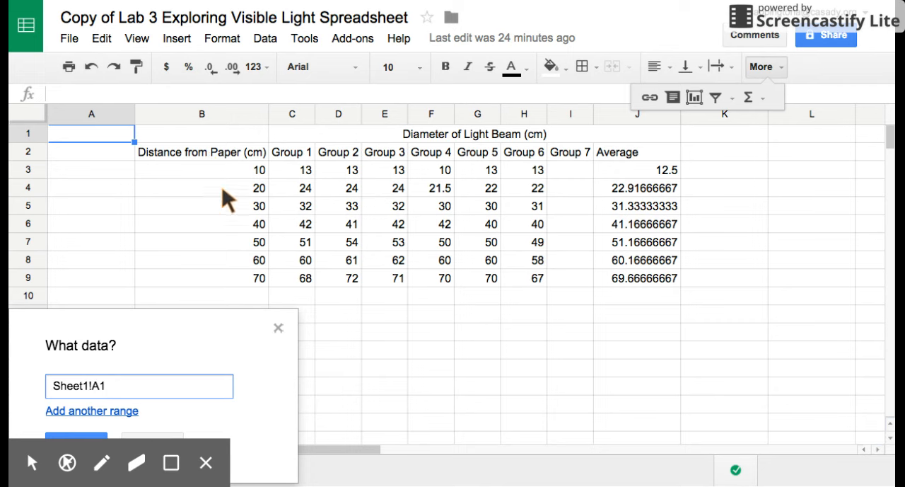
mouse_move(239, 180)
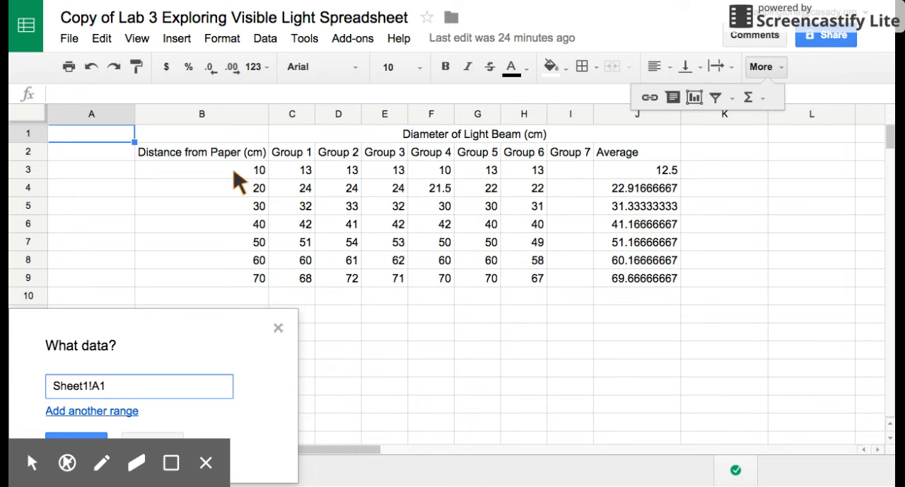
mouse_move(99, 357)
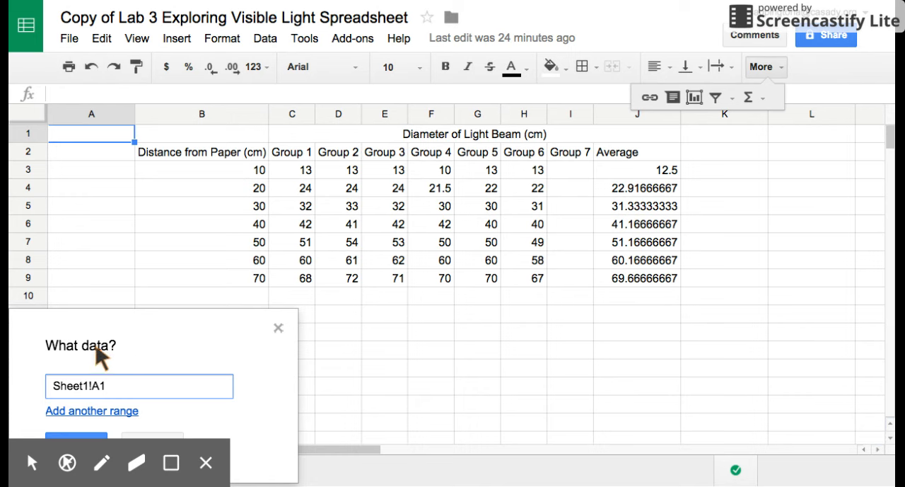
mouse_move(220, 180)
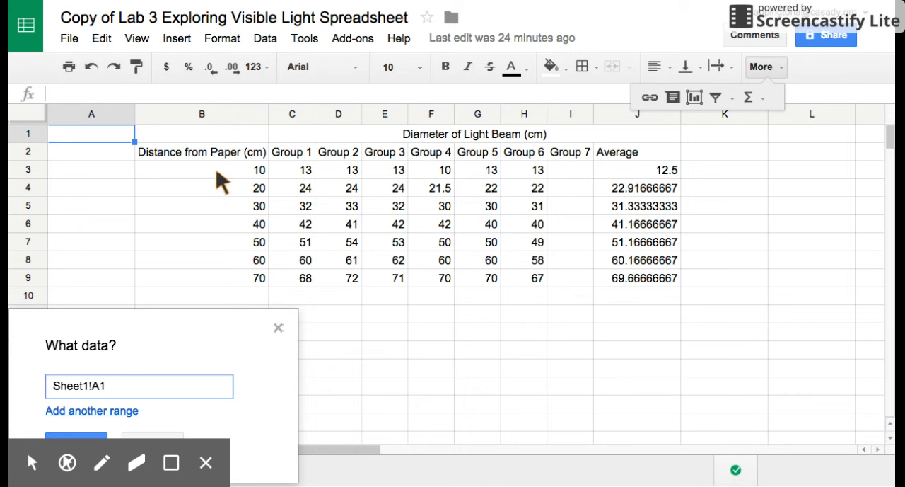
left_click_drag(202, 170, 201, 224)
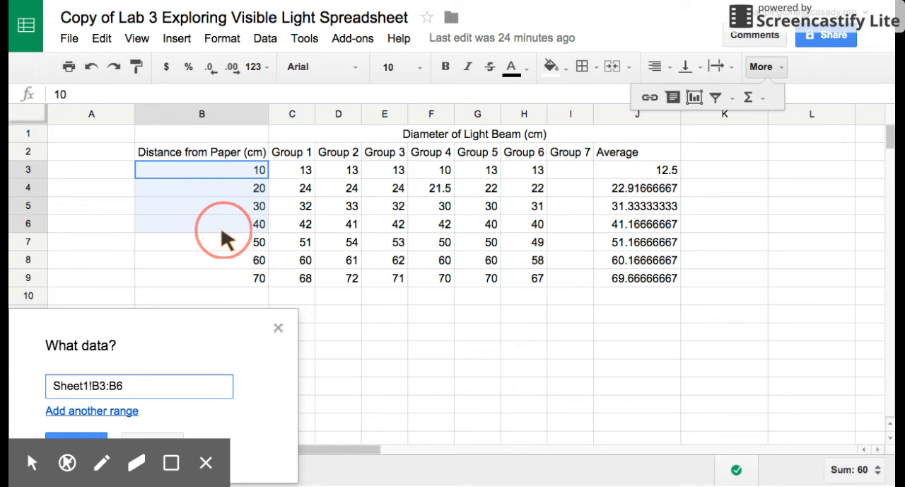
left_click_drag(202, 224, 202, 278)
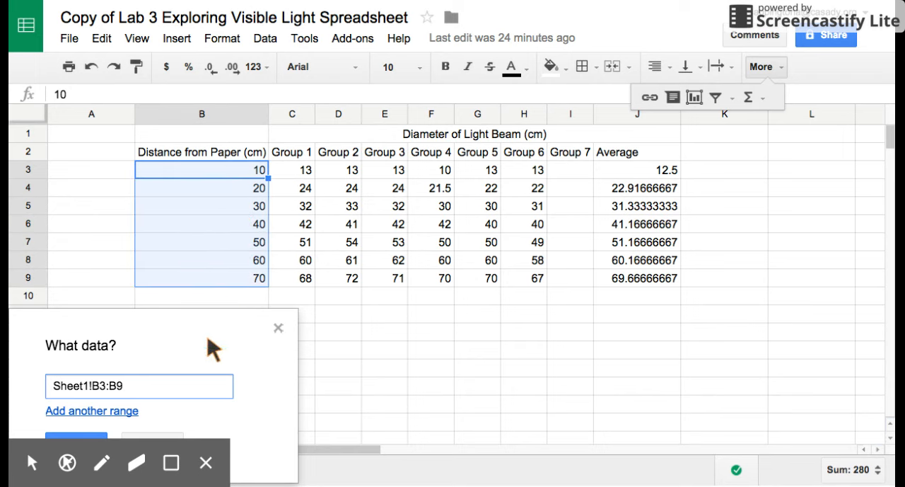
mouse_move(98, 405)
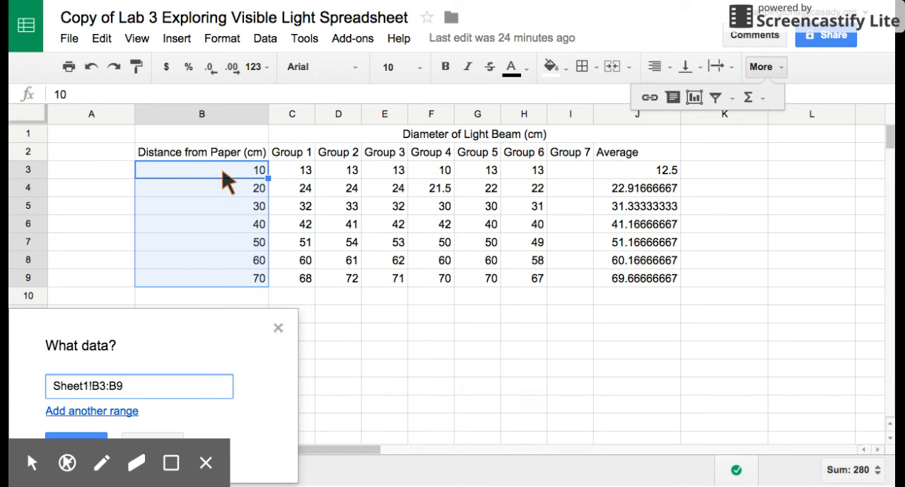
mouse_move(285, 365)
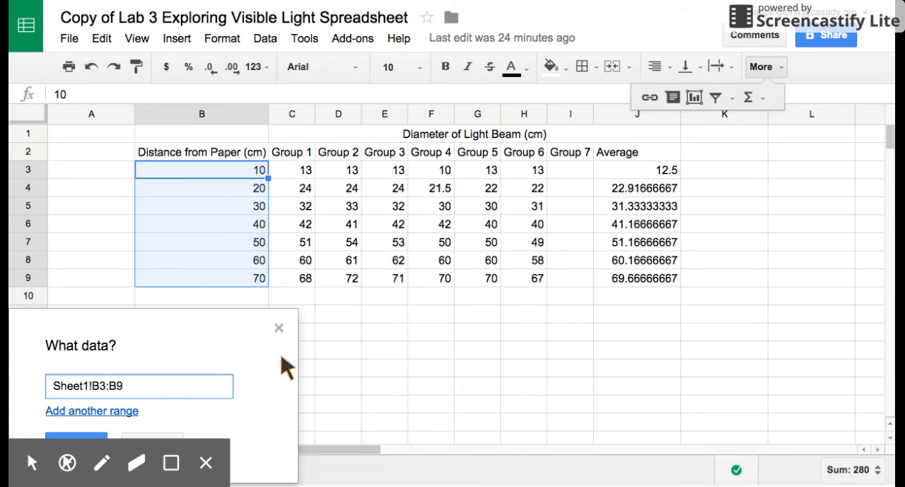
mouse_move(131, 420)
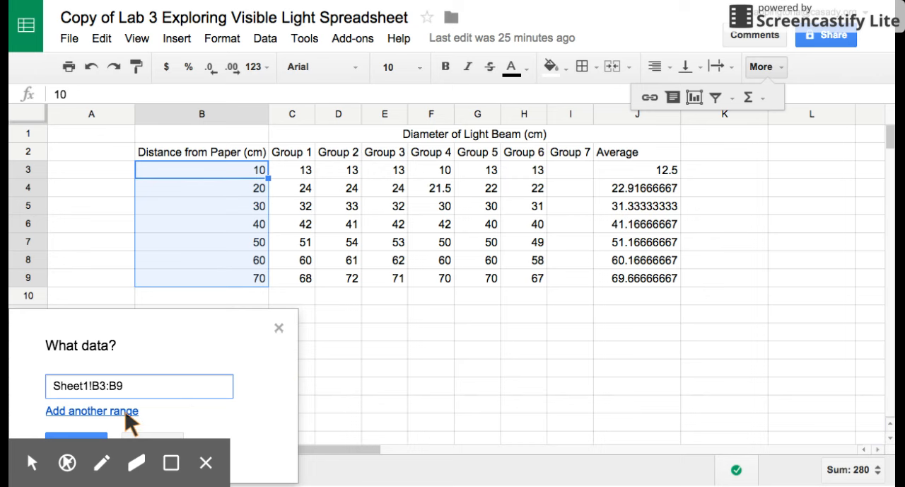
- Add Sheet1!J3:J9, the average diameters, as a second data range and confirm
left_click(92, 410)
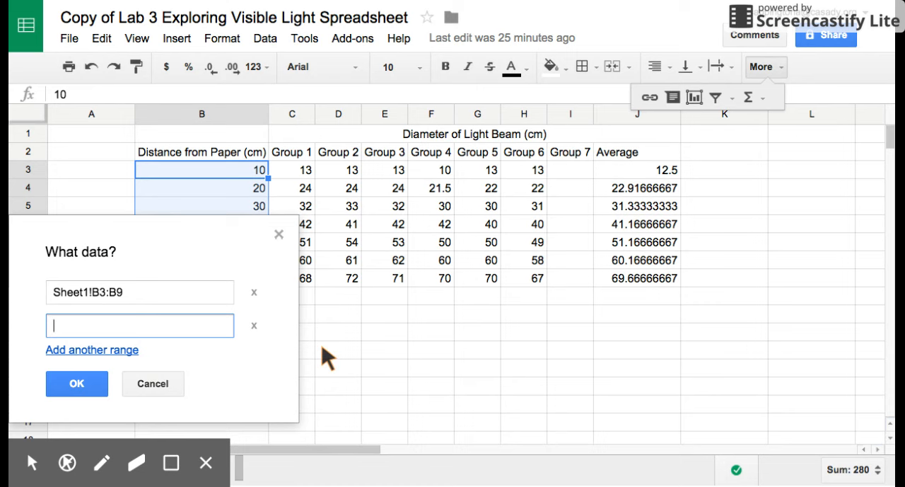
mouse_move(640, 176)
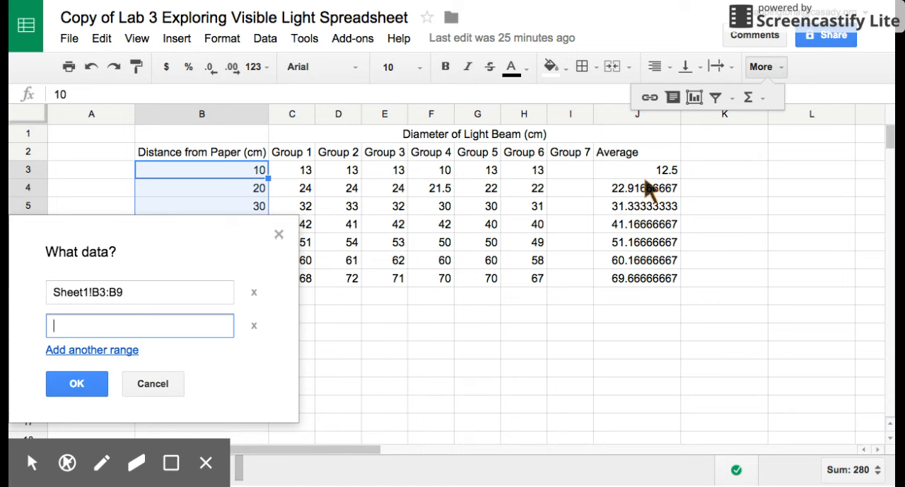
mouse_move(659, 284)
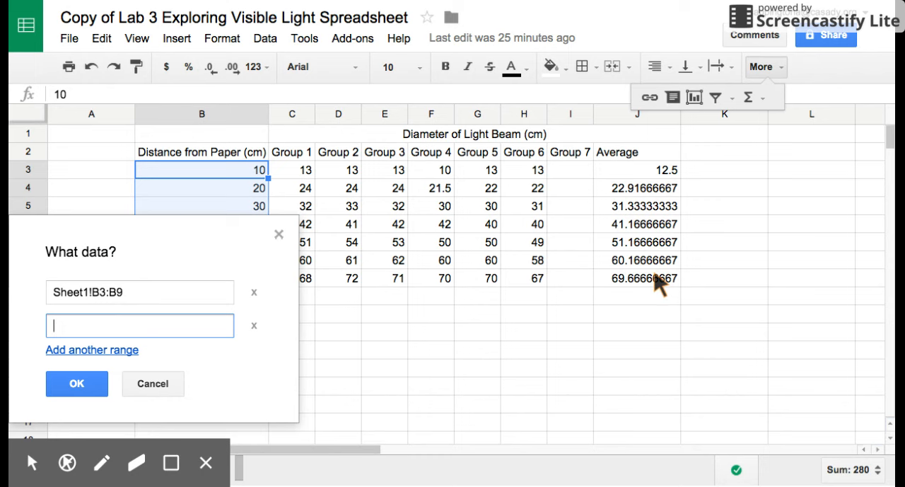
left_click(637, 170)
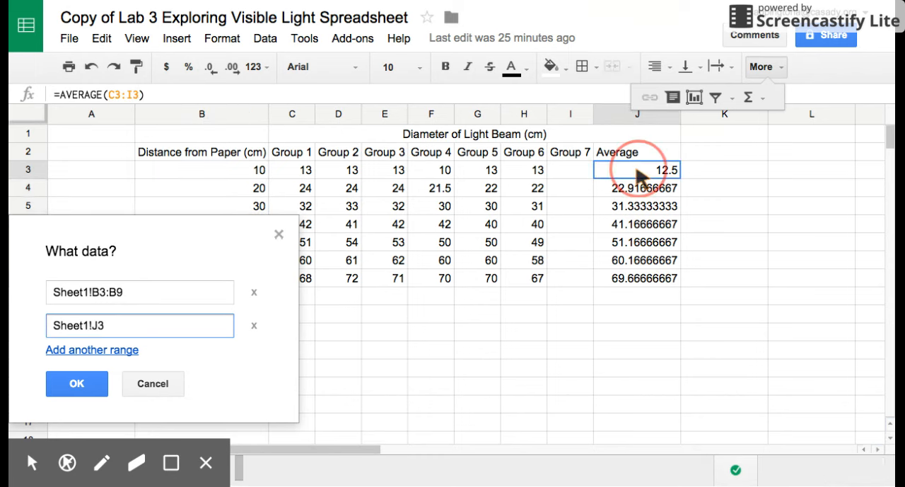
left_click_drag(637, 169, 636, 278)
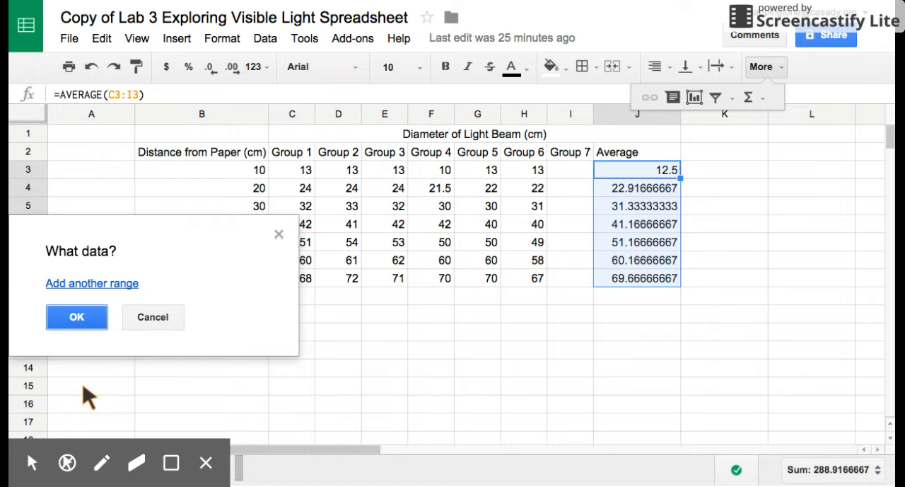
left_click(77, 316)
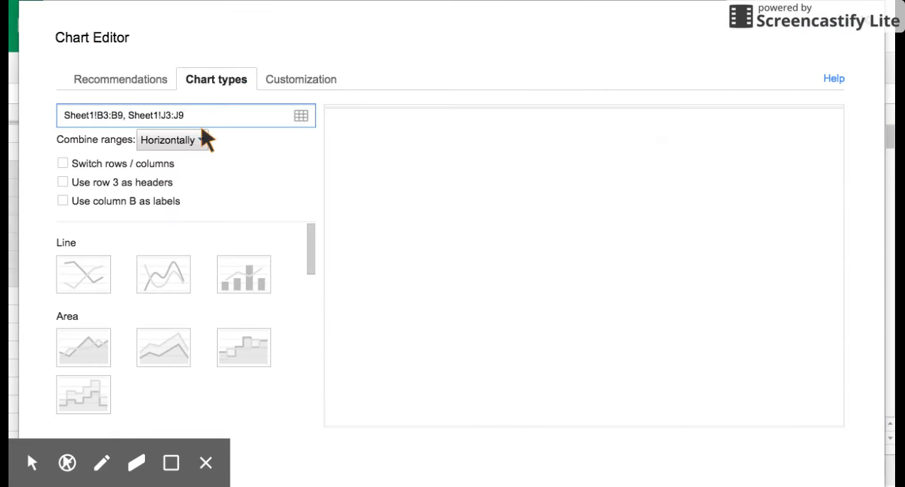
mouse_move(266, 128)
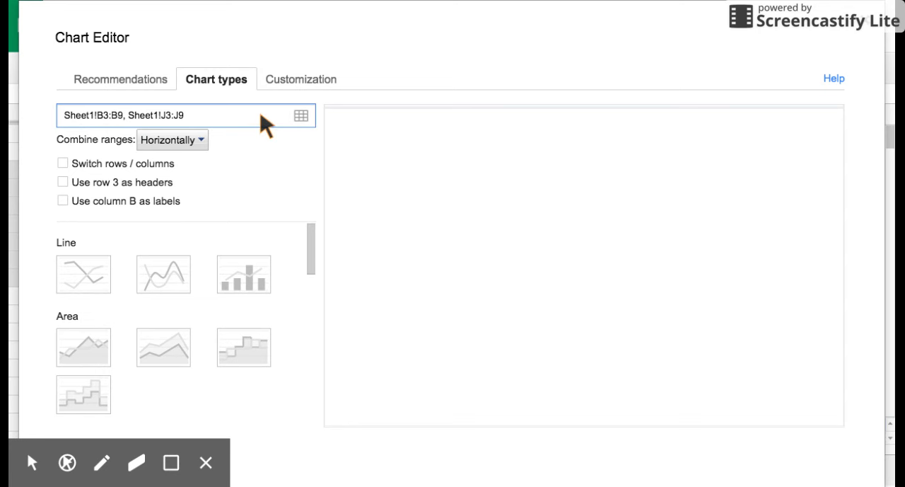
mouse_move(273, 200)
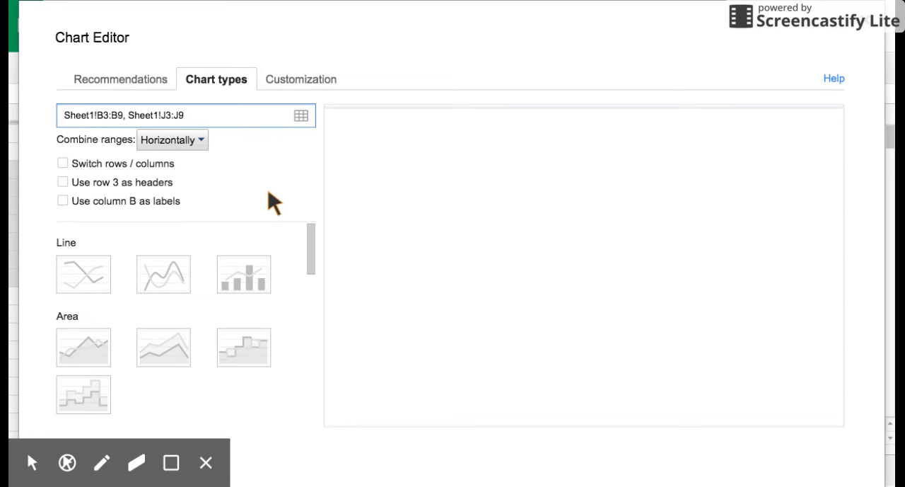
mouse_move(258, 198)
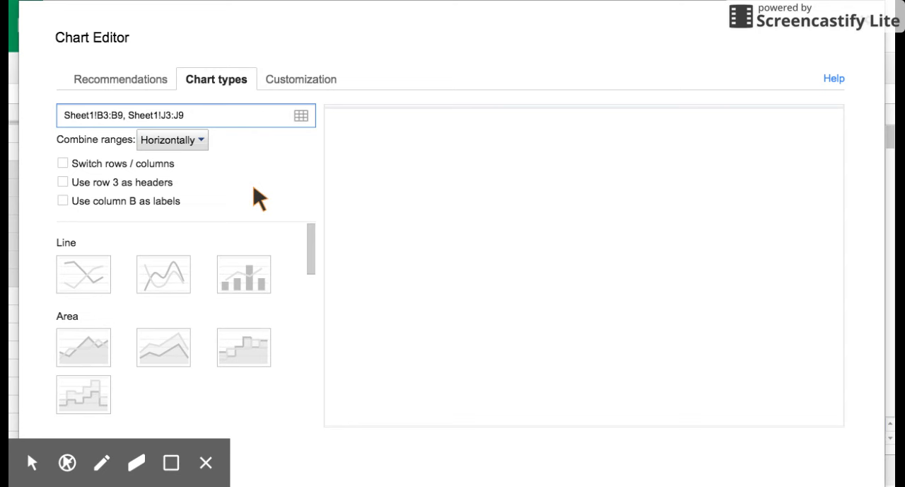
mouse_move(64, 205)
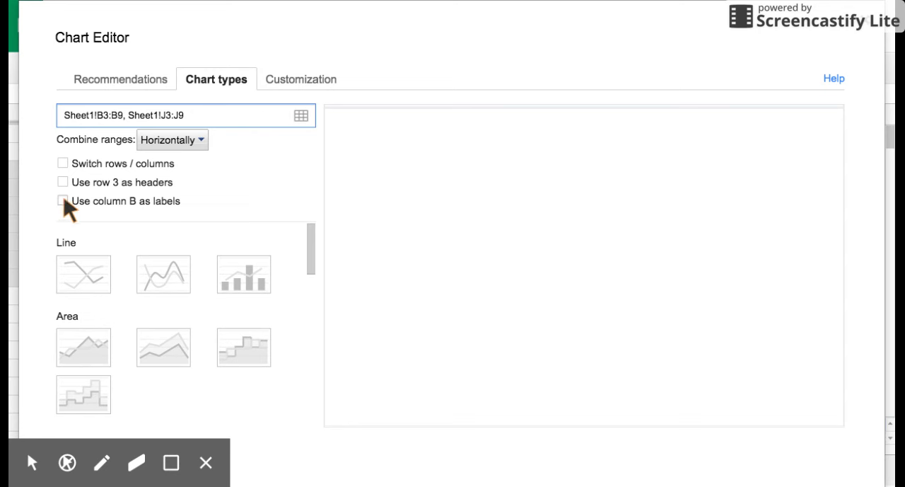
left_click(62, 201)
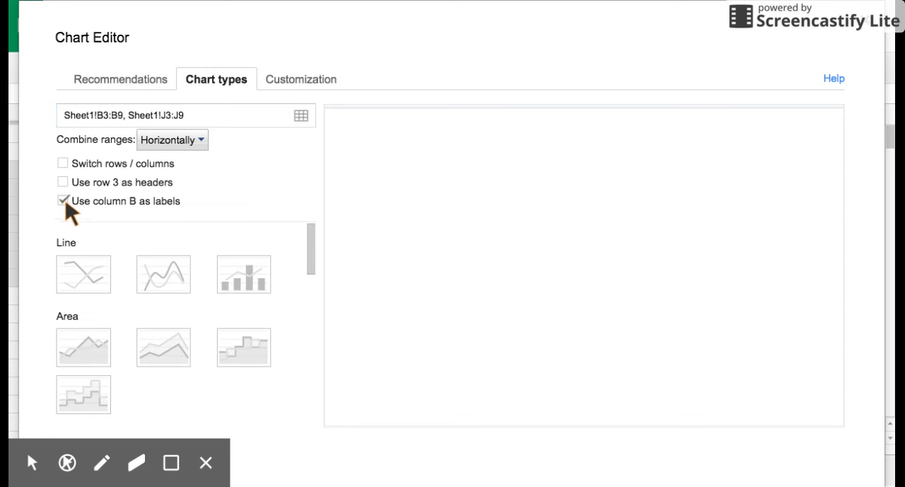
left_click(62, 201)
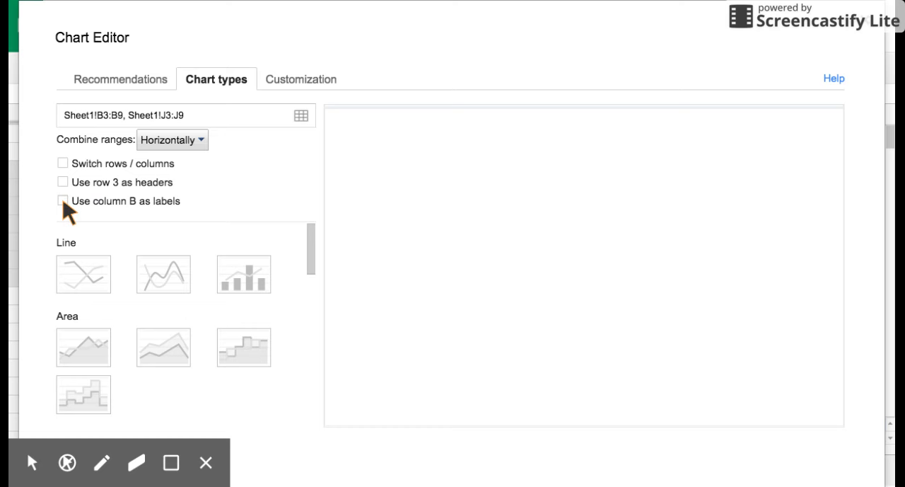
scroll("down", 3)
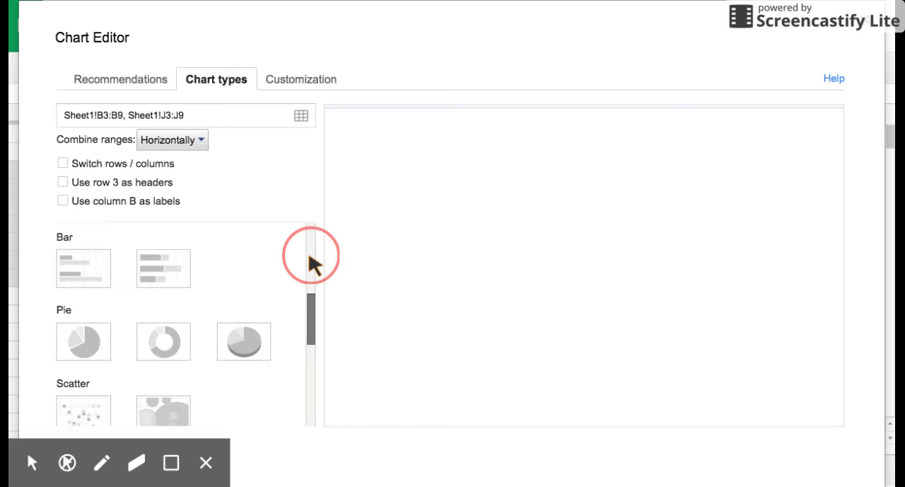
scroll("down", 3)
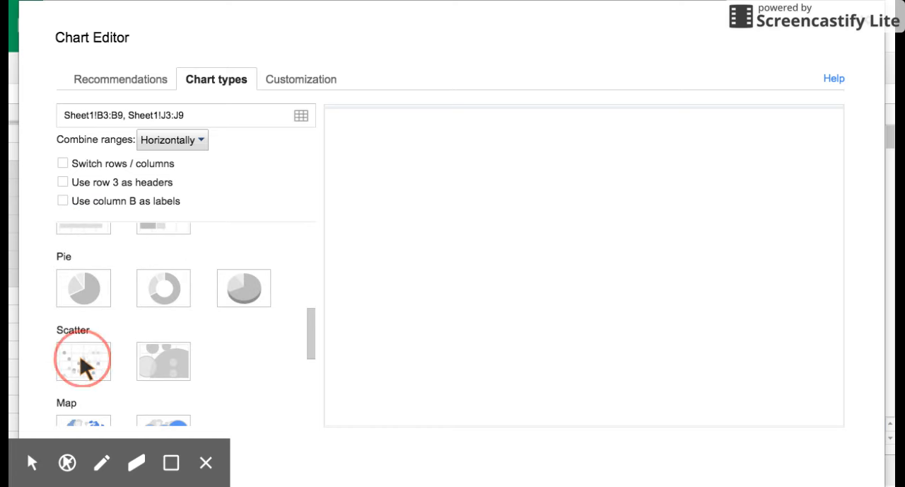
- Preview the distance and average diameter data as a scatter chart
left_click(83, 361)
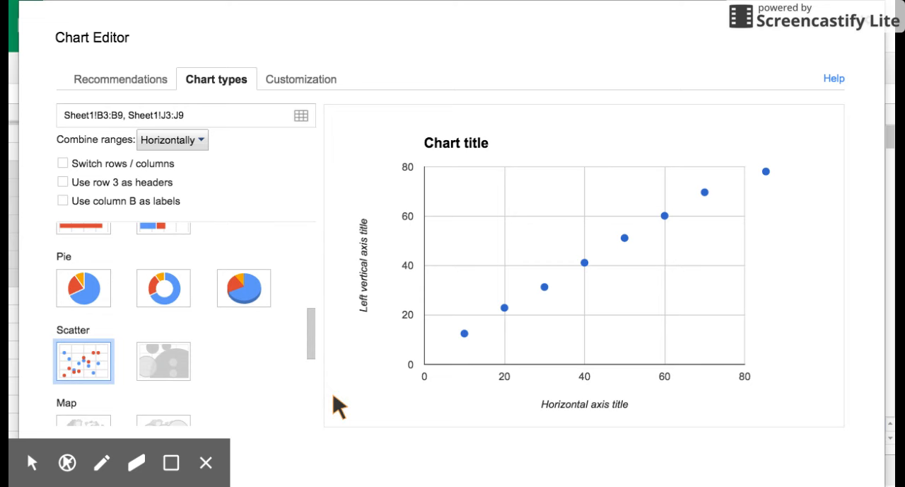
mouse_move(767, 195)
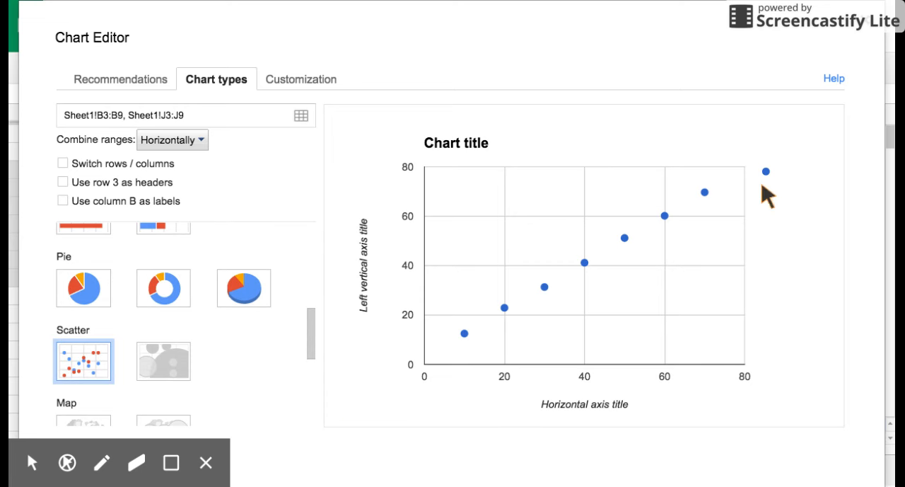
mouse_move(681, 239)
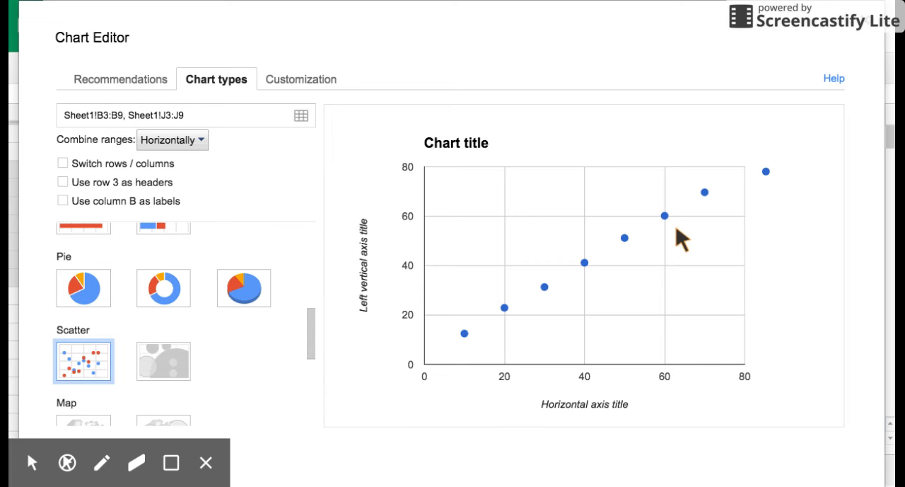
mouse_move(746, 198)
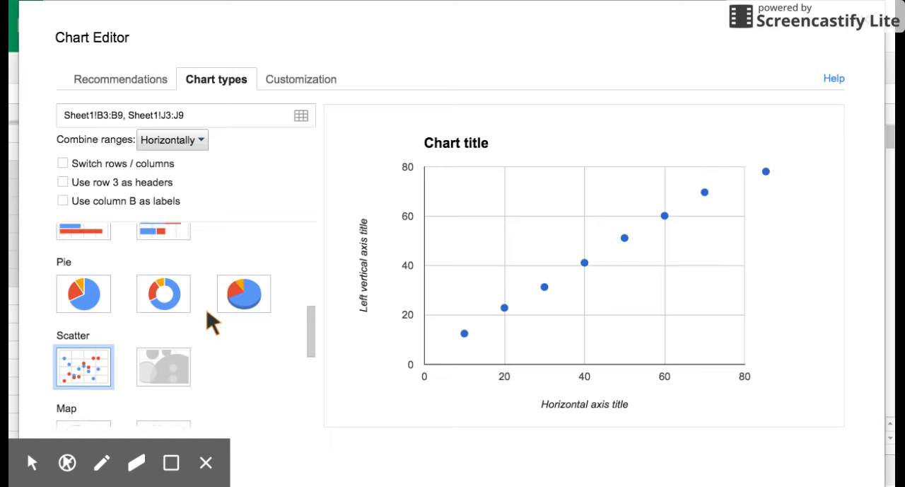
scroll("up", 3)
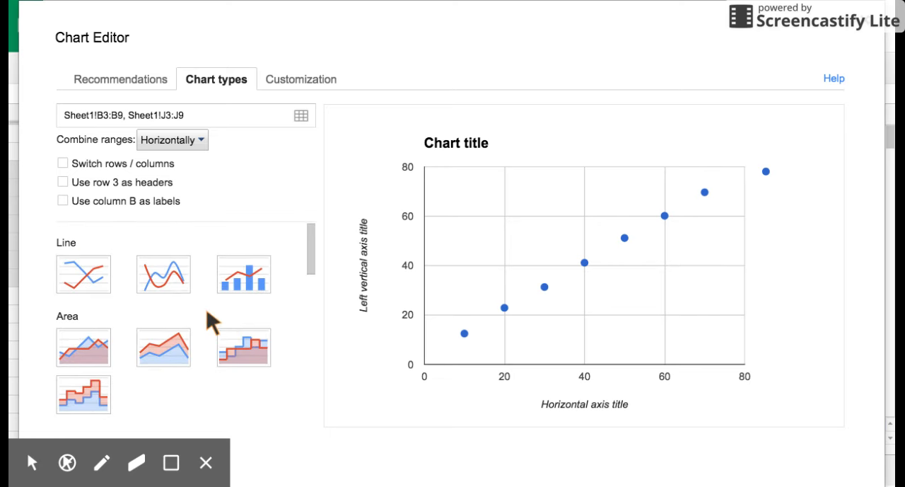
- Preview a line chart, turning 'Use column B as labels' on and back off
left_click(83, 275)
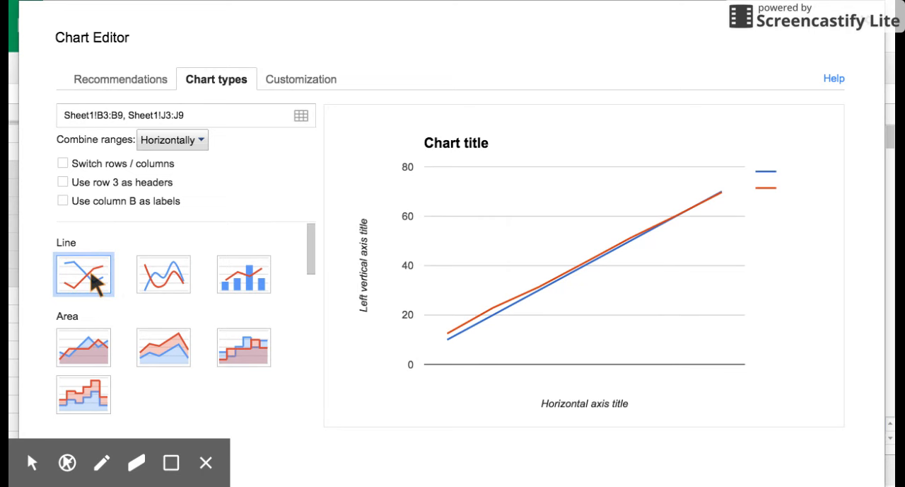
left_click(62, 200)
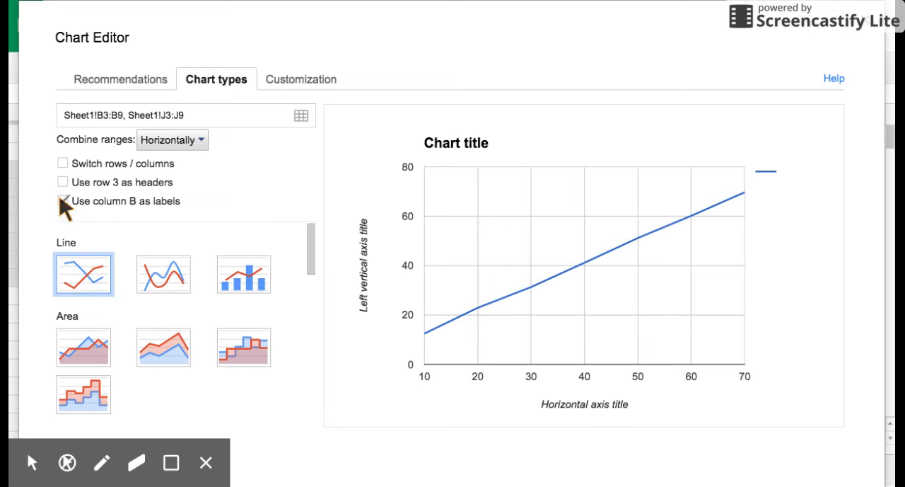
left_click(62, 201)
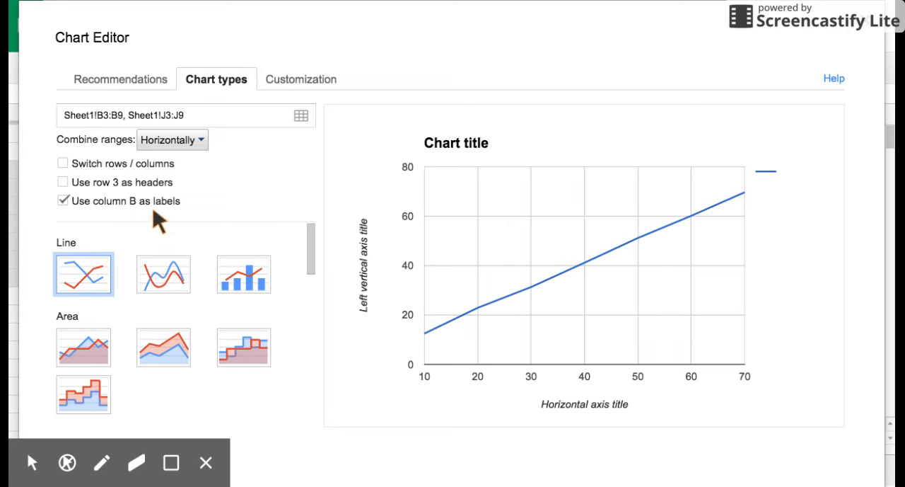
mouse_move(657, 242)
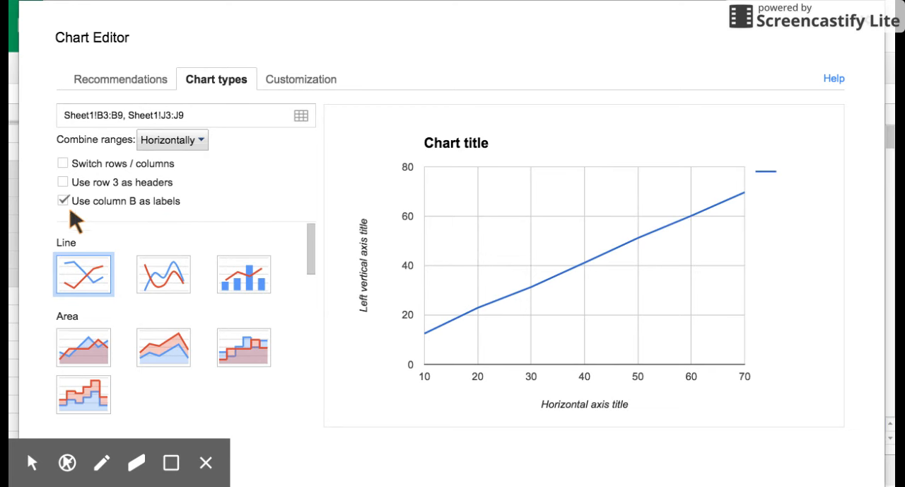
left_click(63, 200)
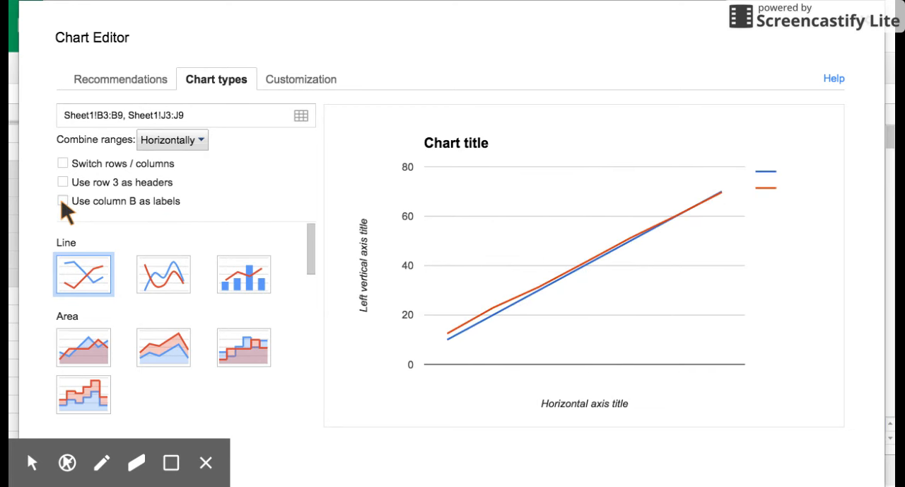
mouse_move(194, 216)
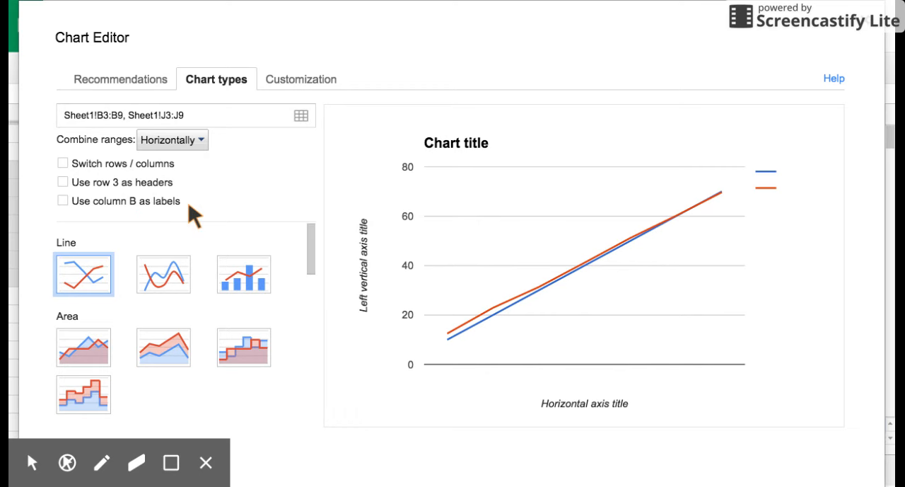
mouse_move(312, 251)
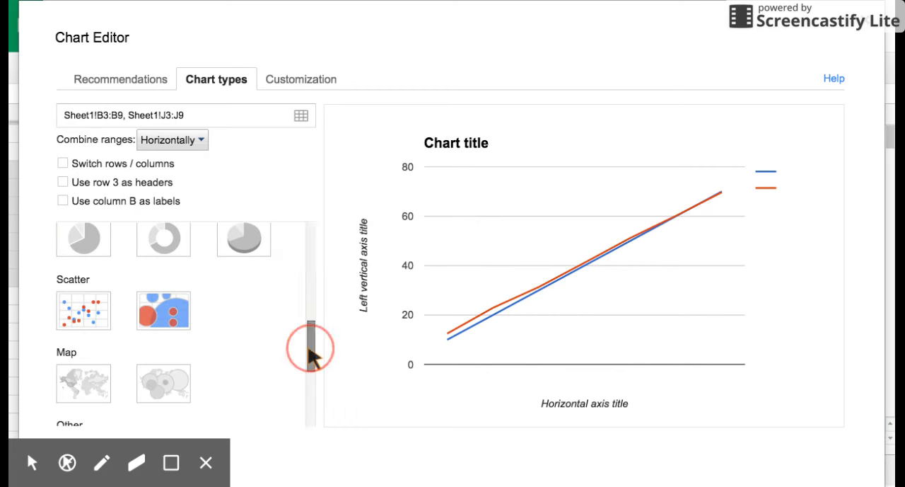
- Switch the chart type back to Scatter
left_click(82, 310)
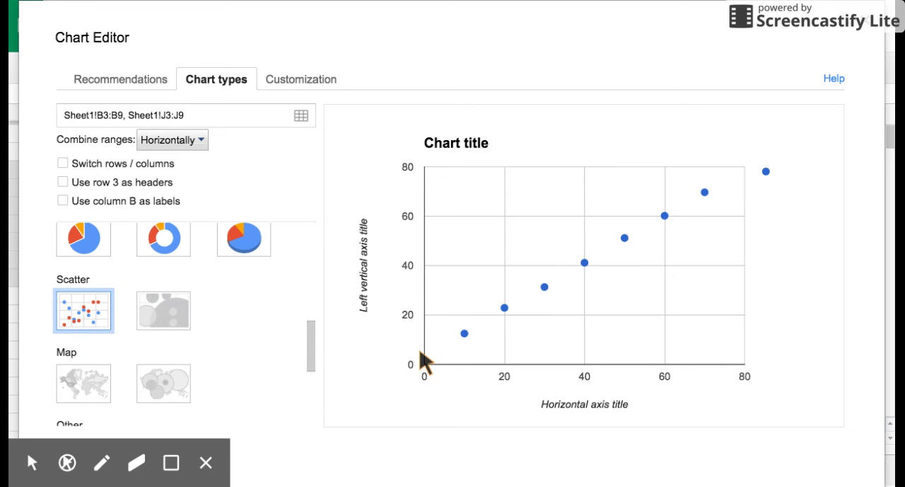
mouse_move(459, 357)
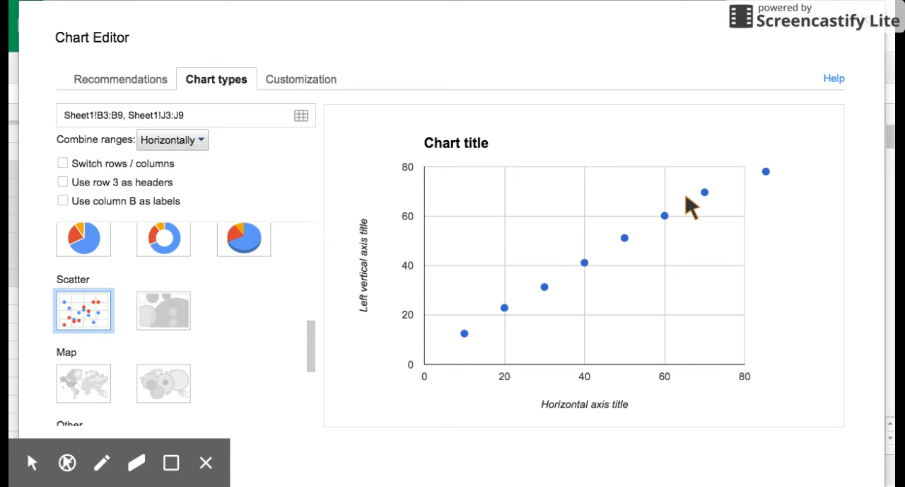
mouse_move(608, 280)
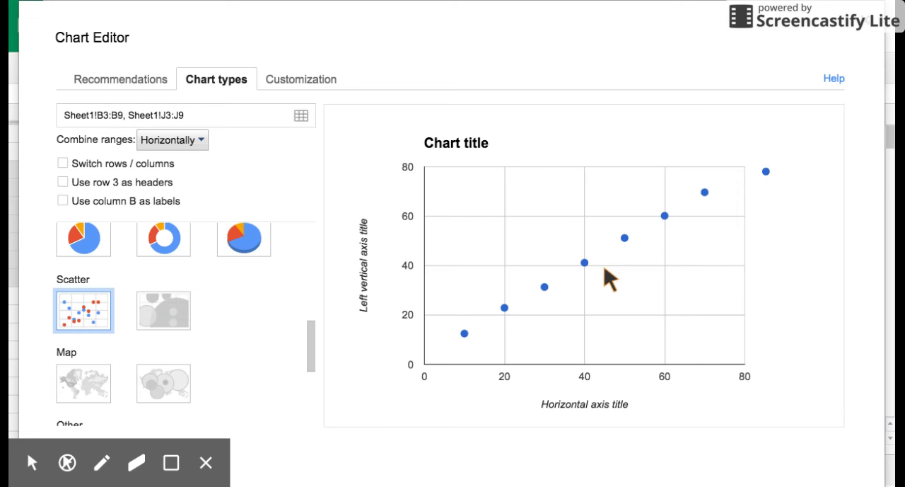
mouse_move(607, 279)
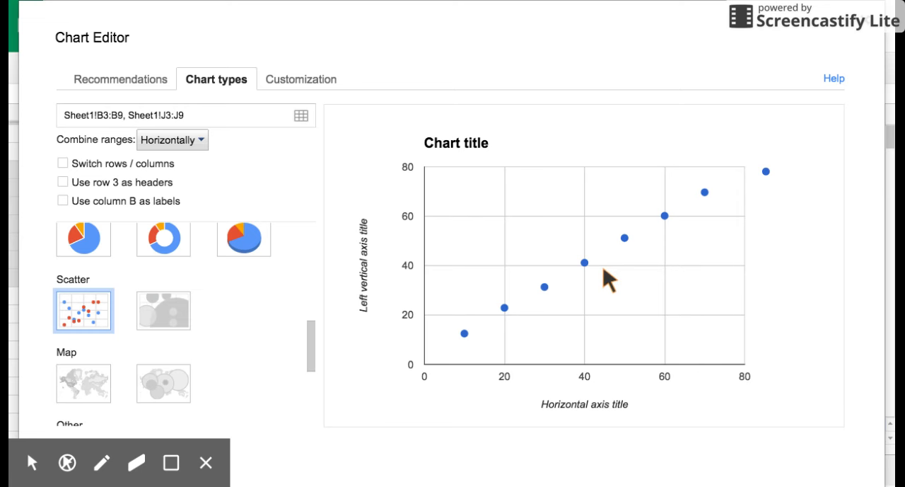
mouse_move(601, 332)
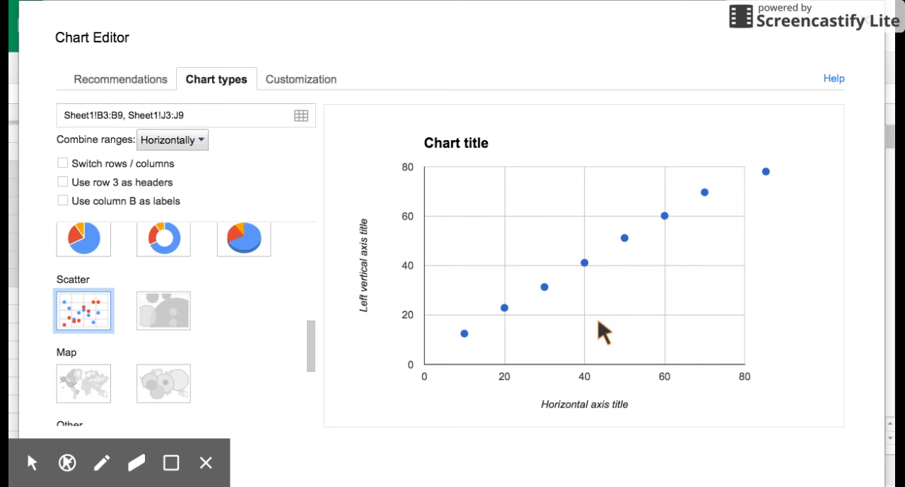
mouse_move(463, 333)
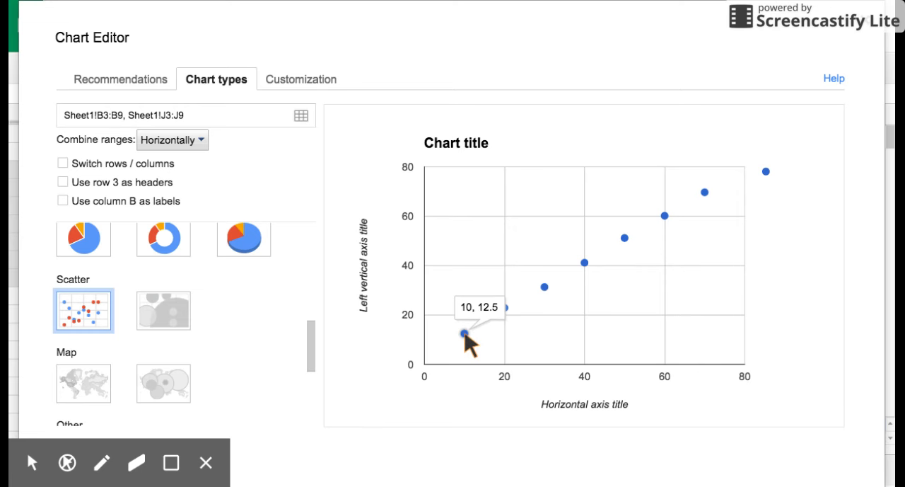
mouse_move(474, 340)
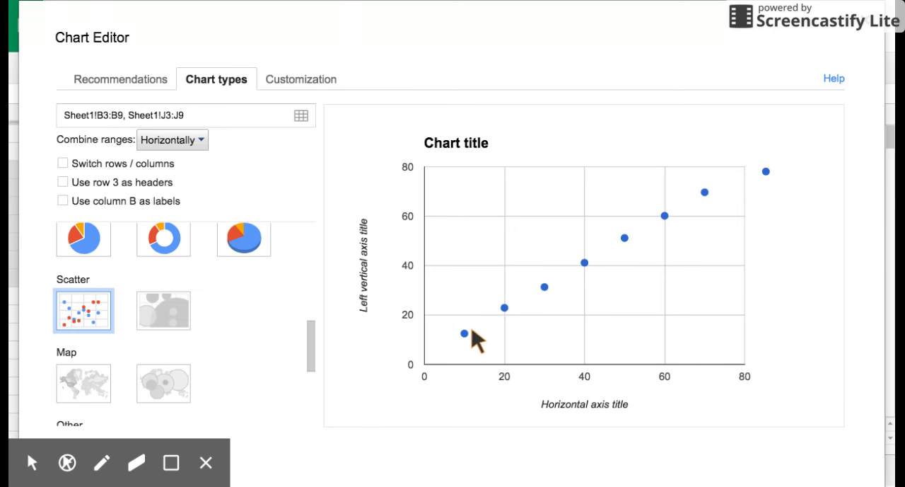
mouse_move(504, 308)
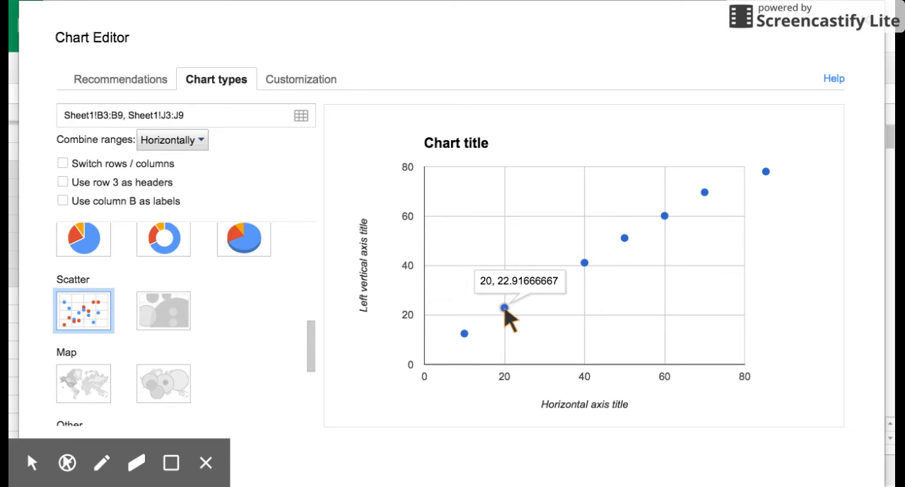
mouse_move(527, 306)
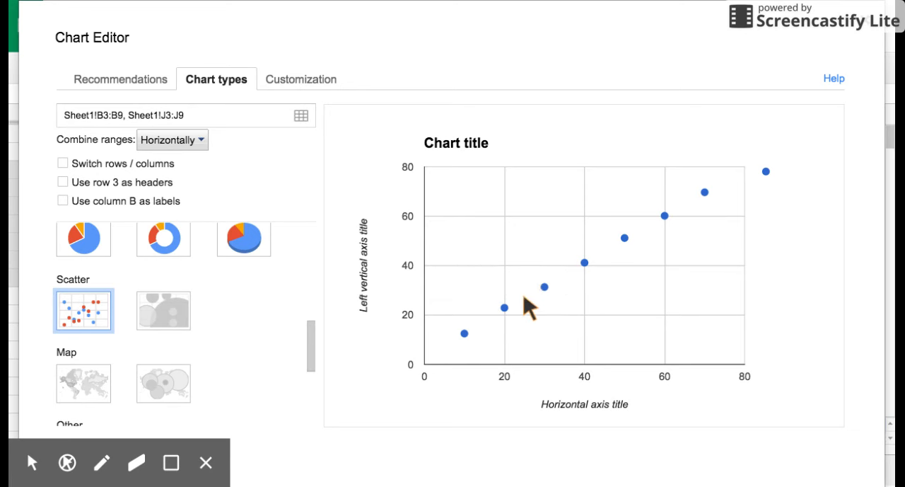
mouse_move(556, 290)
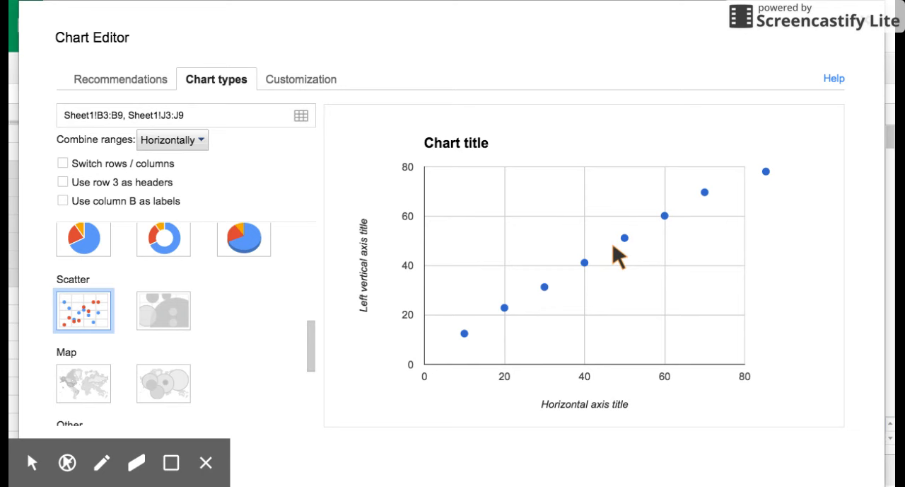
mouse_move(252, 164)
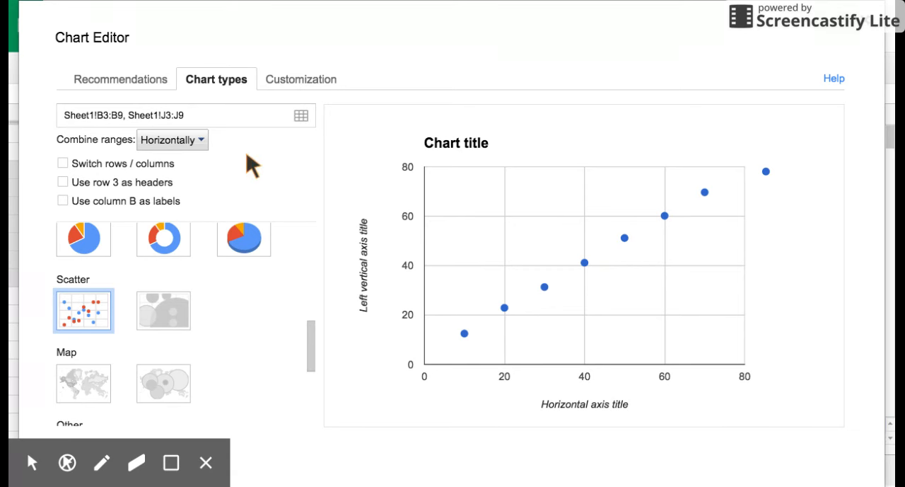
mouse_move(292, 85)
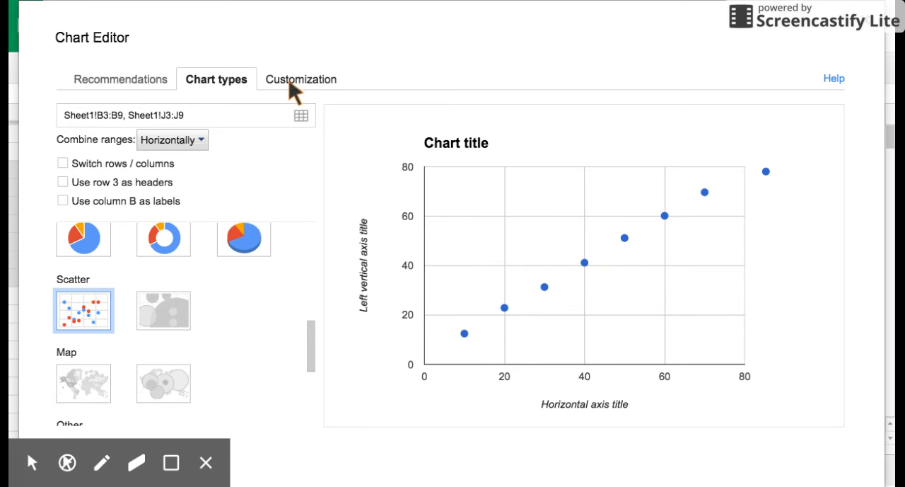
- Enter 'The Effect of the Distance on the Light Beam Diameter' as the chart title
left_click(300, 78)
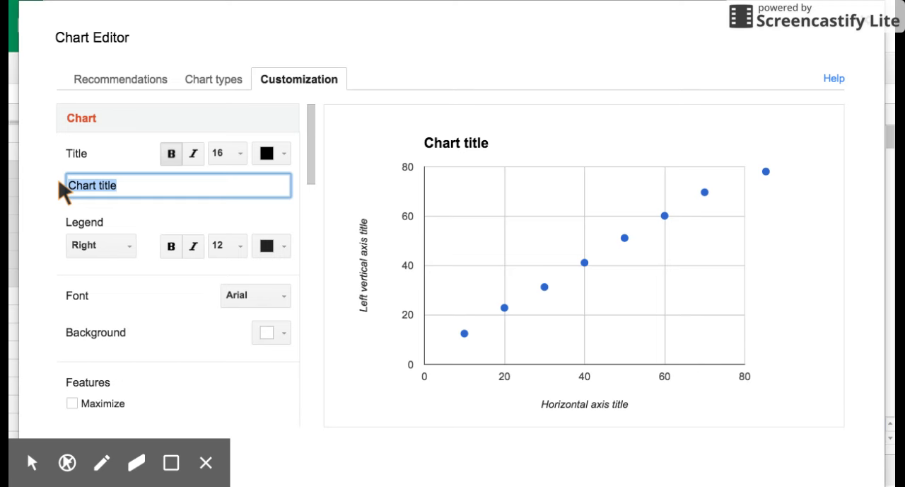
type("The")
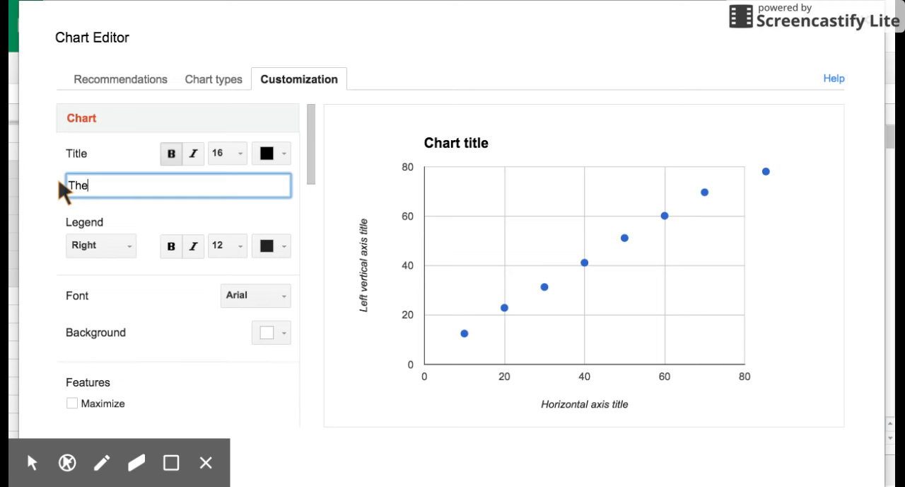
type("Effe")
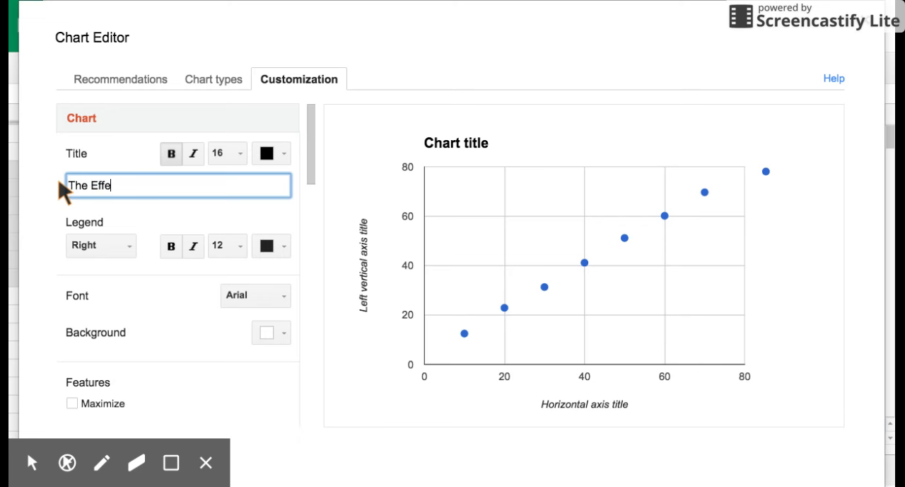
type("ct of th")
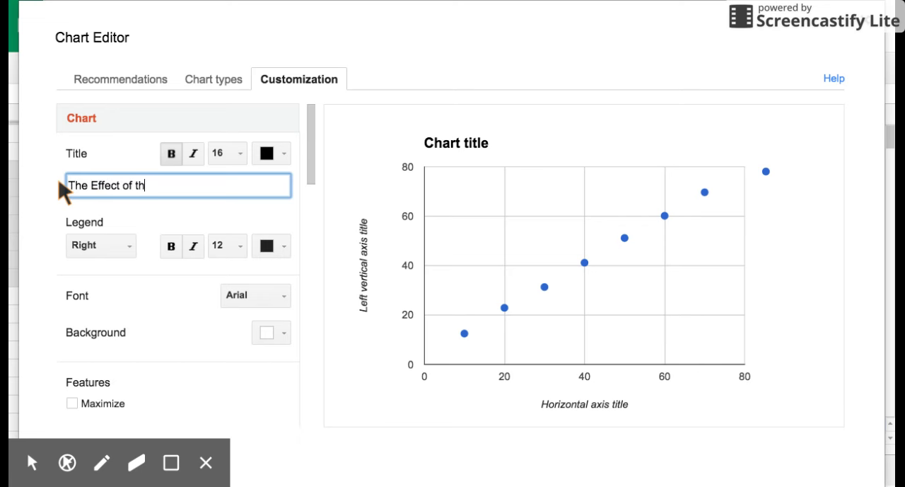
type("e Di")
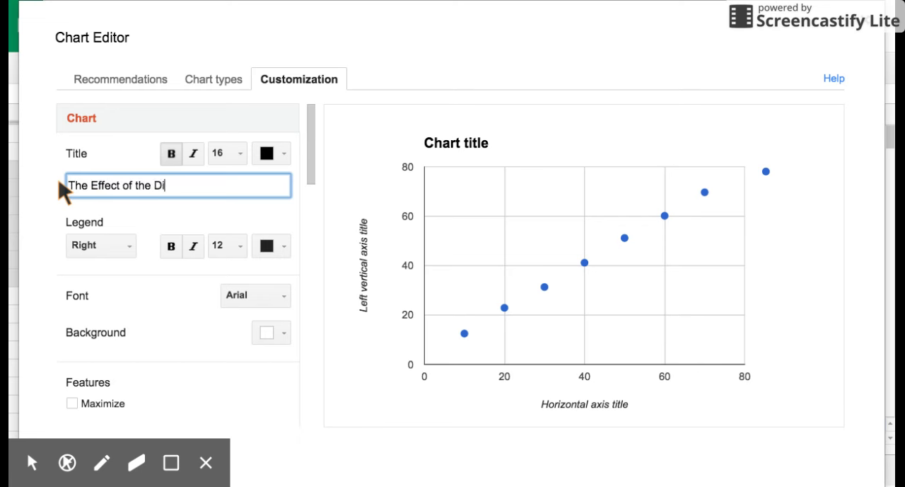
type("stance on")
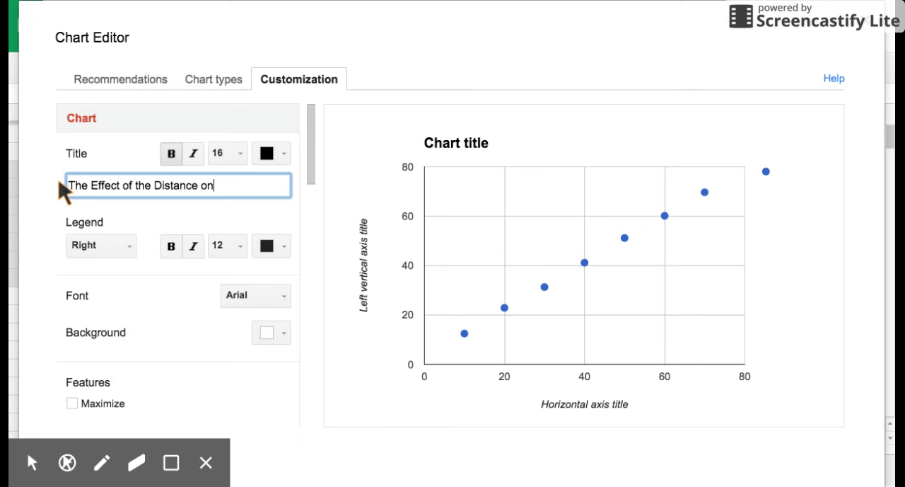
type("the")
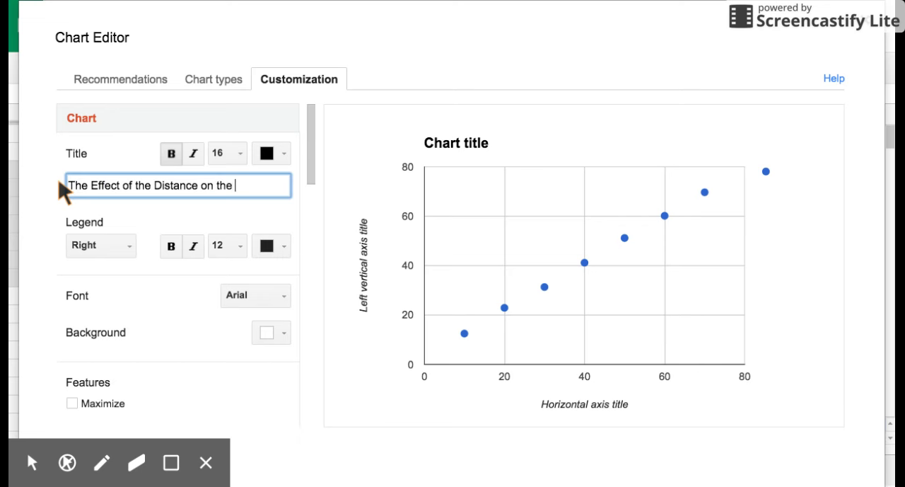
type("l")
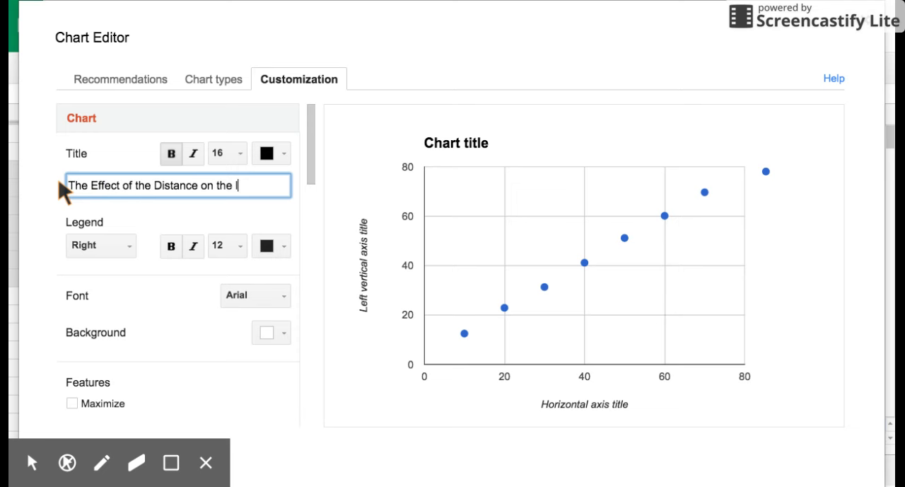
type("Light")
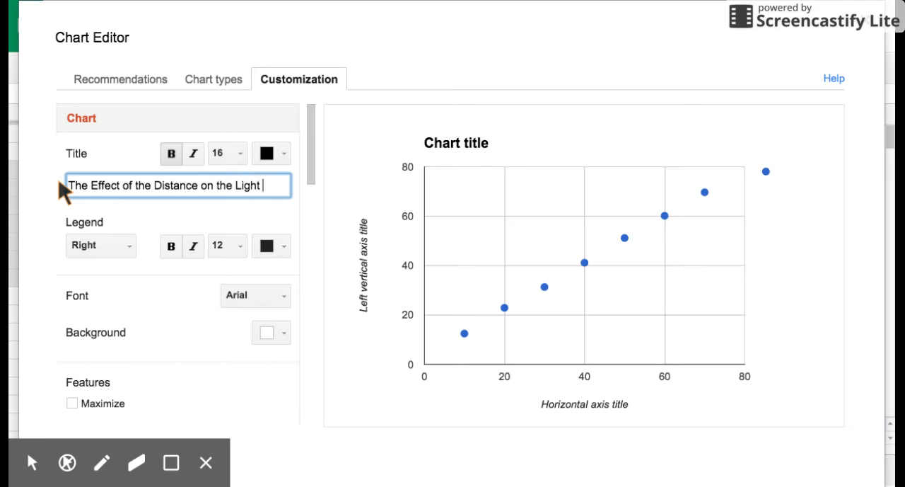
type("Beam D")
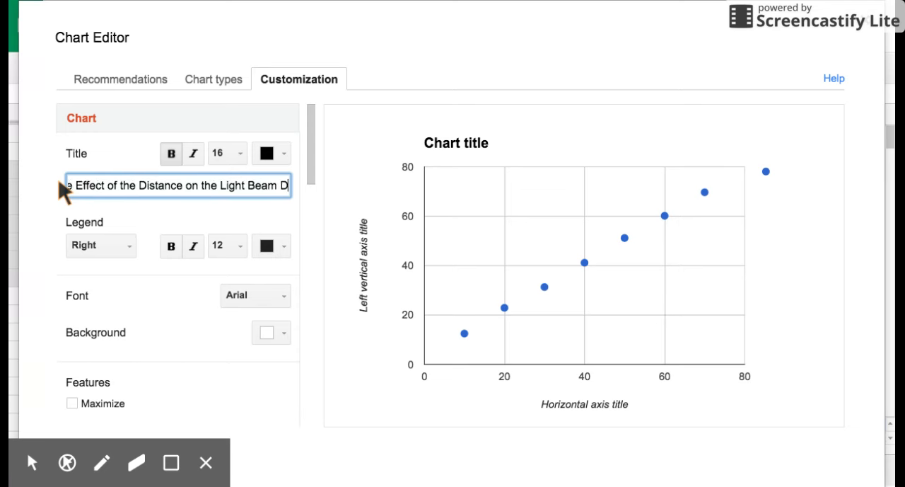
type("Diameter")
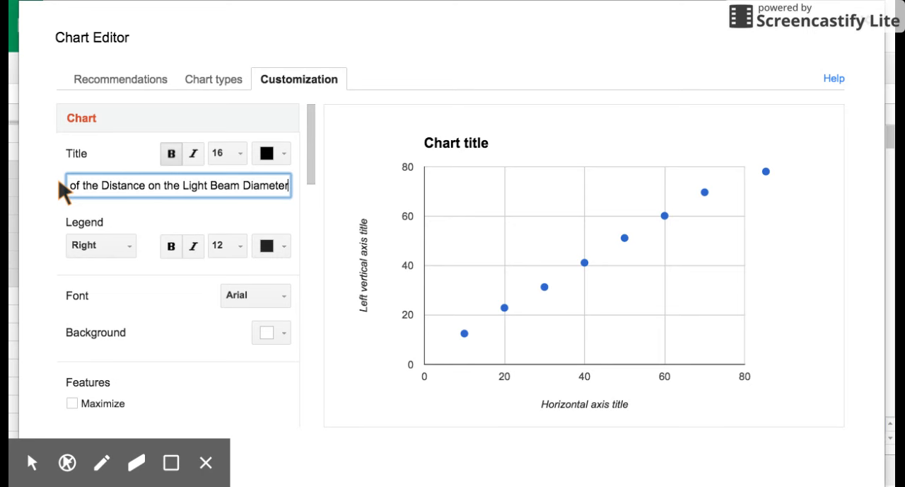
mouse_move(178, 198)
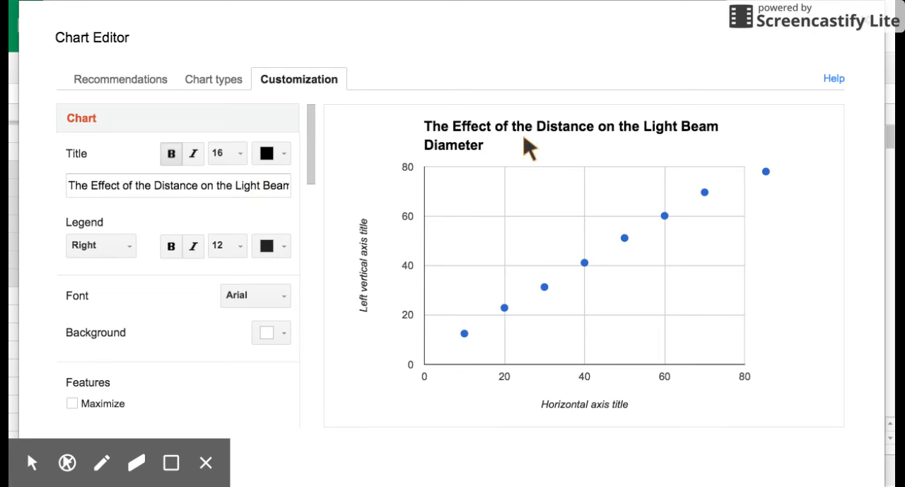
mouse_move(244, 153)
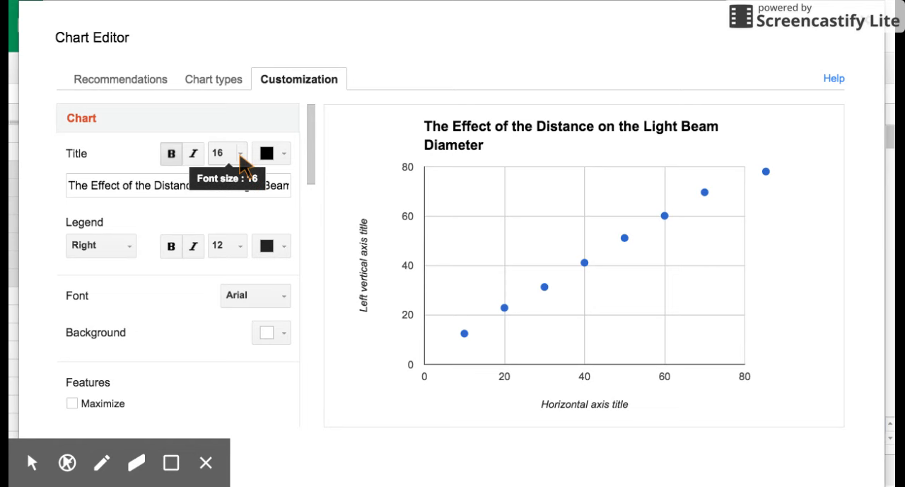
- Set the chart title font size to 14
left_click(223, 153)
type("14")
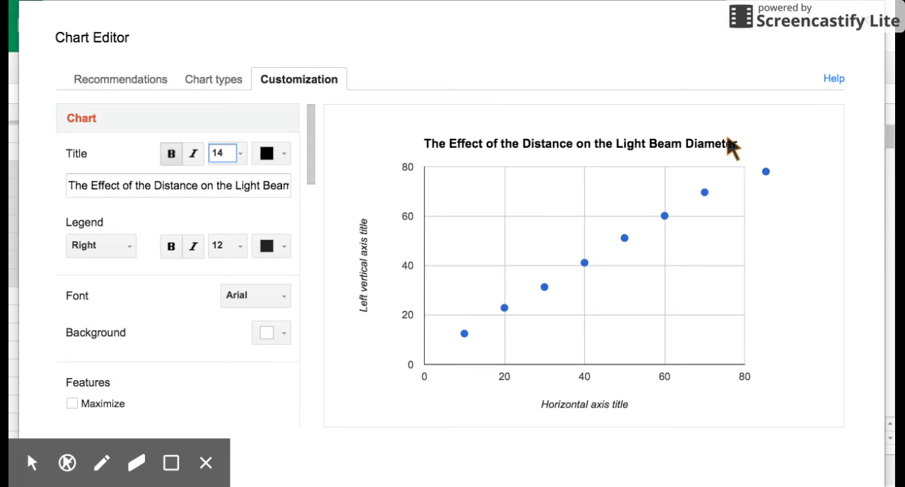
mouse_move(696, 152)
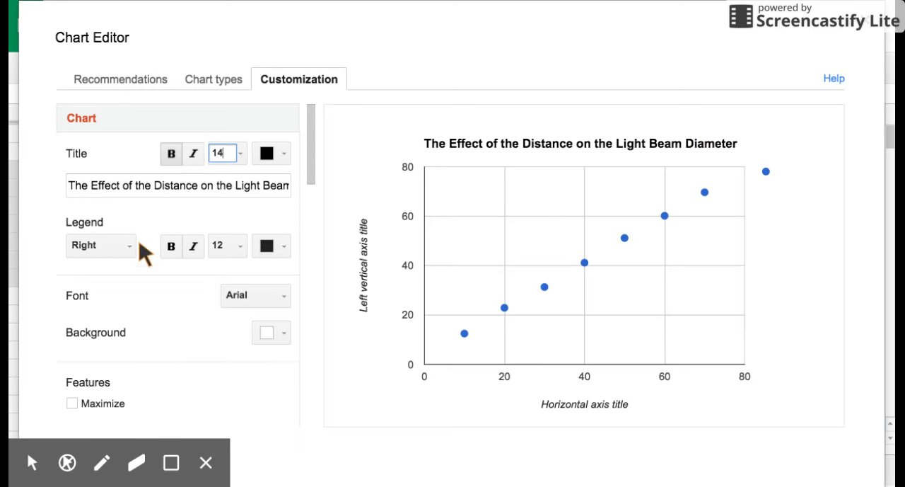
mouse_move(682, 205)
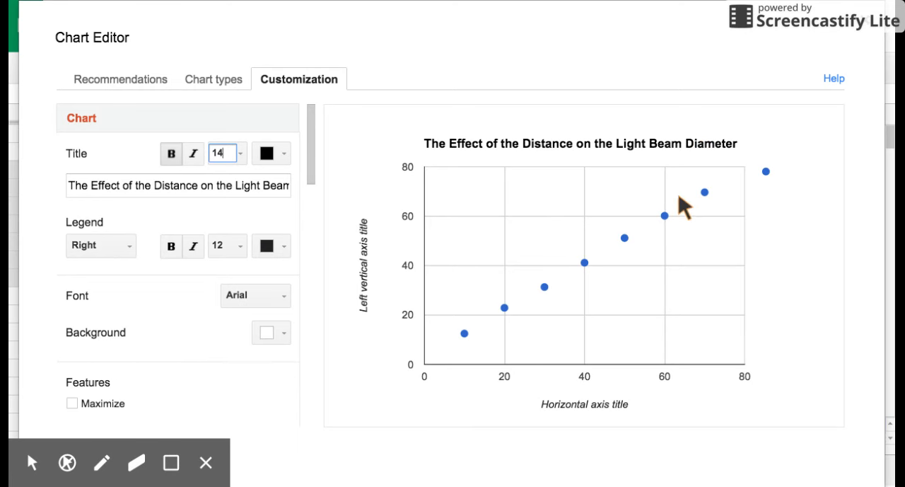
mouse_move(785, 172)
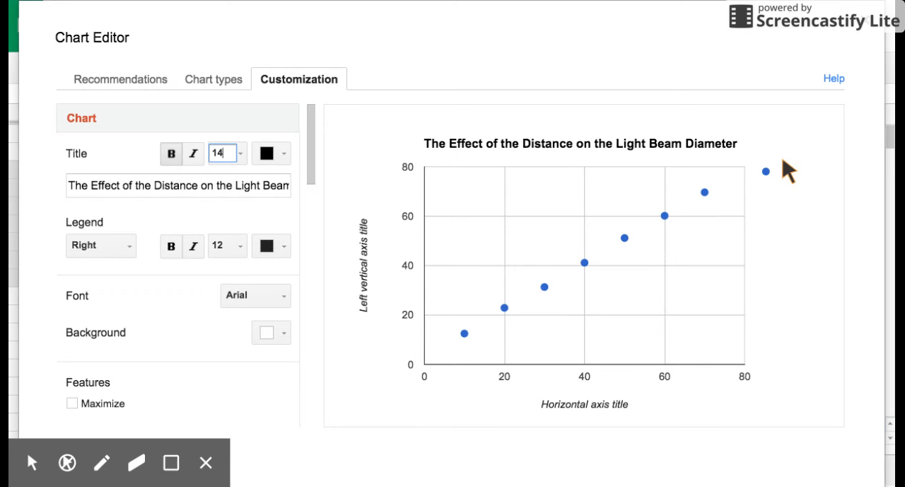
mouse_move(144, 265)
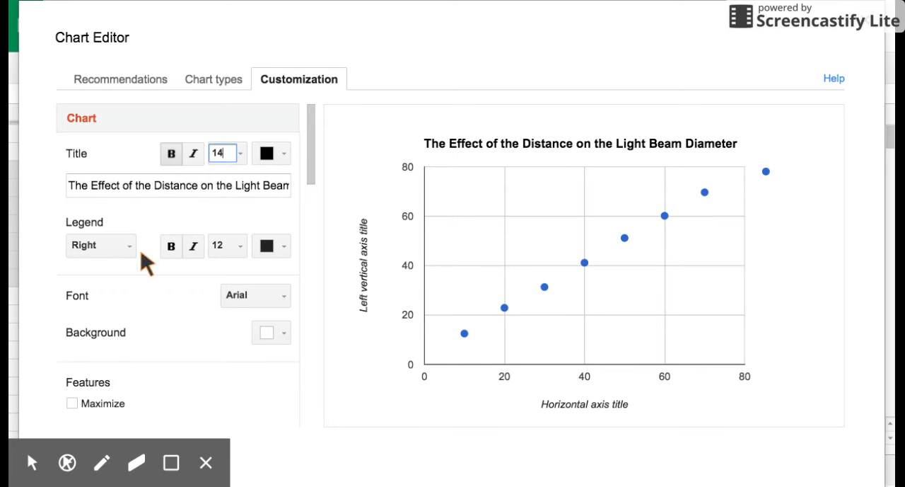
- Set the chart's legend position to None
left_click(102, 245)
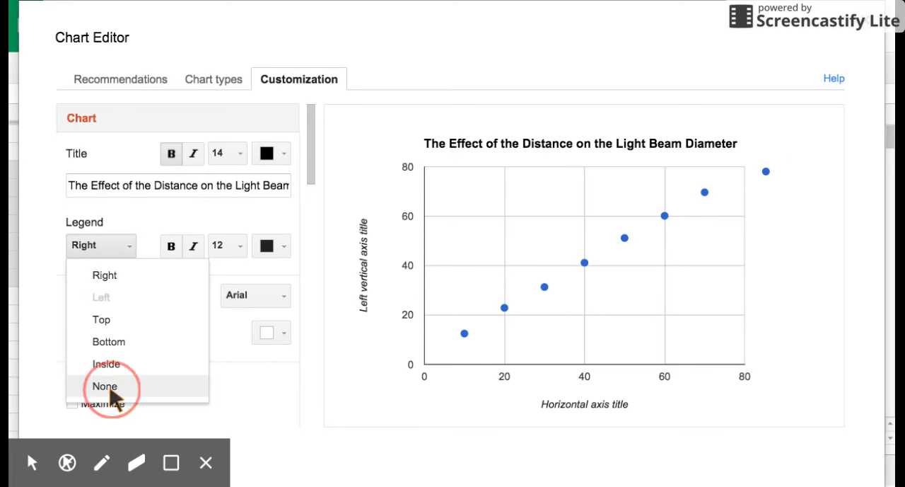
left_click(104, 386)
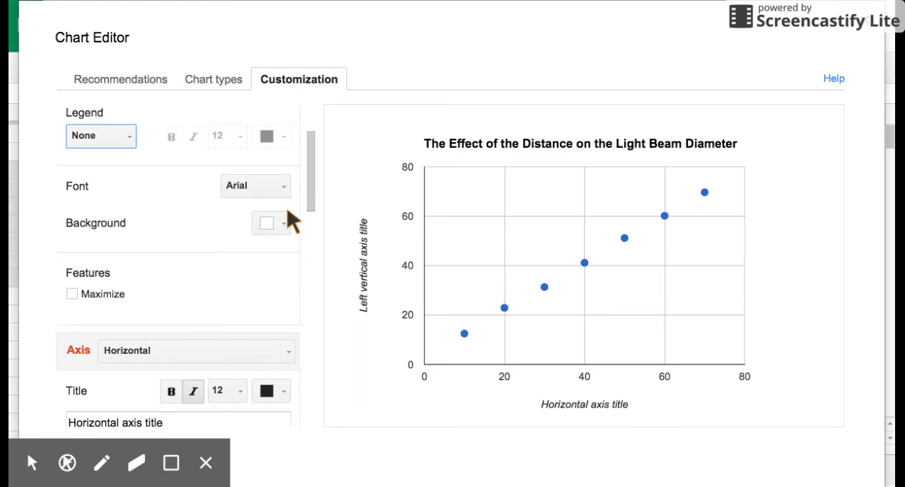
scroll("down", 3)
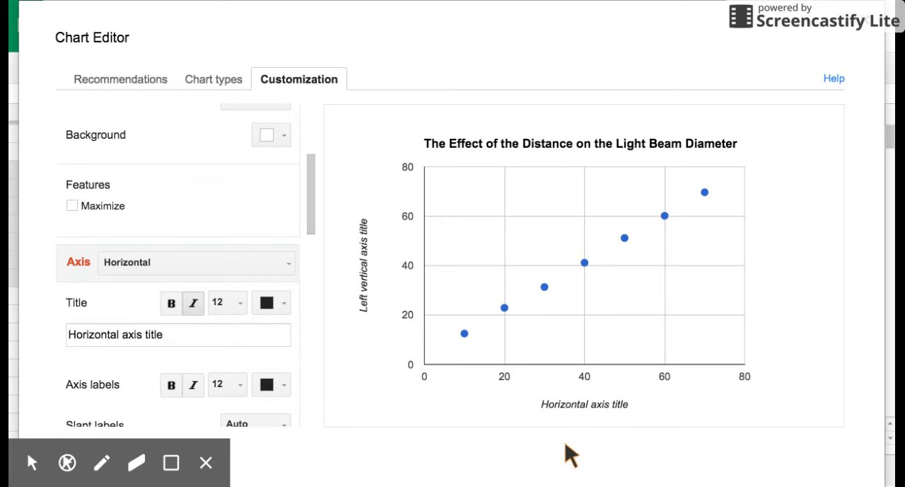
mouse_move(88, 276)
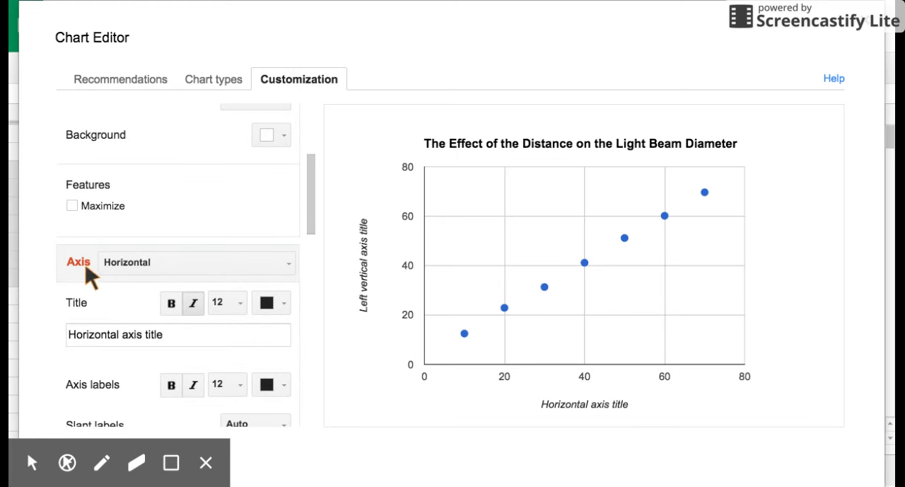
mouse_move(177, 333)
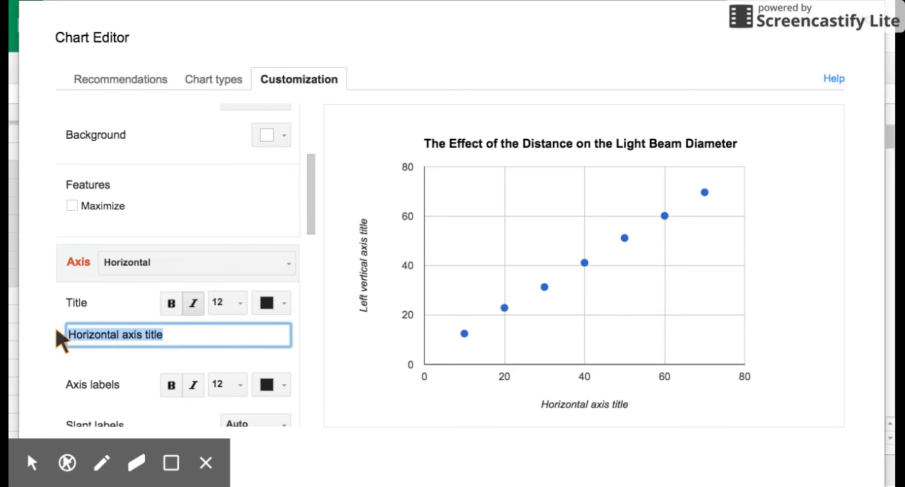
- Enter 'Distance (cm)' as the horizontal axis title
type("Distance")
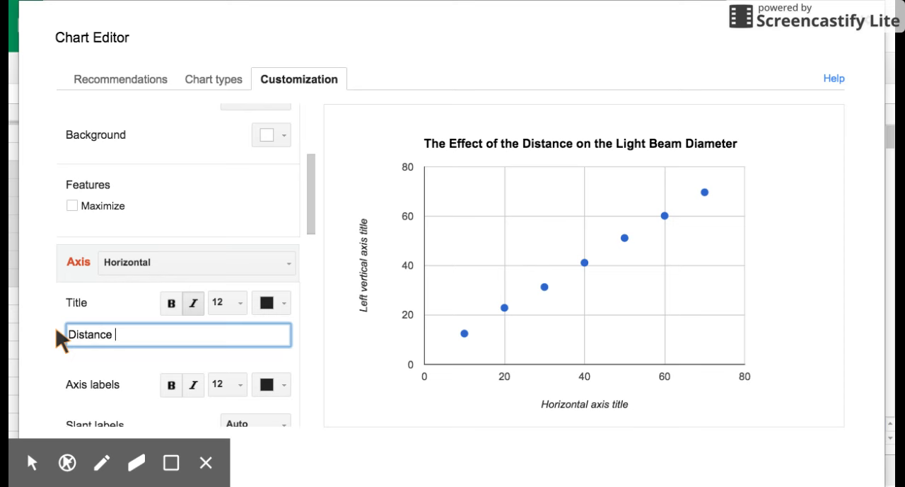
type("(d")
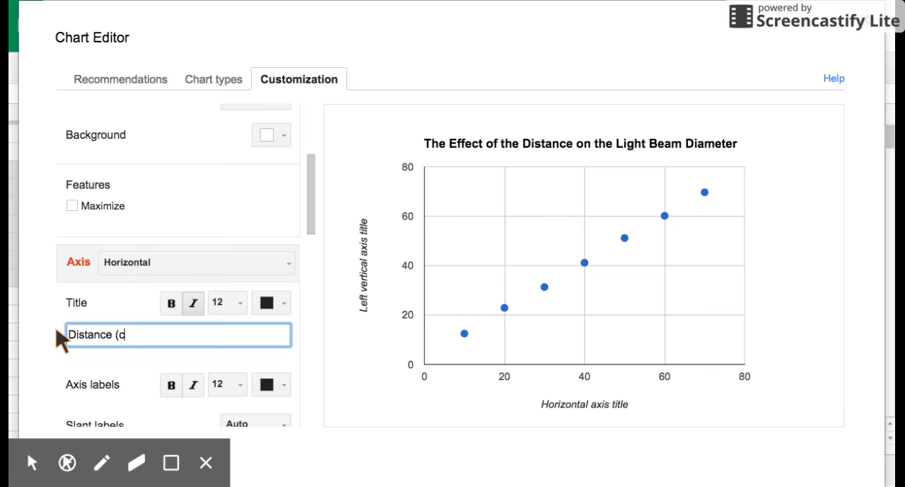
type("cm)")
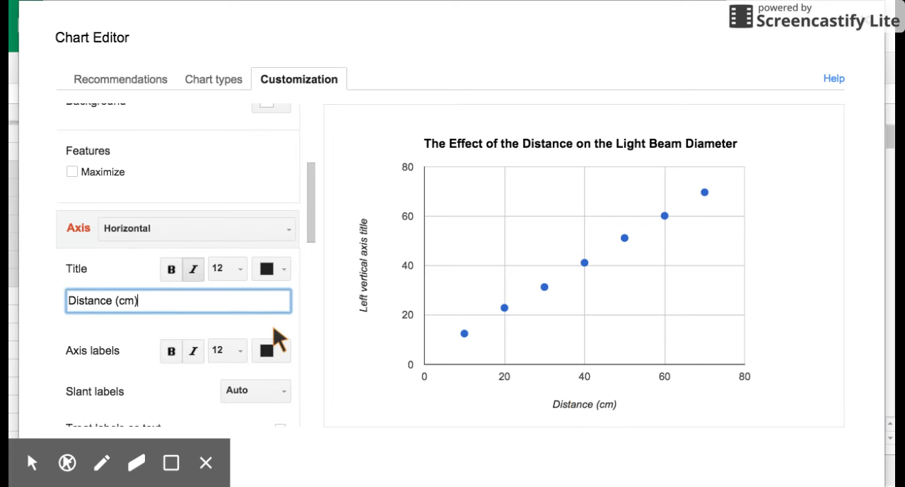
mouse_move(609, 421)
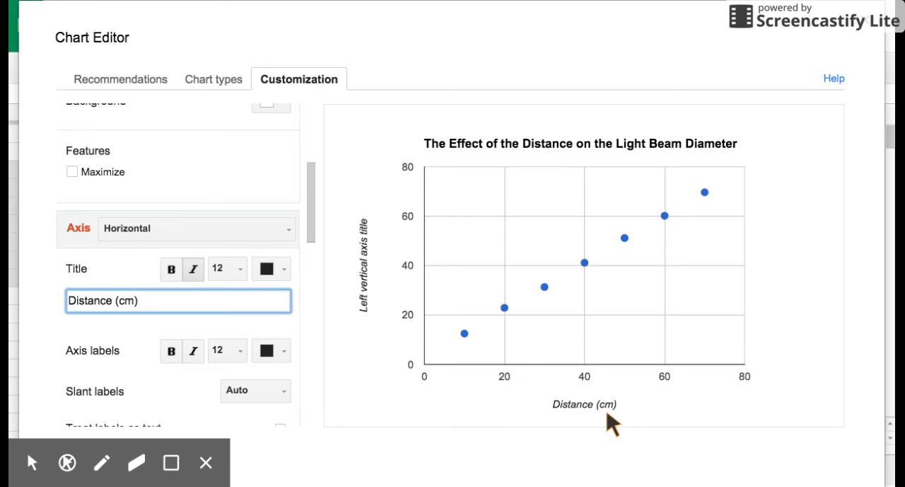
mouse_move(288, 228)
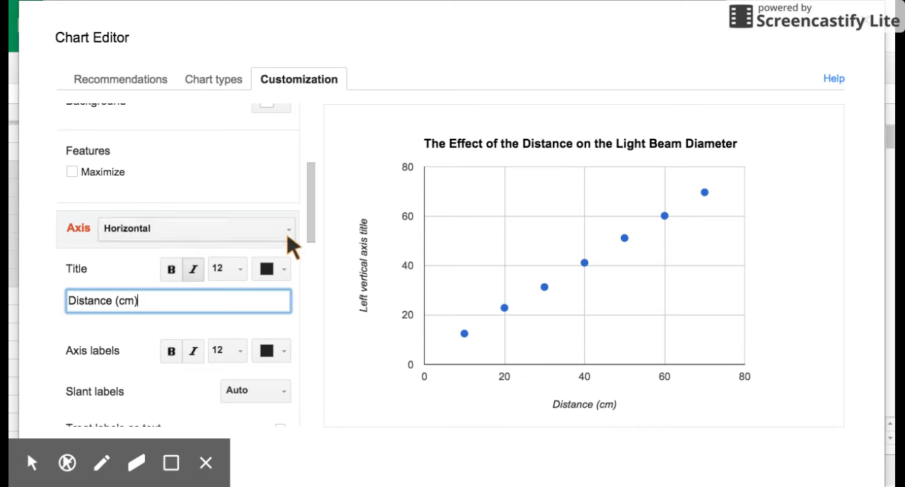
- Switch to the left vertical axis and enter 'Diameter of Light Beam (cm)' as its title
left_click(287, 228)
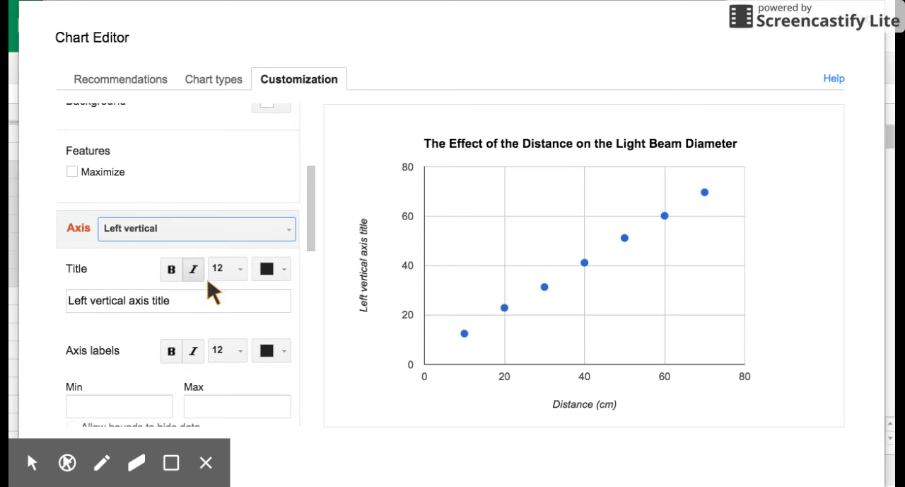
mouse_move(371, 244)
type("Dia")
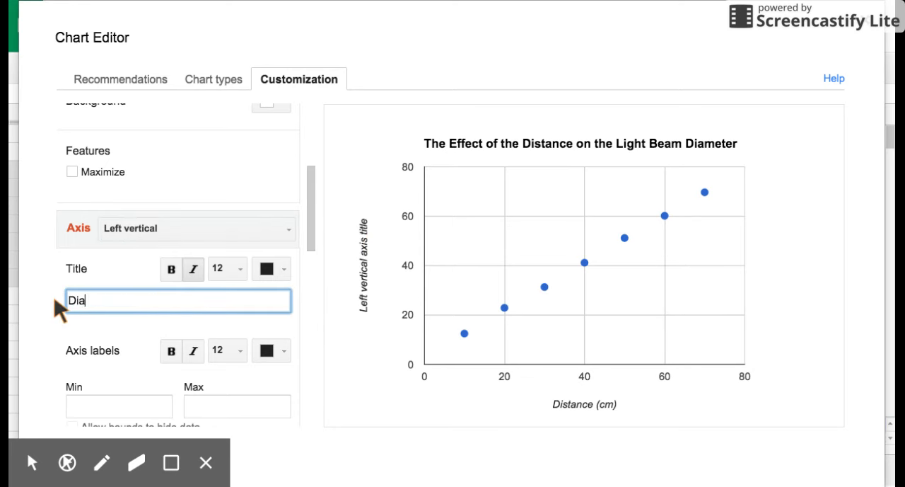
type("meter o")
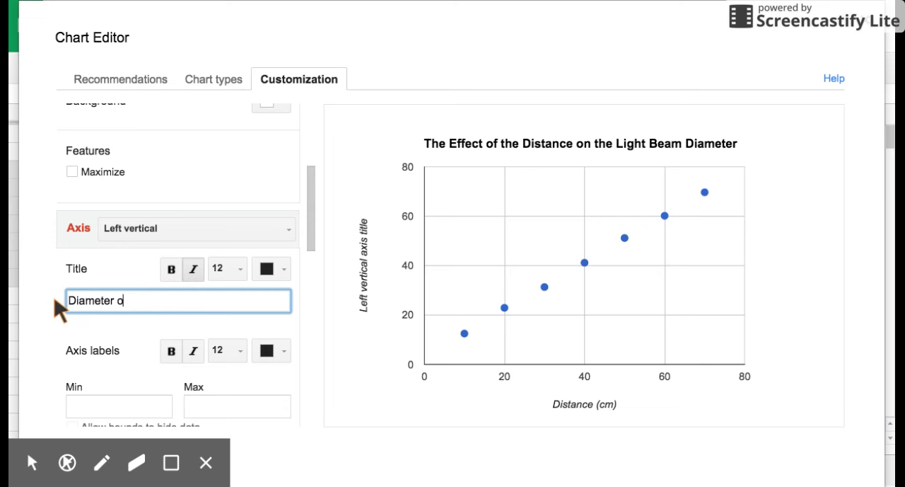
type("f Light")
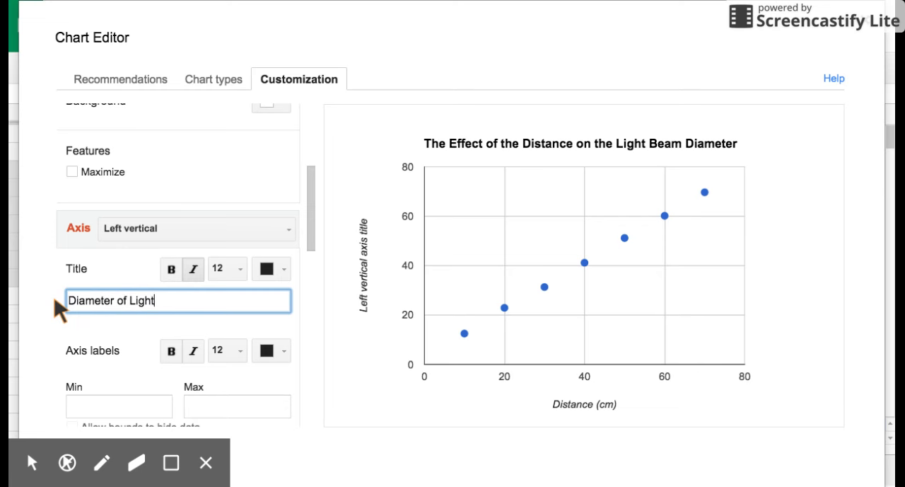
type("Beam")
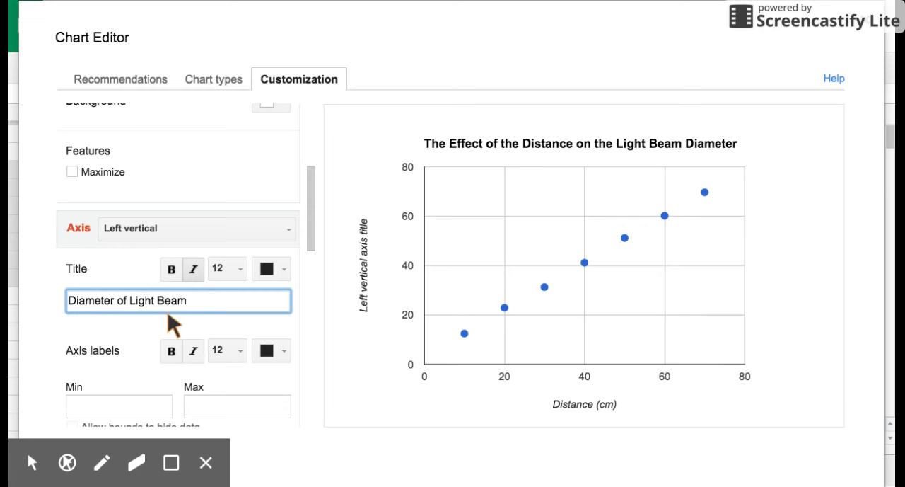
type("(")
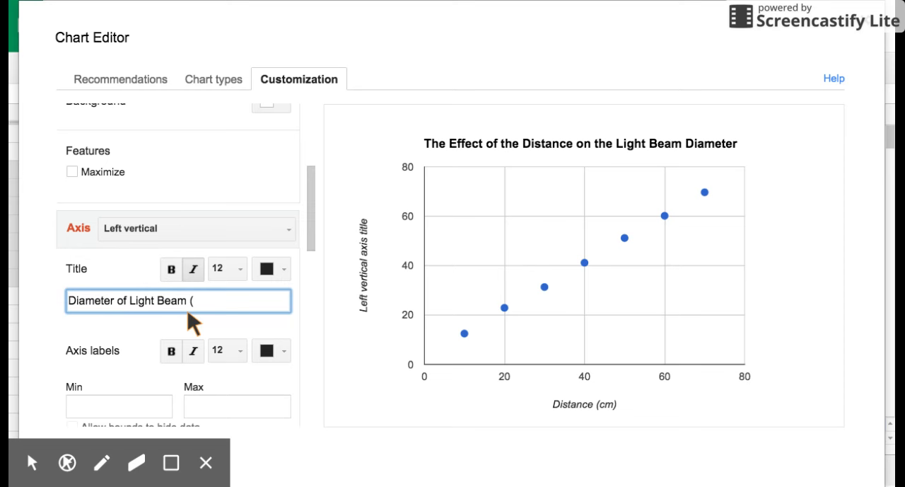
type("cm)")
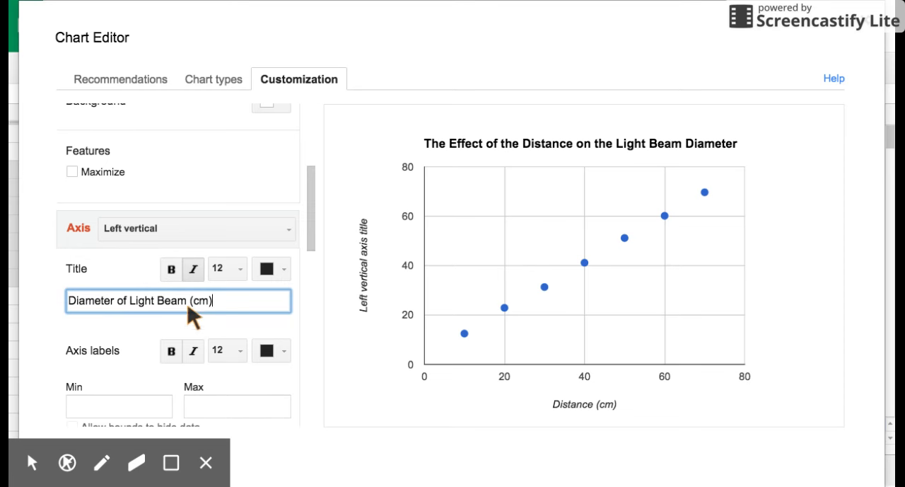
mouse_move(278, 331)
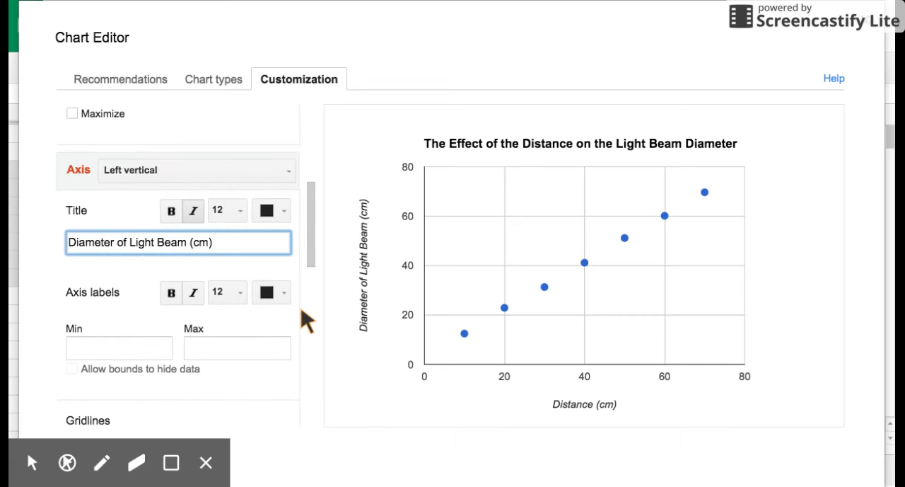
scroll("down", 3)
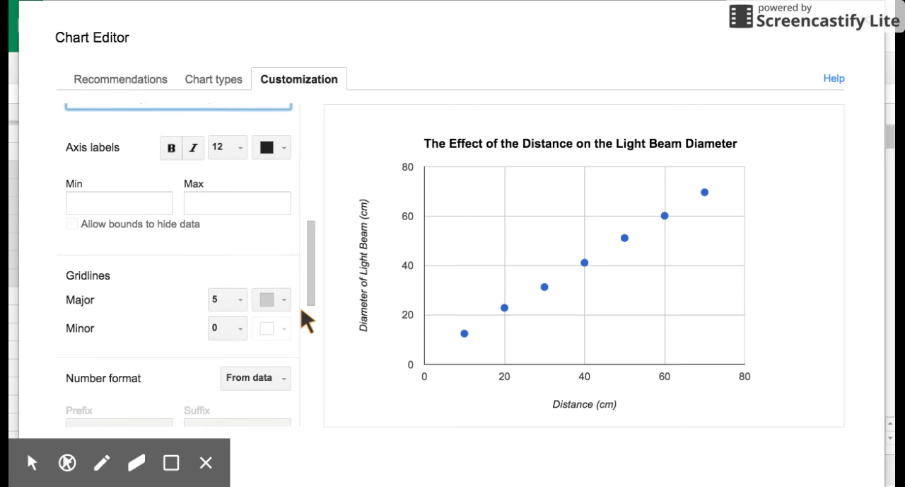
scroll("up", 3)
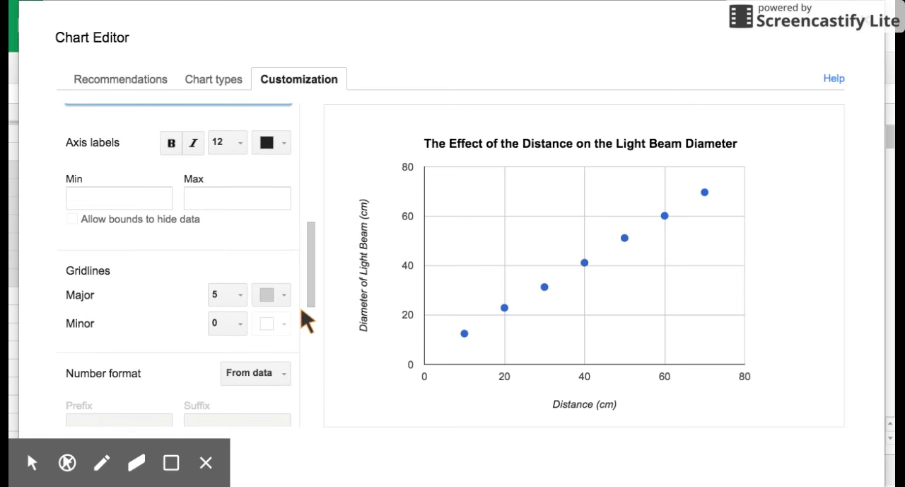
scroll("up", 3)
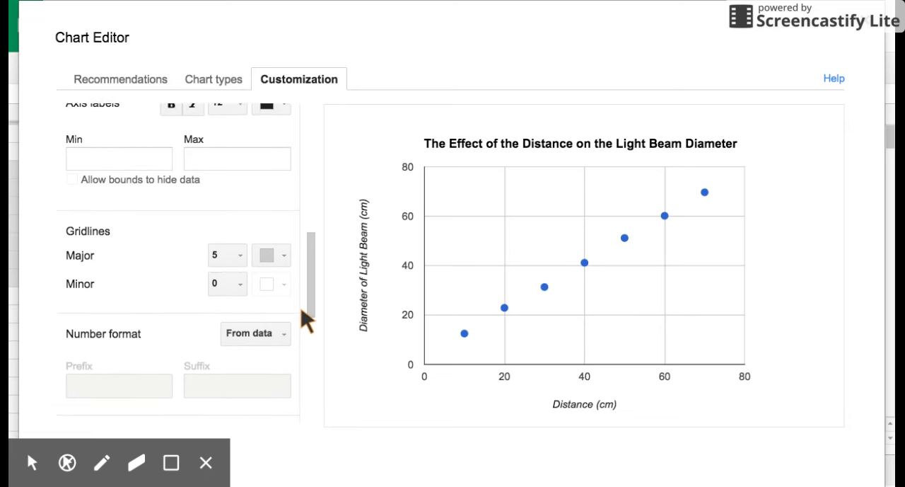
scroll("up", 3)
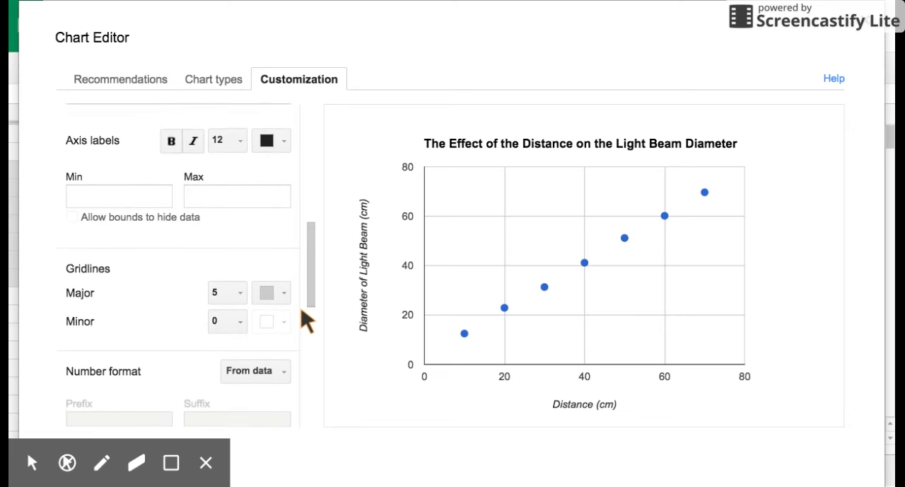
scroll("down", 3)
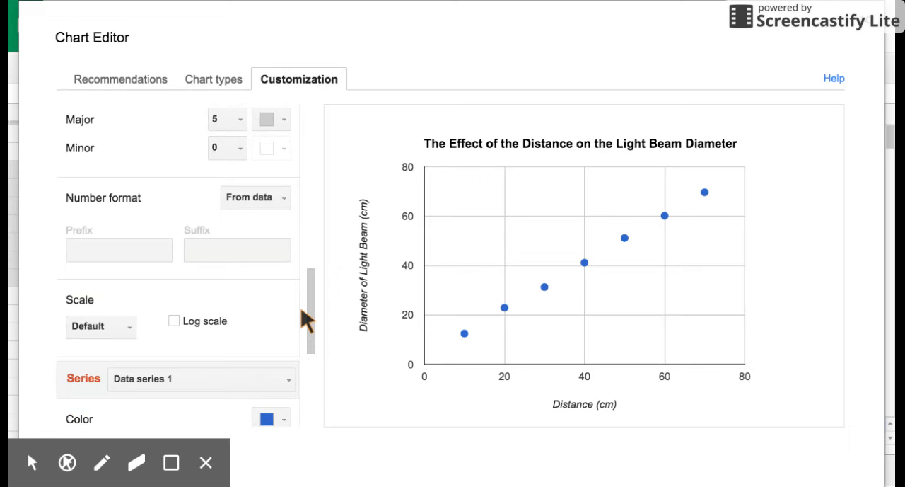
scroll("down", 3)
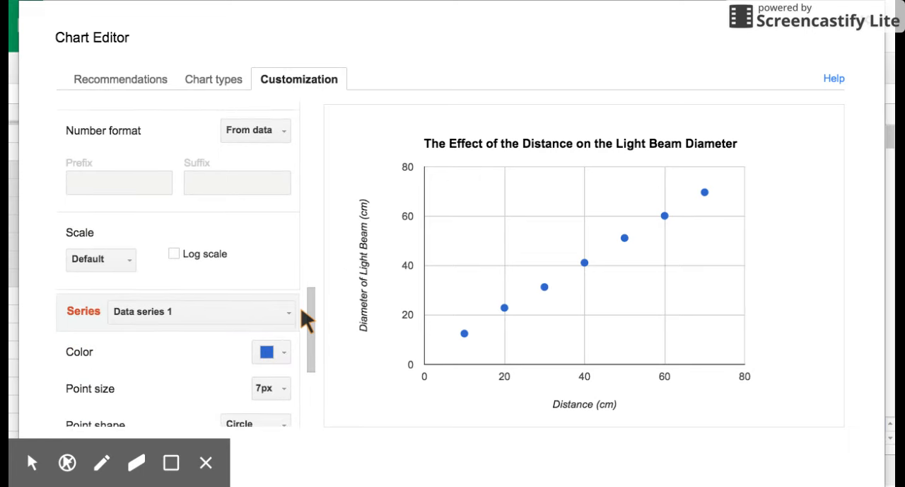
scroll("down", 3)
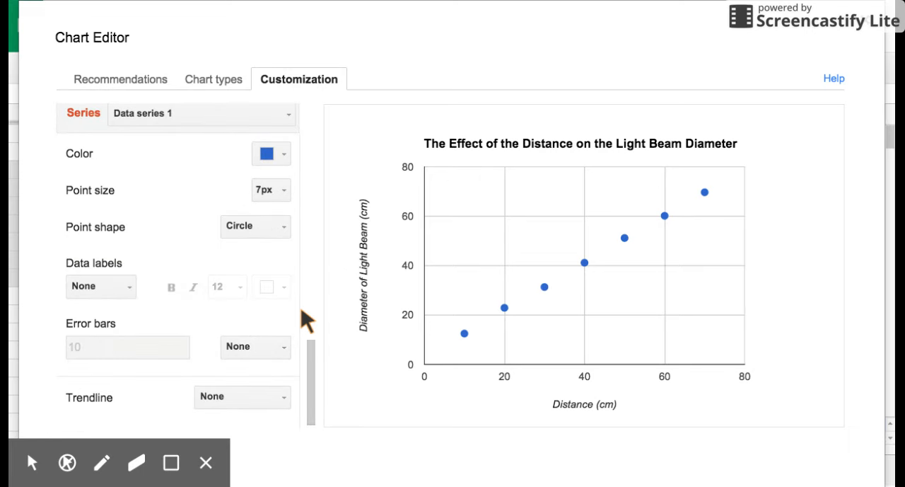
mouse_move(391, 381)
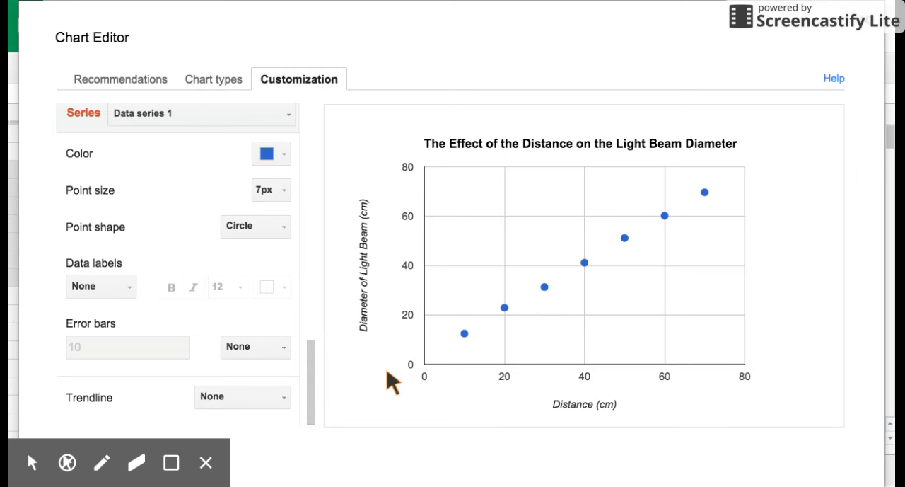
mouse_move(674, 197)
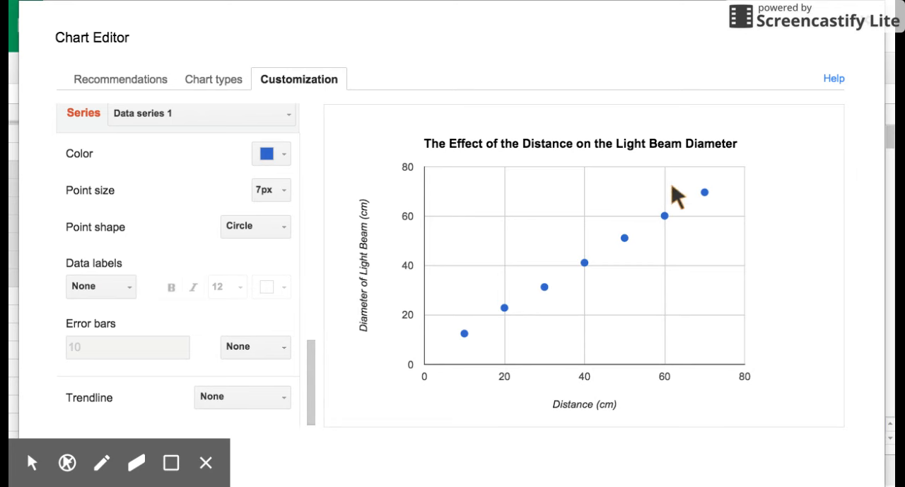
mouse_move(431, 374)
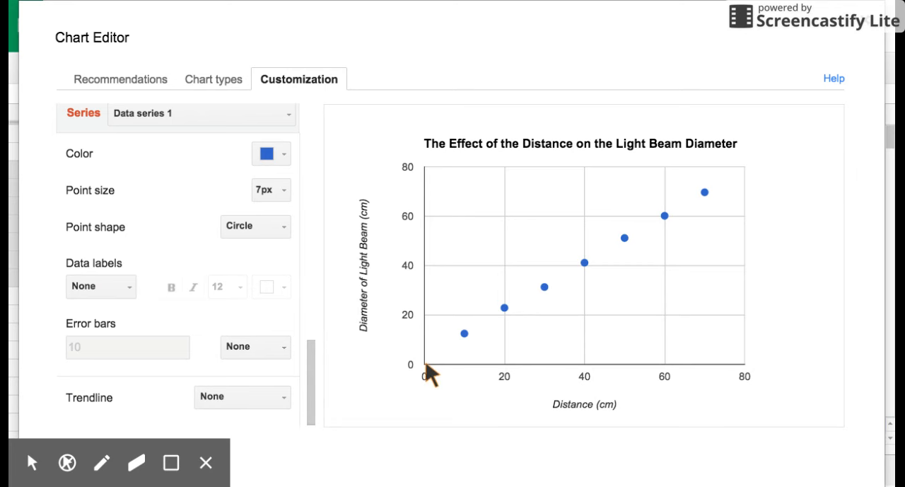
mouse_move(460, 358)
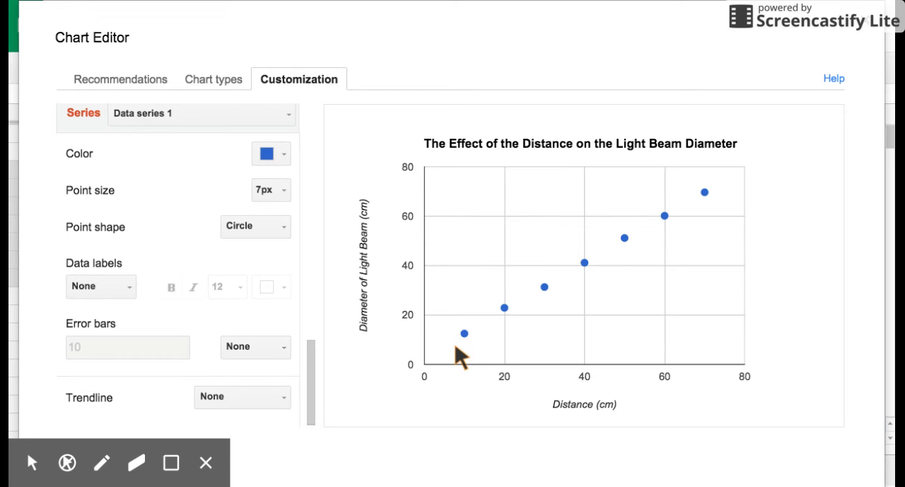
mouse_move(684, 211)
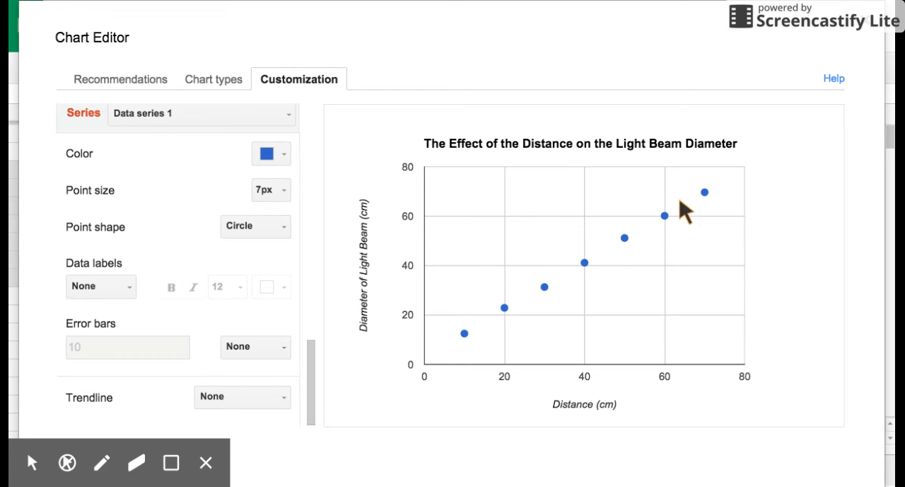
mouse_move(464, 334)
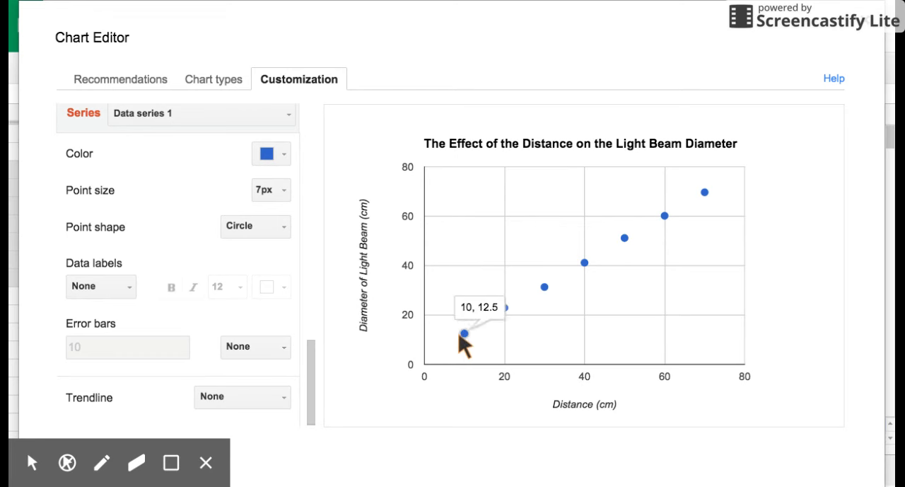
mouse_move(428, 375)
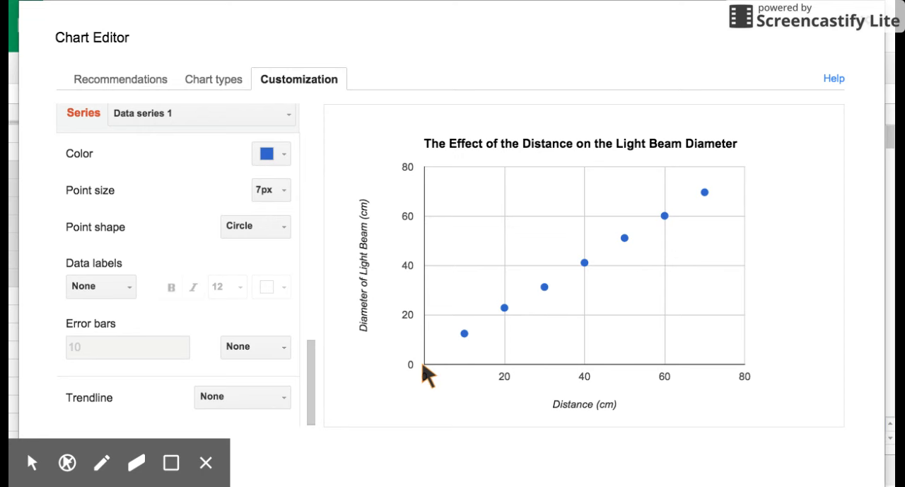
mouse_move(495, 338)
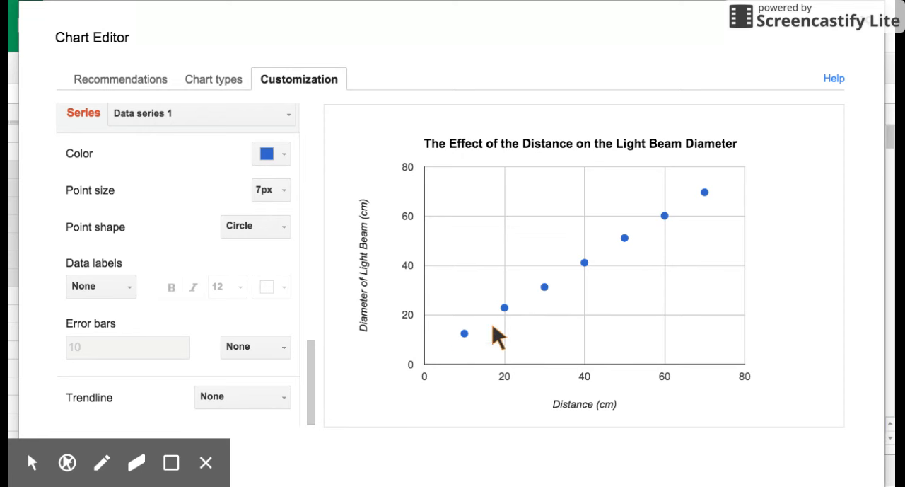
mouse_move(198, 402)
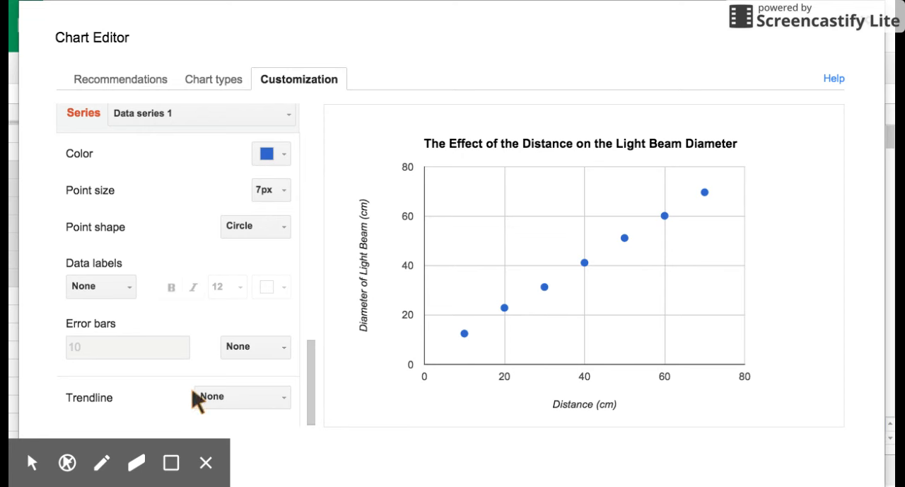
- Choose Linear from the series Trendline dropdown
left_click(240, 396)
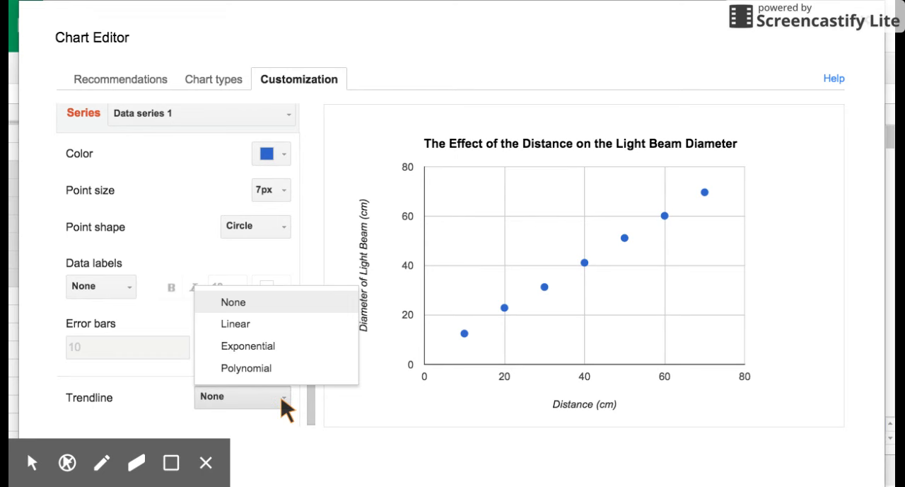
mouse_move(235, 324)
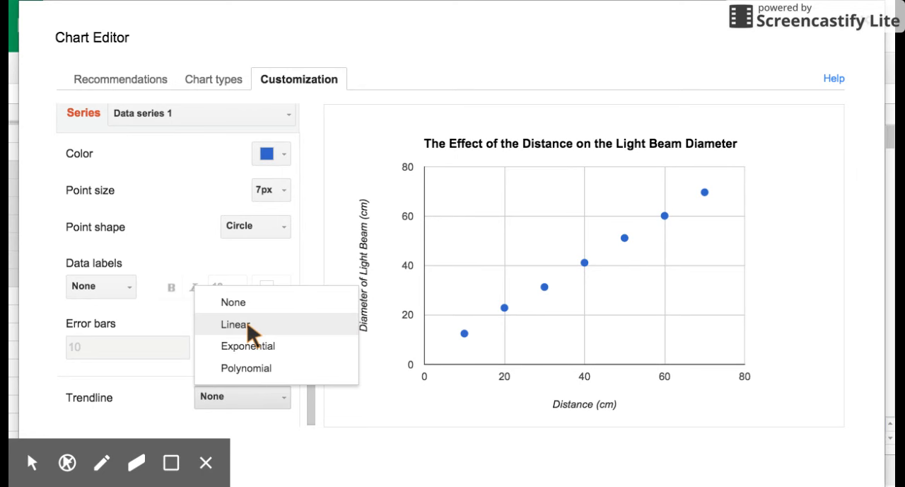
left_click(236, 324)
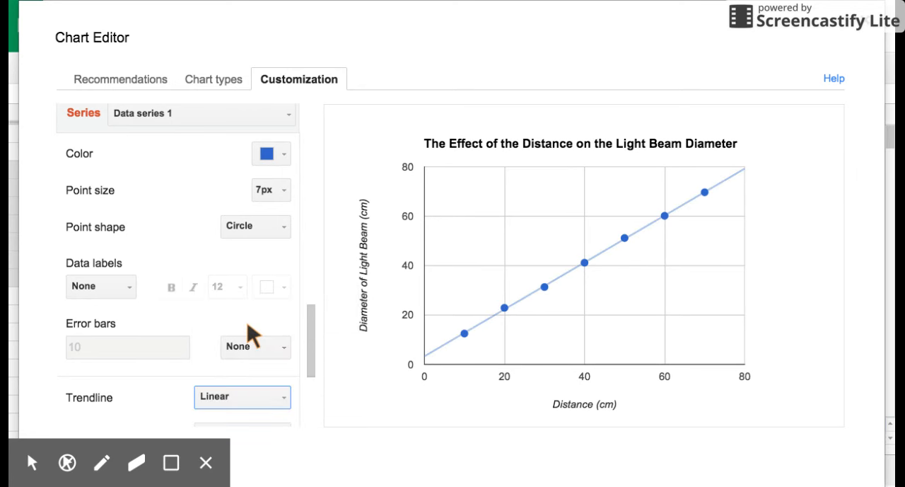
mouse_move(469, 440)
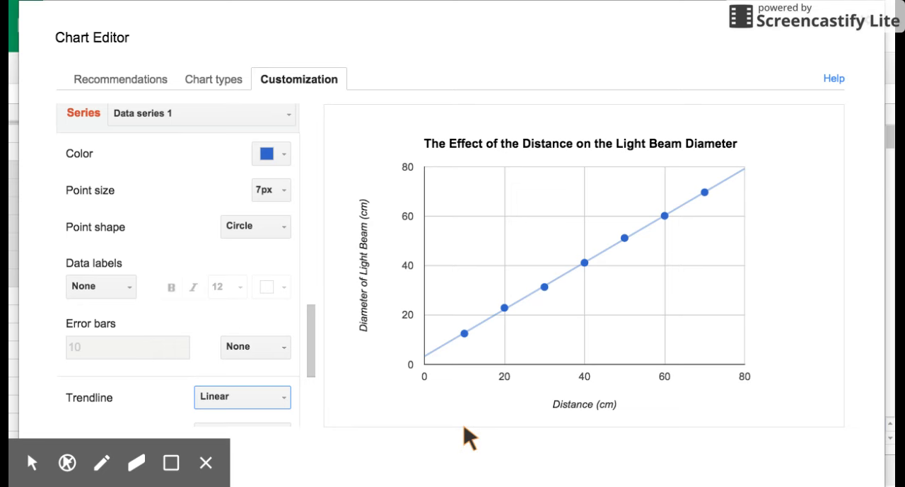
mouse_move(483, 338)
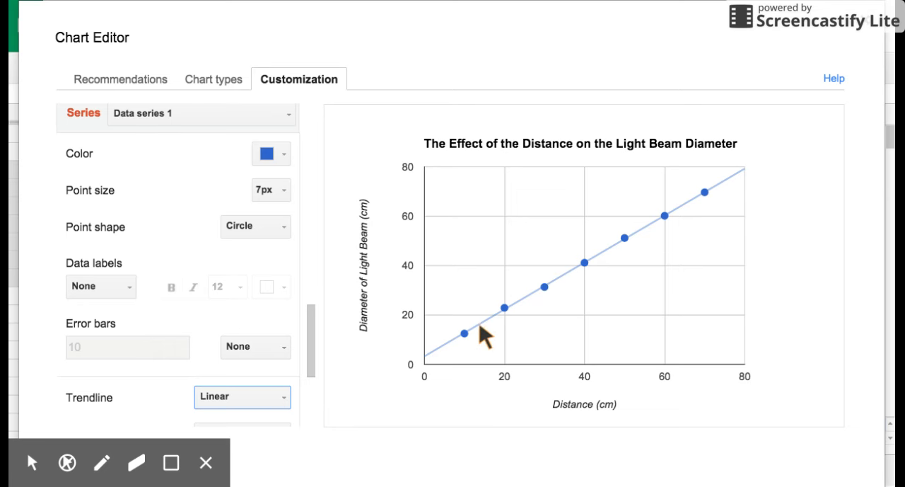
mouse_move(428, 368)
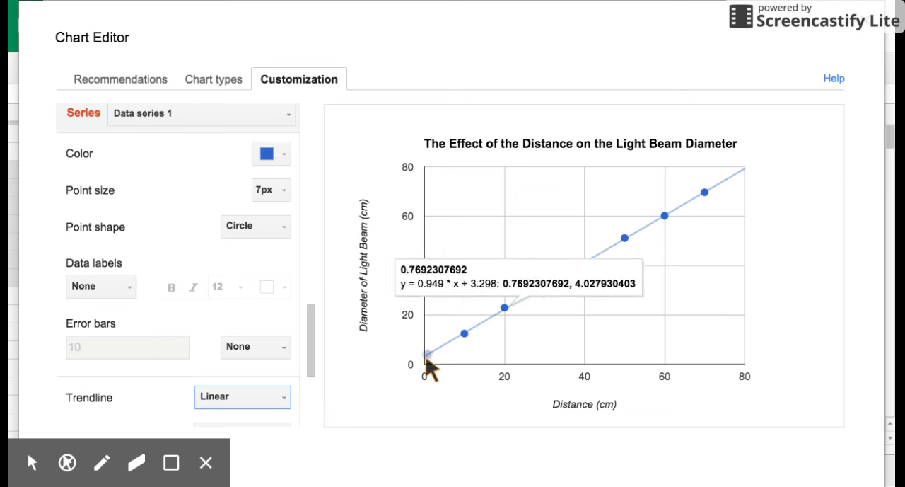
mouse_move(739, 180)
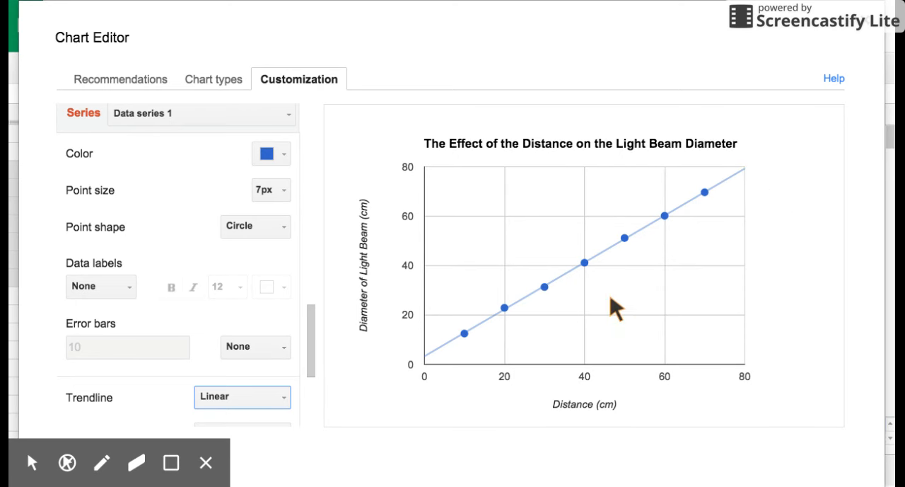
mouse_move(607, 251)
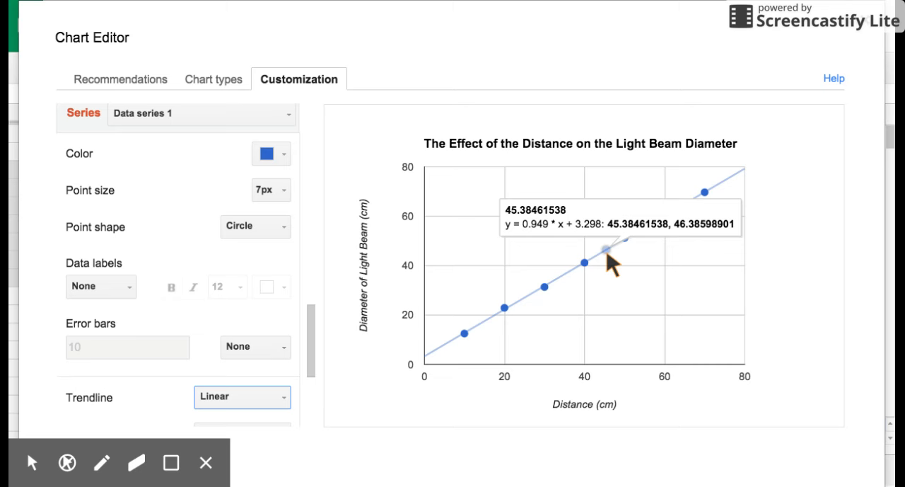
mouse_move(594, 260)
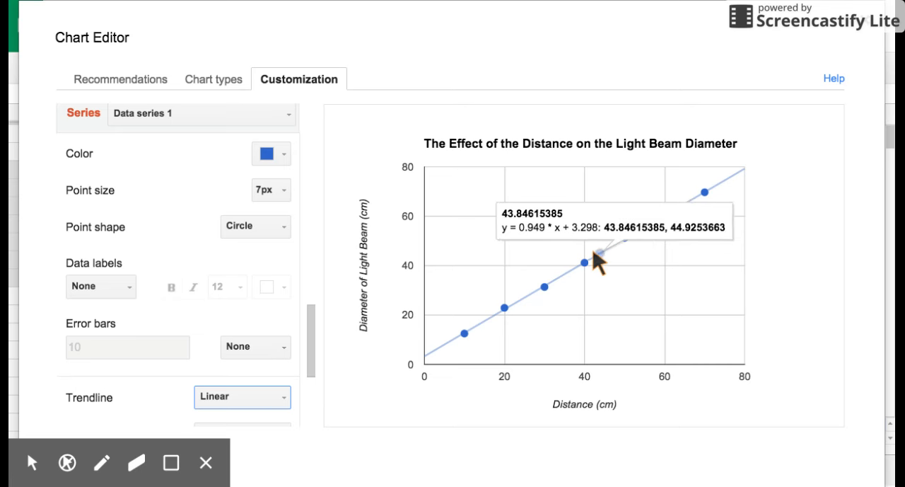
mouse_move(425, 259)
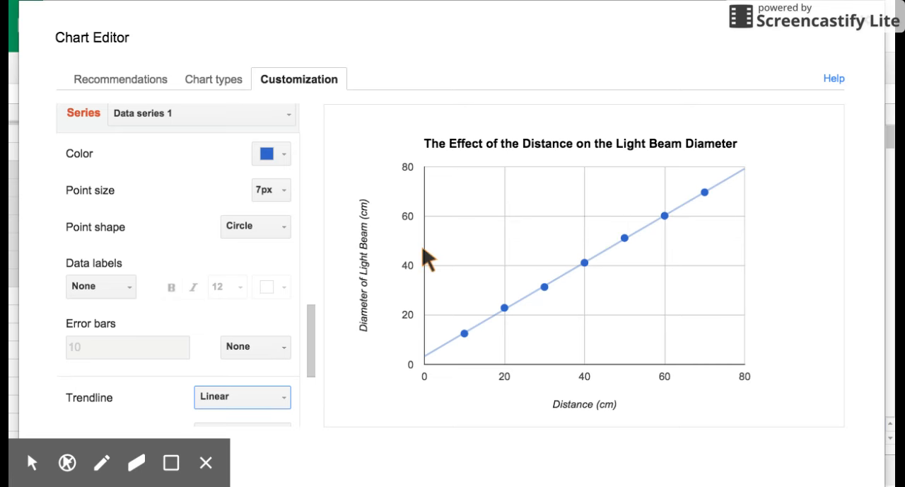
mouse_move(432, 258)
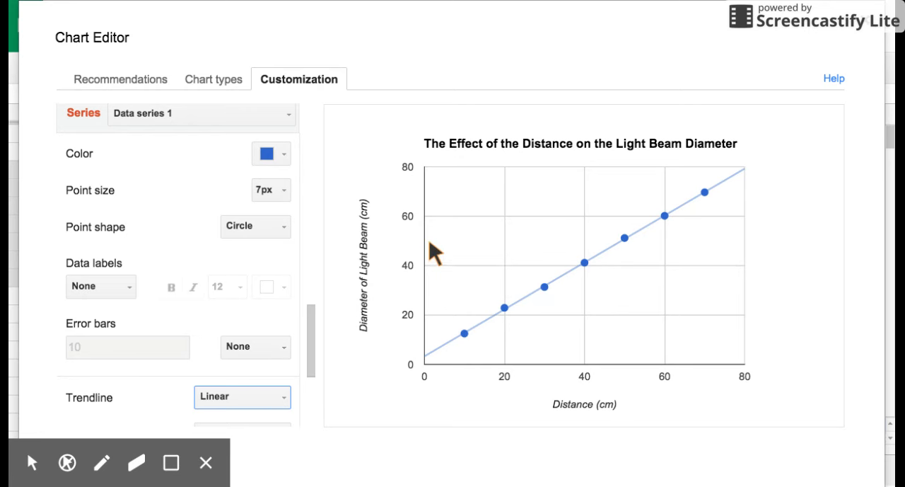
mouse_move(262, 226)
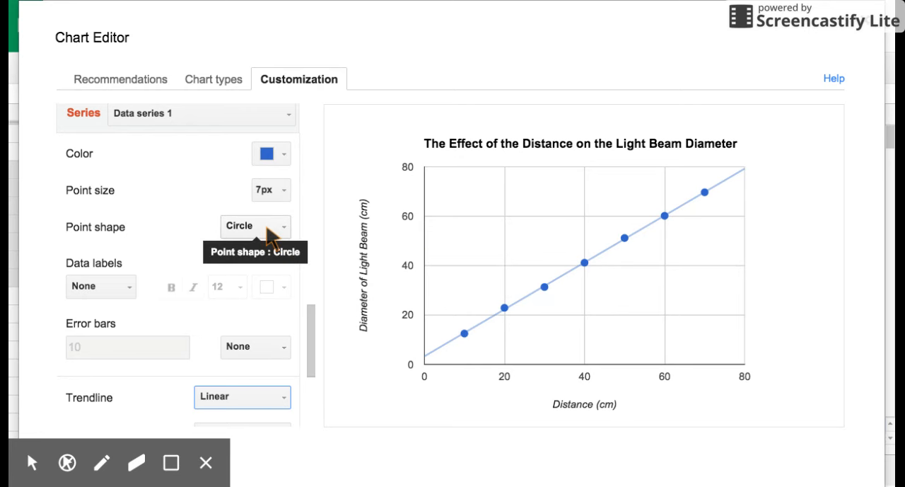
scroll("down", 3)
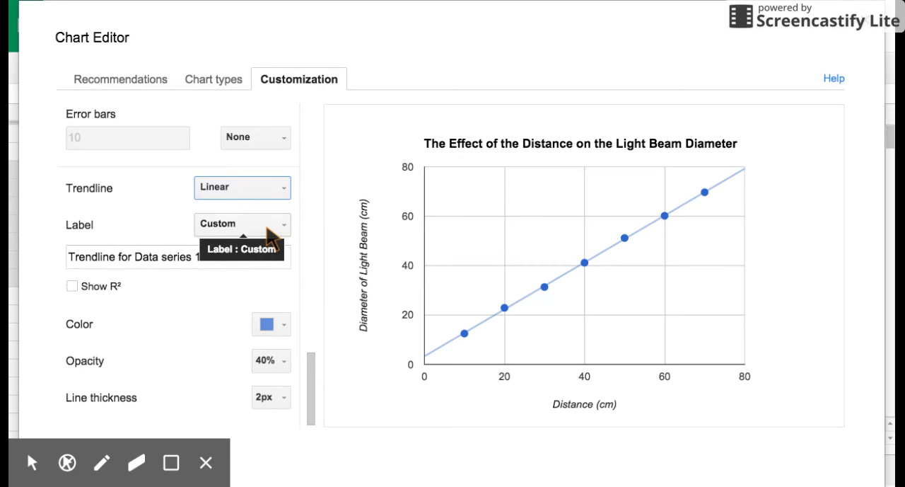
mouse_move(207, 377)
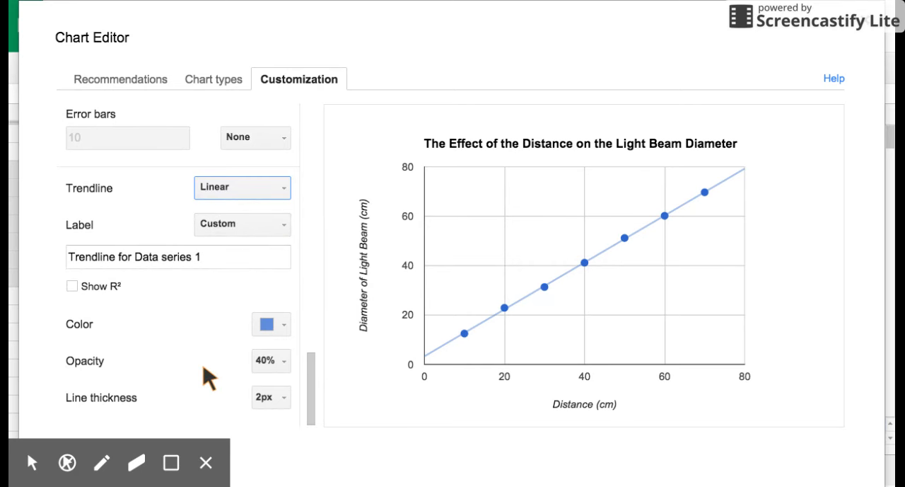
scroll("up", 3)
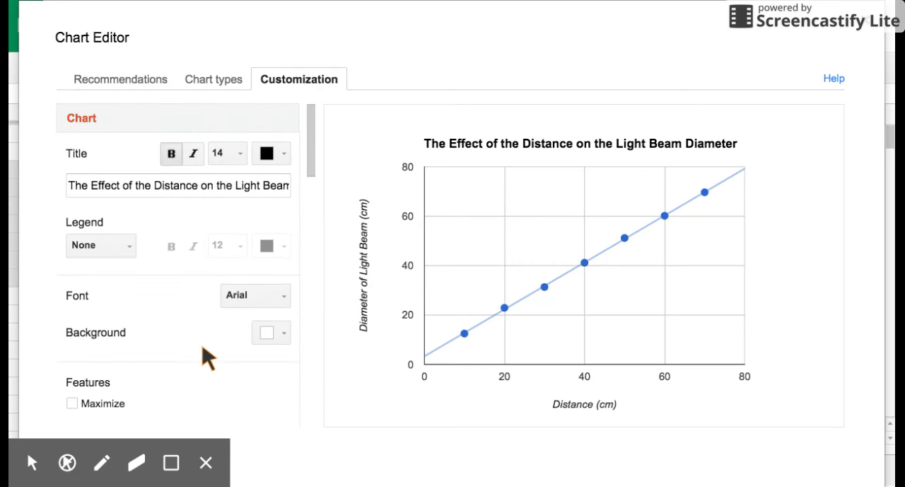
mouse_move(385, 205)
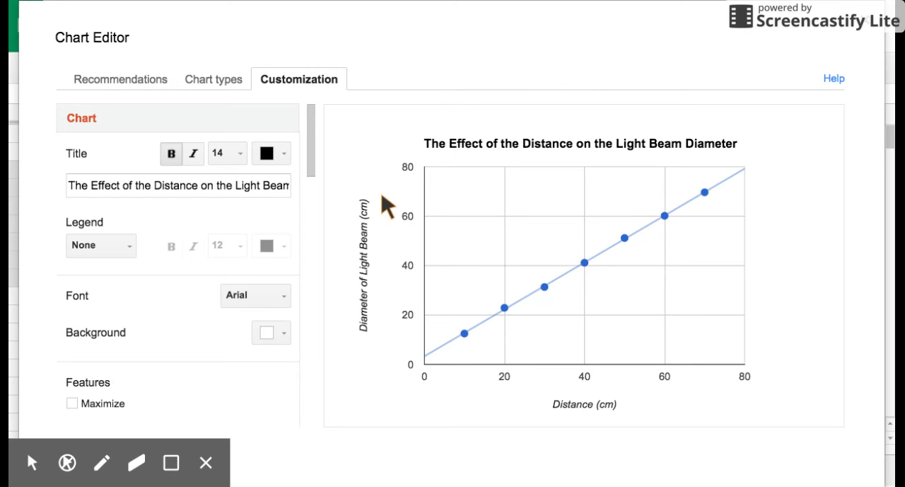
mouse_move(483, 239)
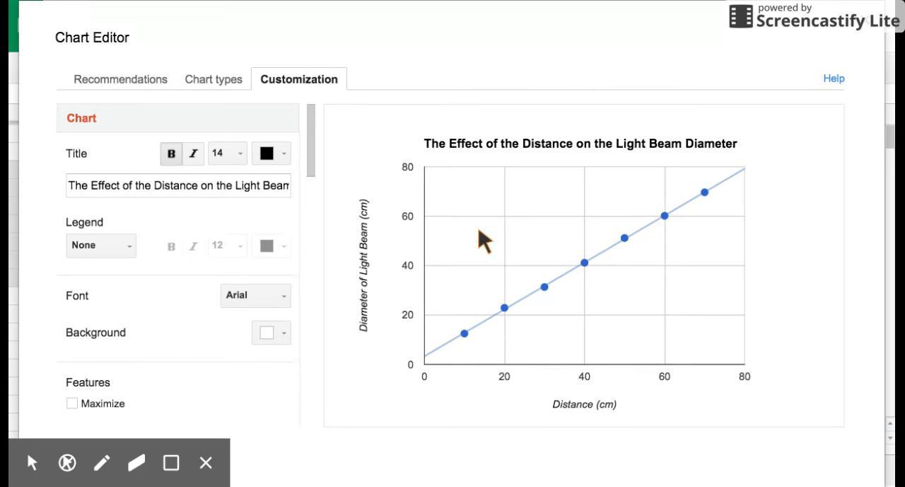
mouse_move(216, 319)
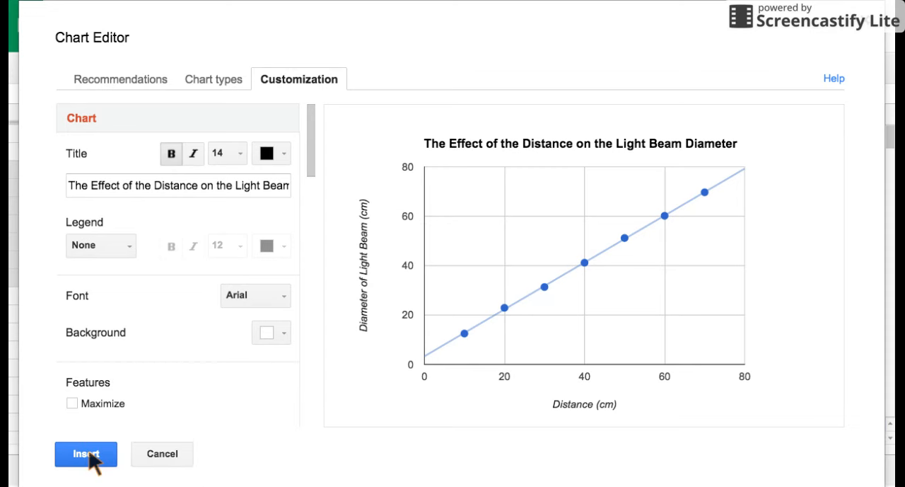
left_click(86, 454)
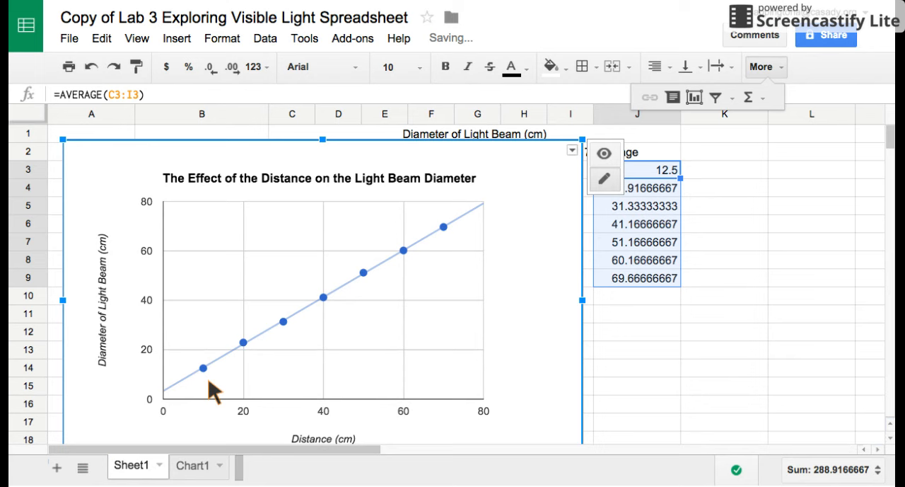
mouse_move(497, 254)
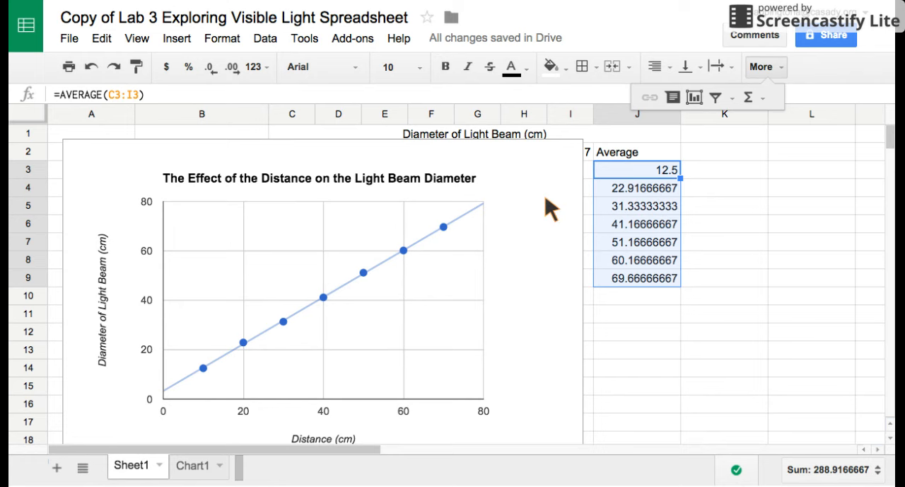
- Select the scatter chart and use its menu's 'Move to own sheet' option
right_click(509, 191)
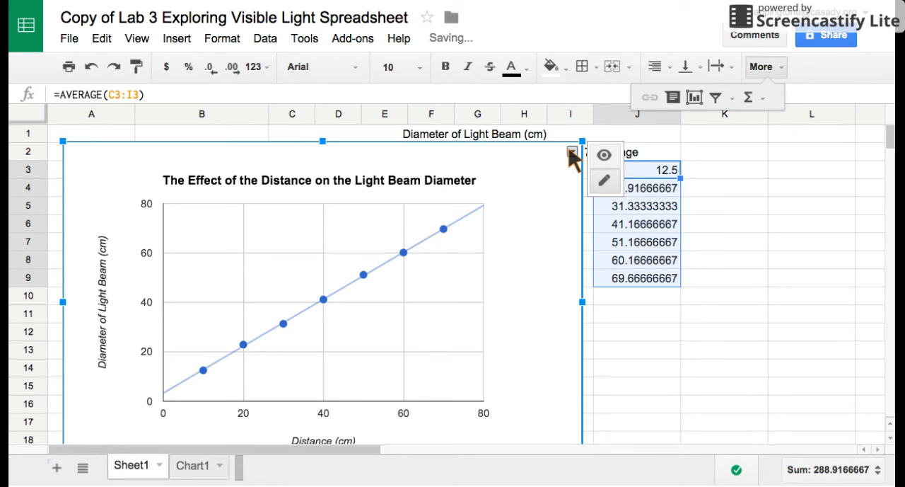
left_click(573, 152)
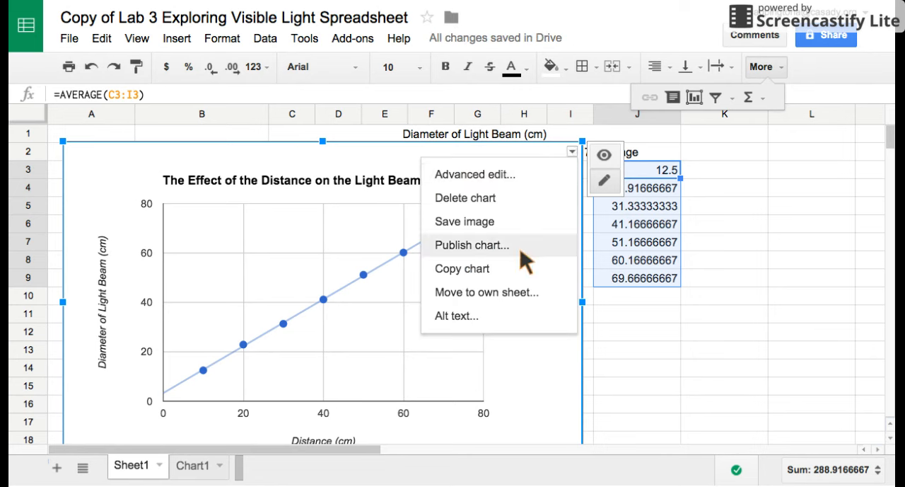
mouse_move(486, 292)
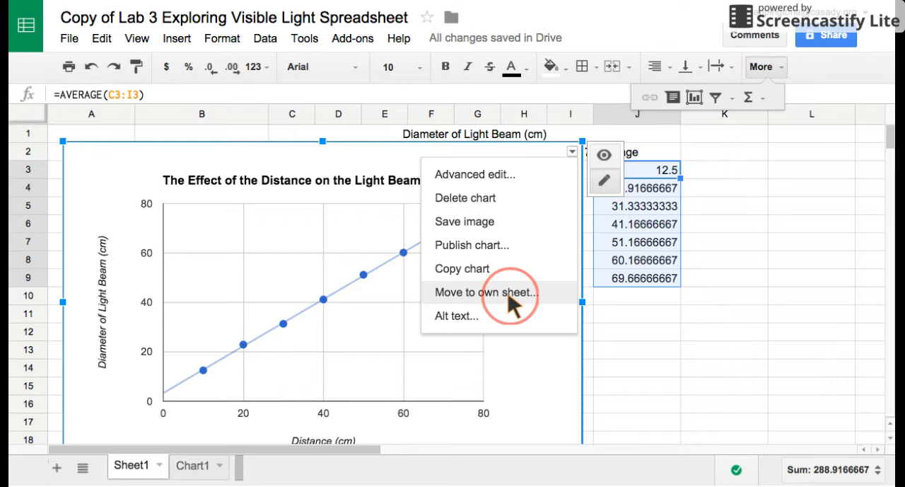
left_click(485, 292)
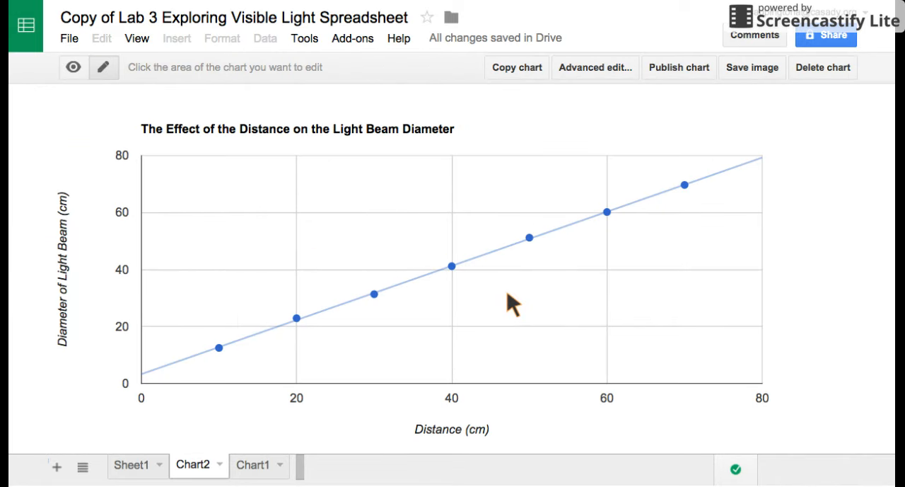
mouse_move(580, 308)
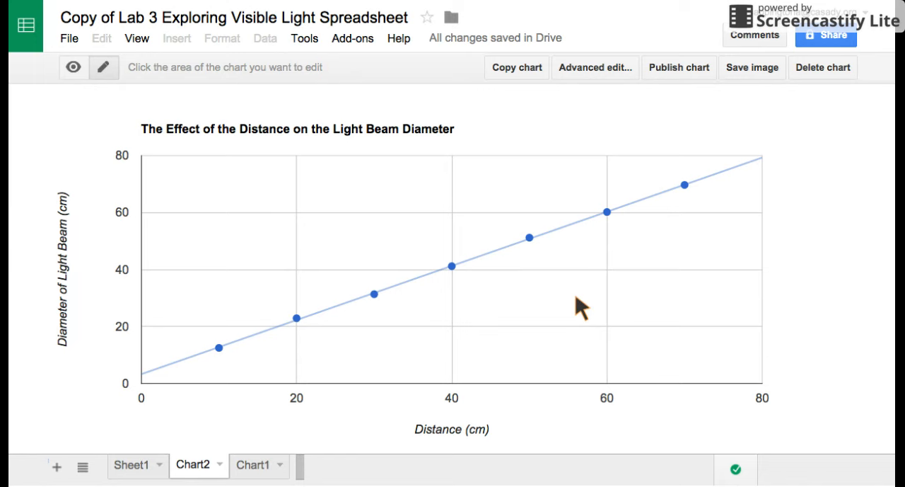
left_click(132, 465)
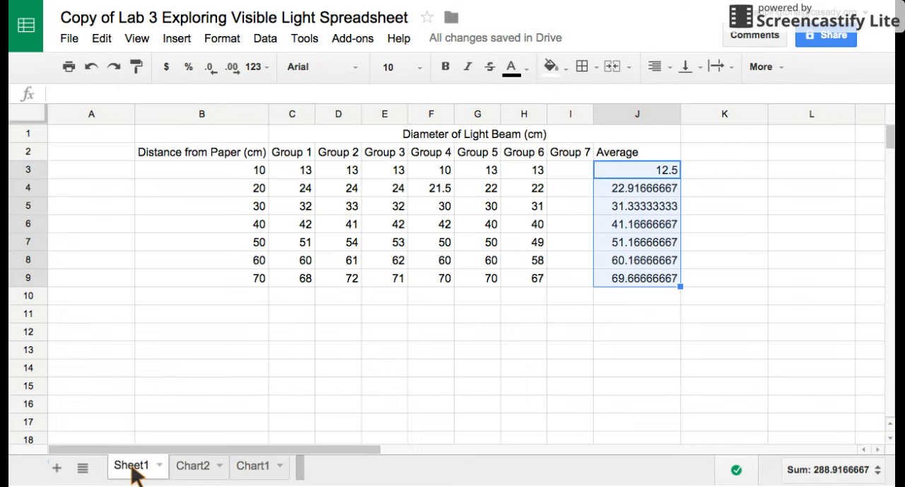
mouse_move(192, 465)
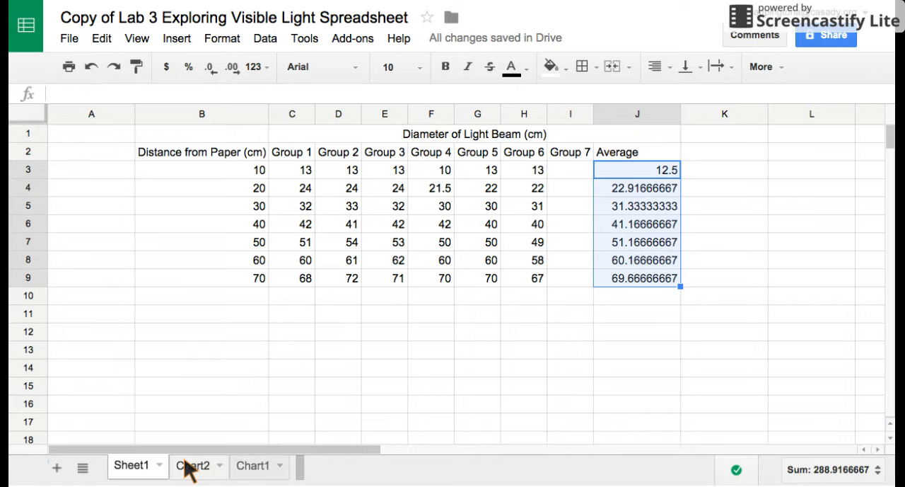
left_click(192, 466)
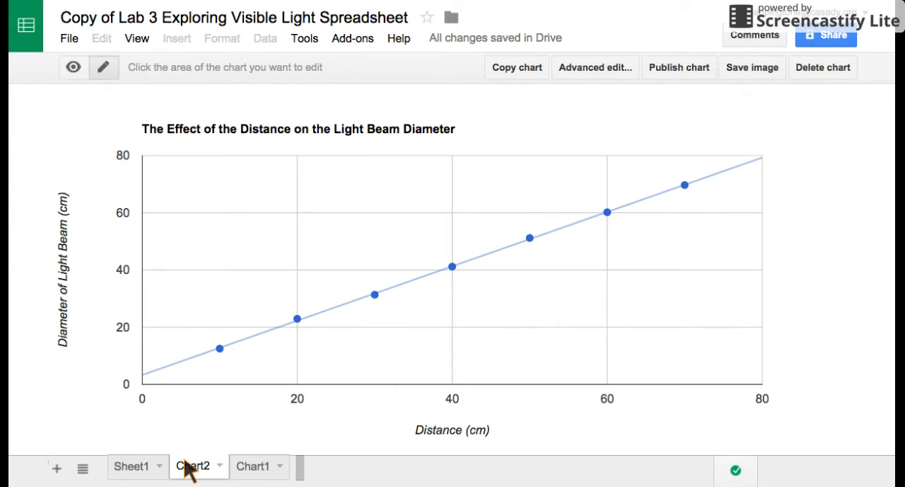
mouse_move(435, 293)
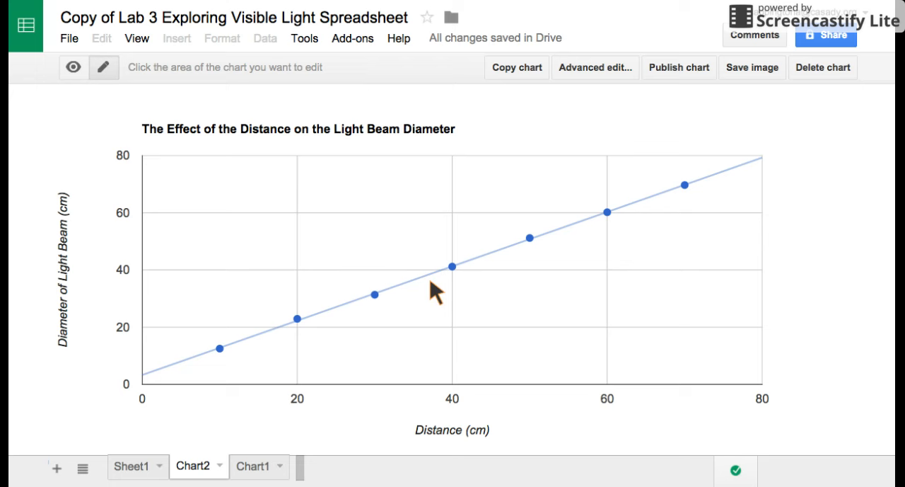
mouse_move(399, 14)
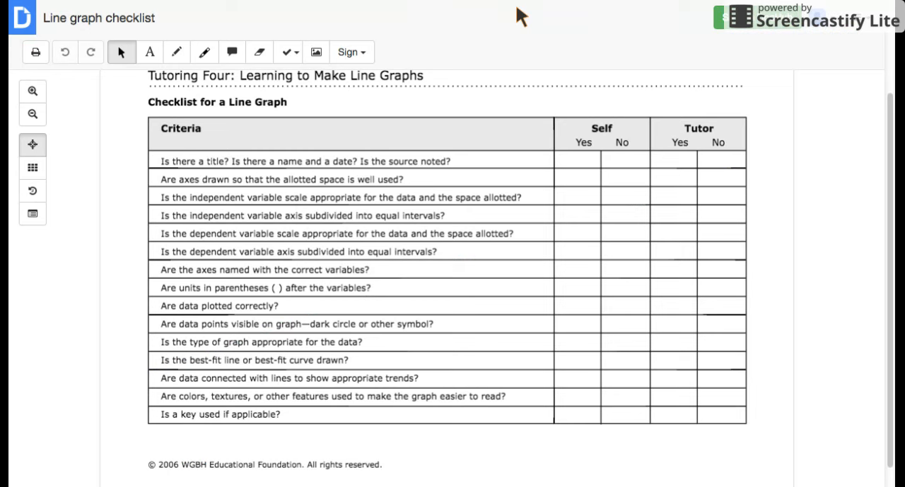
mouse_move(335, 227)
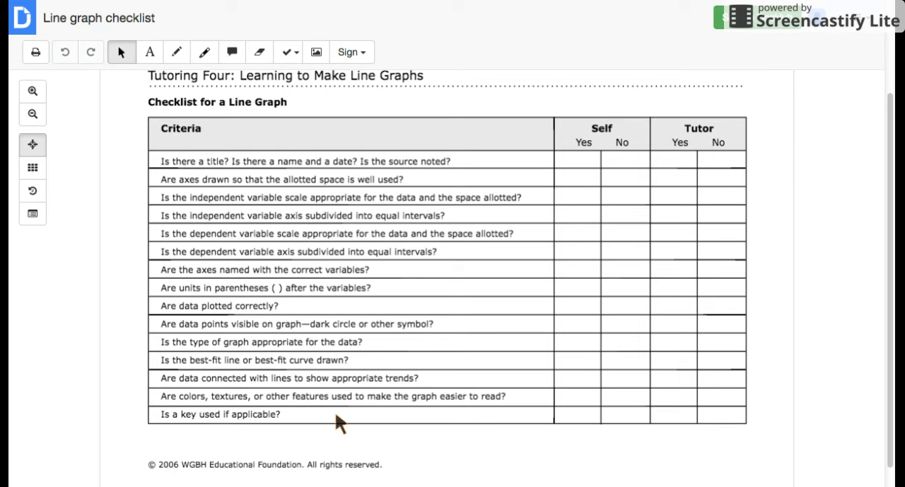
mouse_move(161, 370)
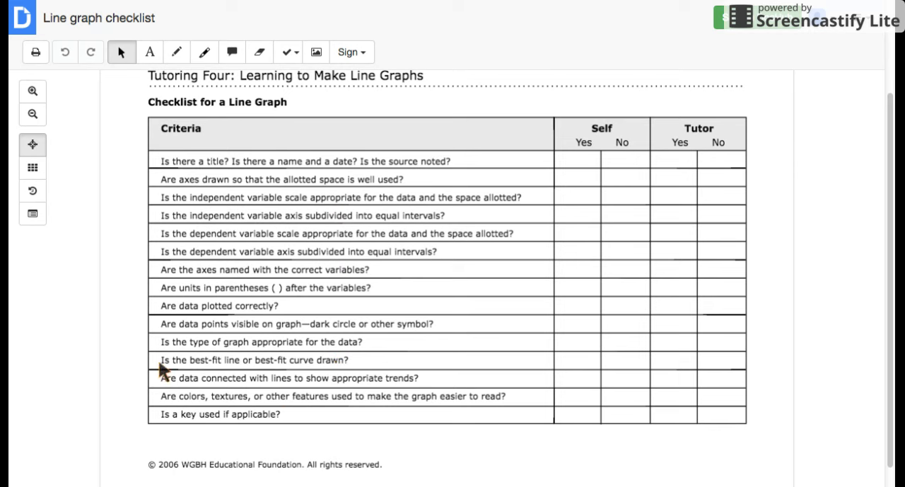
mouse_move(320, 365)
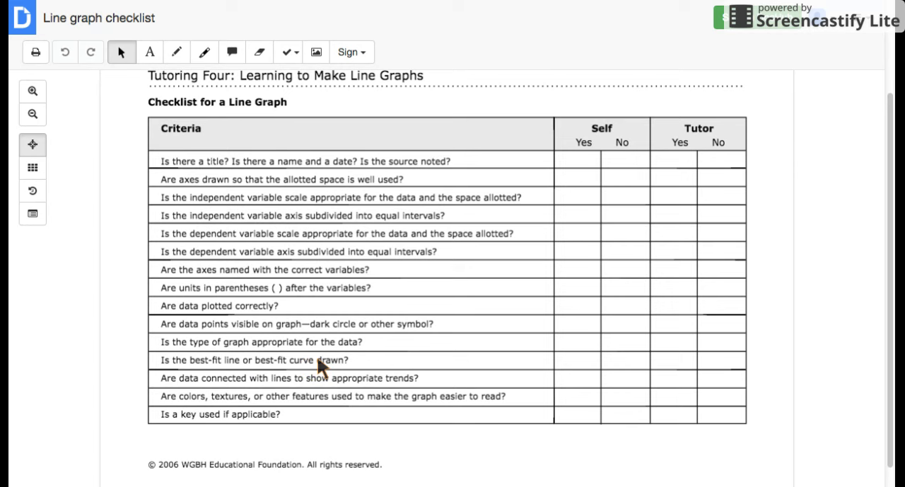
mouse_move(586, 364)
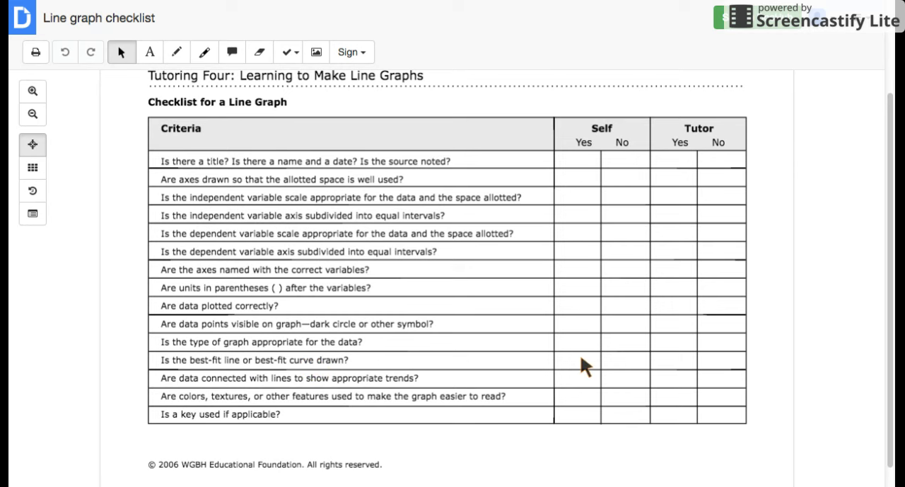
mouse_move(292, 425)
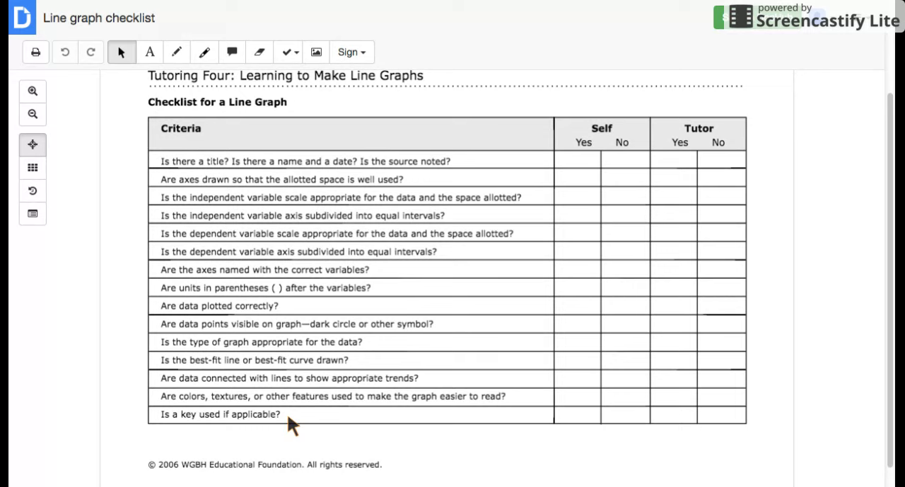
mouse_move(298, 421)
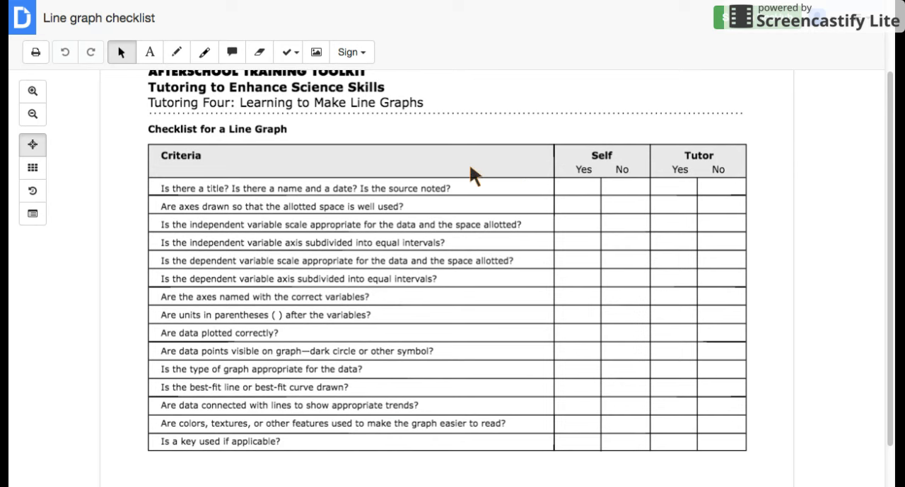
mouse_move(460, 12)
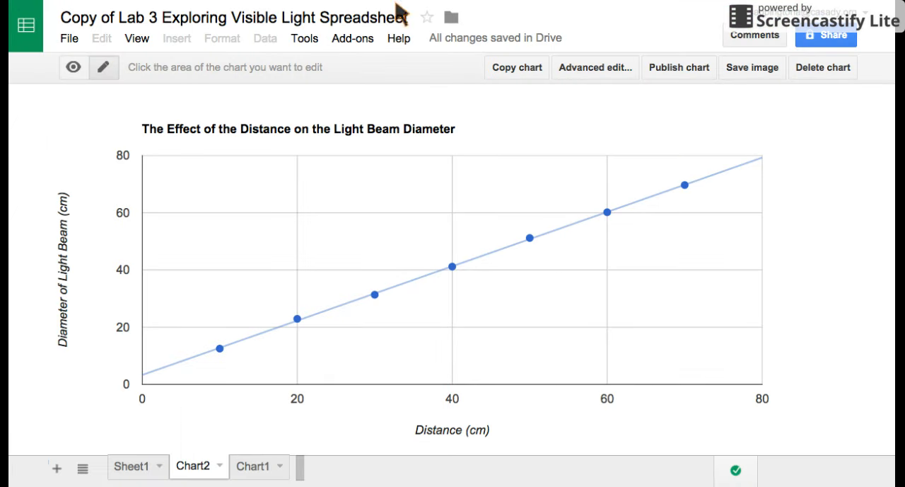
mouse_move(667, 156)
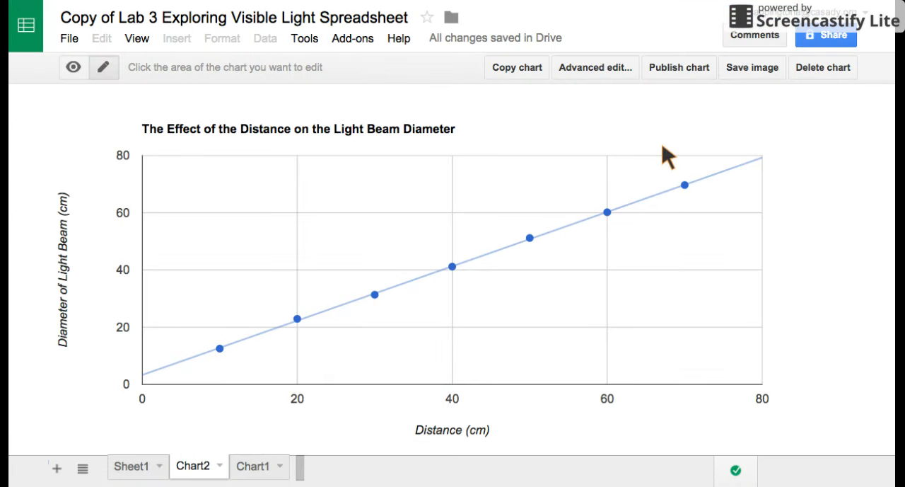
mouse_move(577, 282)
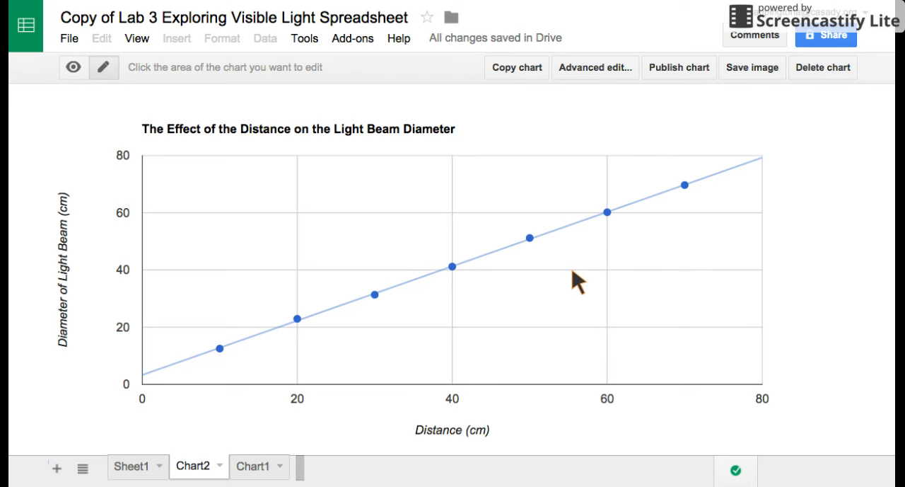
mouse_move(460, 262)
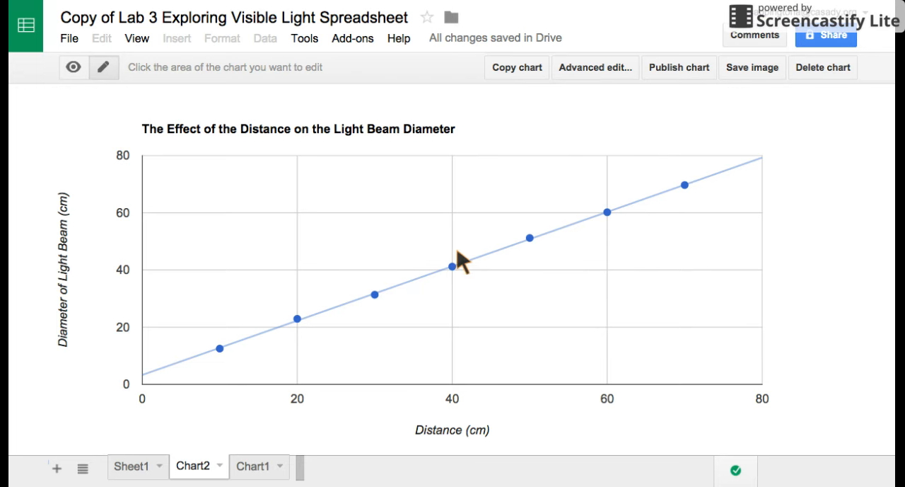
mouse_move(515, 205)
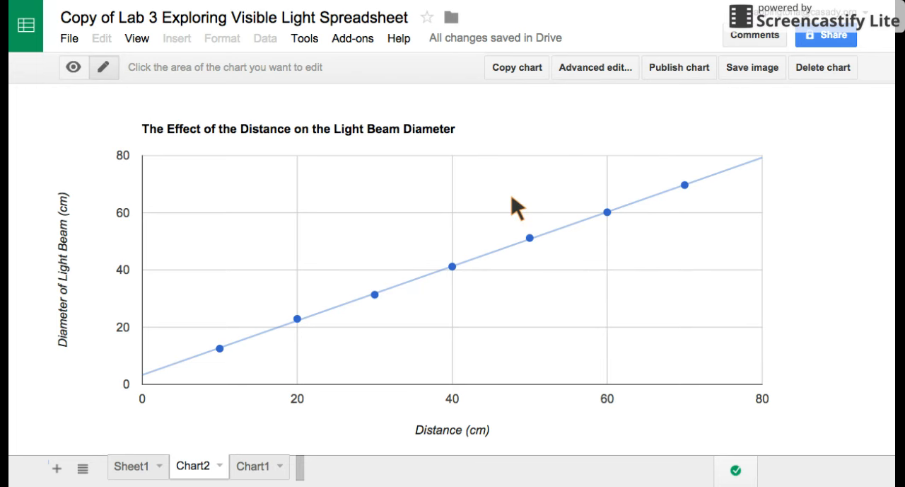
mouse_move(604, 131)
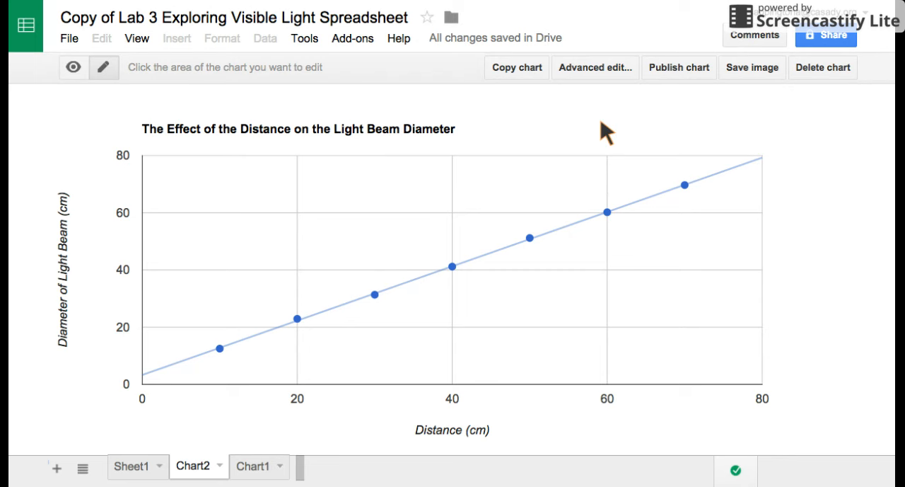
mouse_move(583, 179)
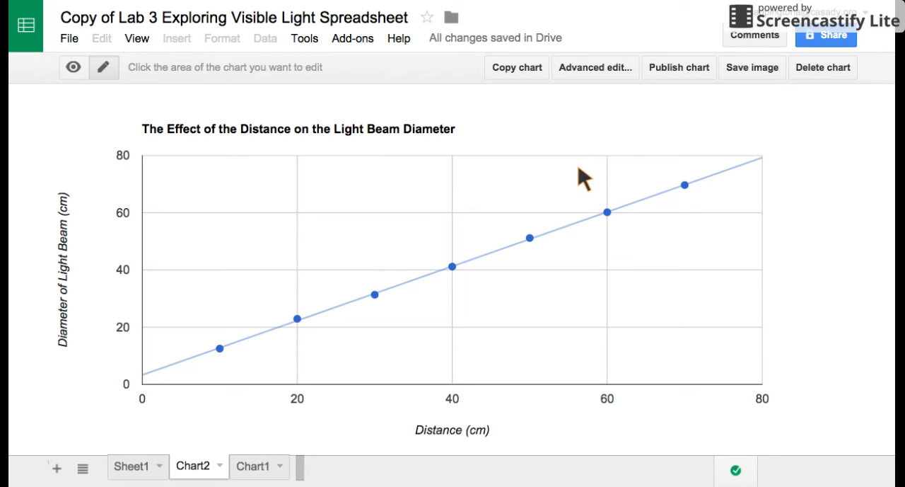
mouse_move(481, 311)
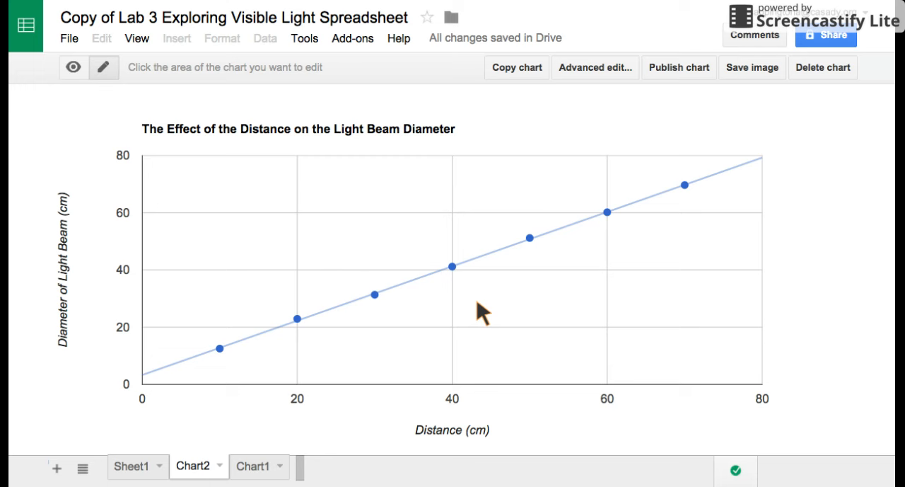